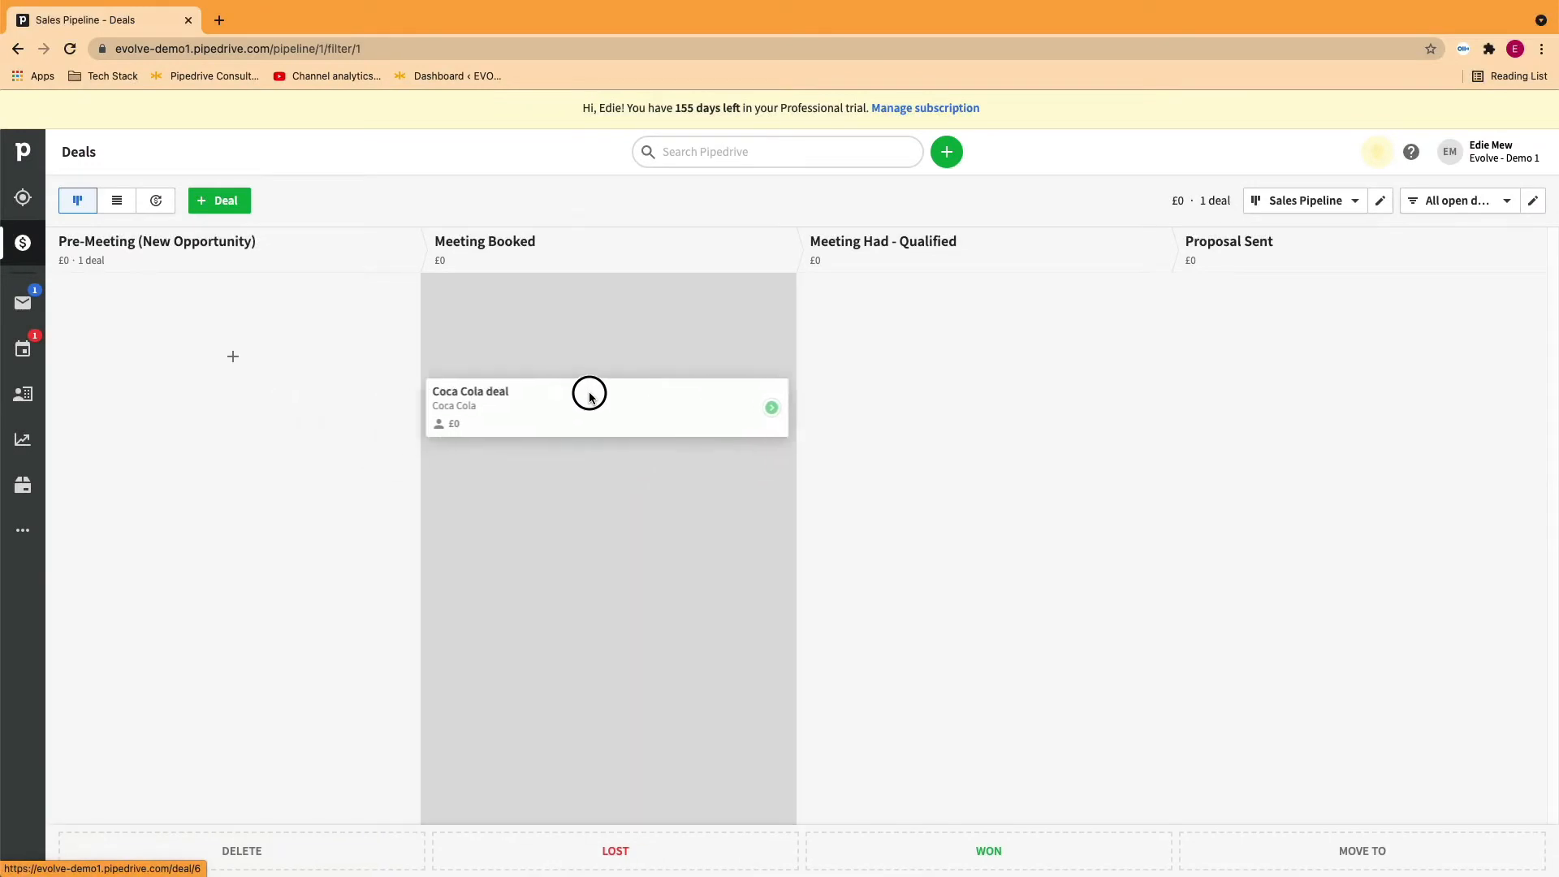
Drag the Coca Cola deal card across the board onto the MOVE TO drop zone
drag(588, 392, 1226, 451)
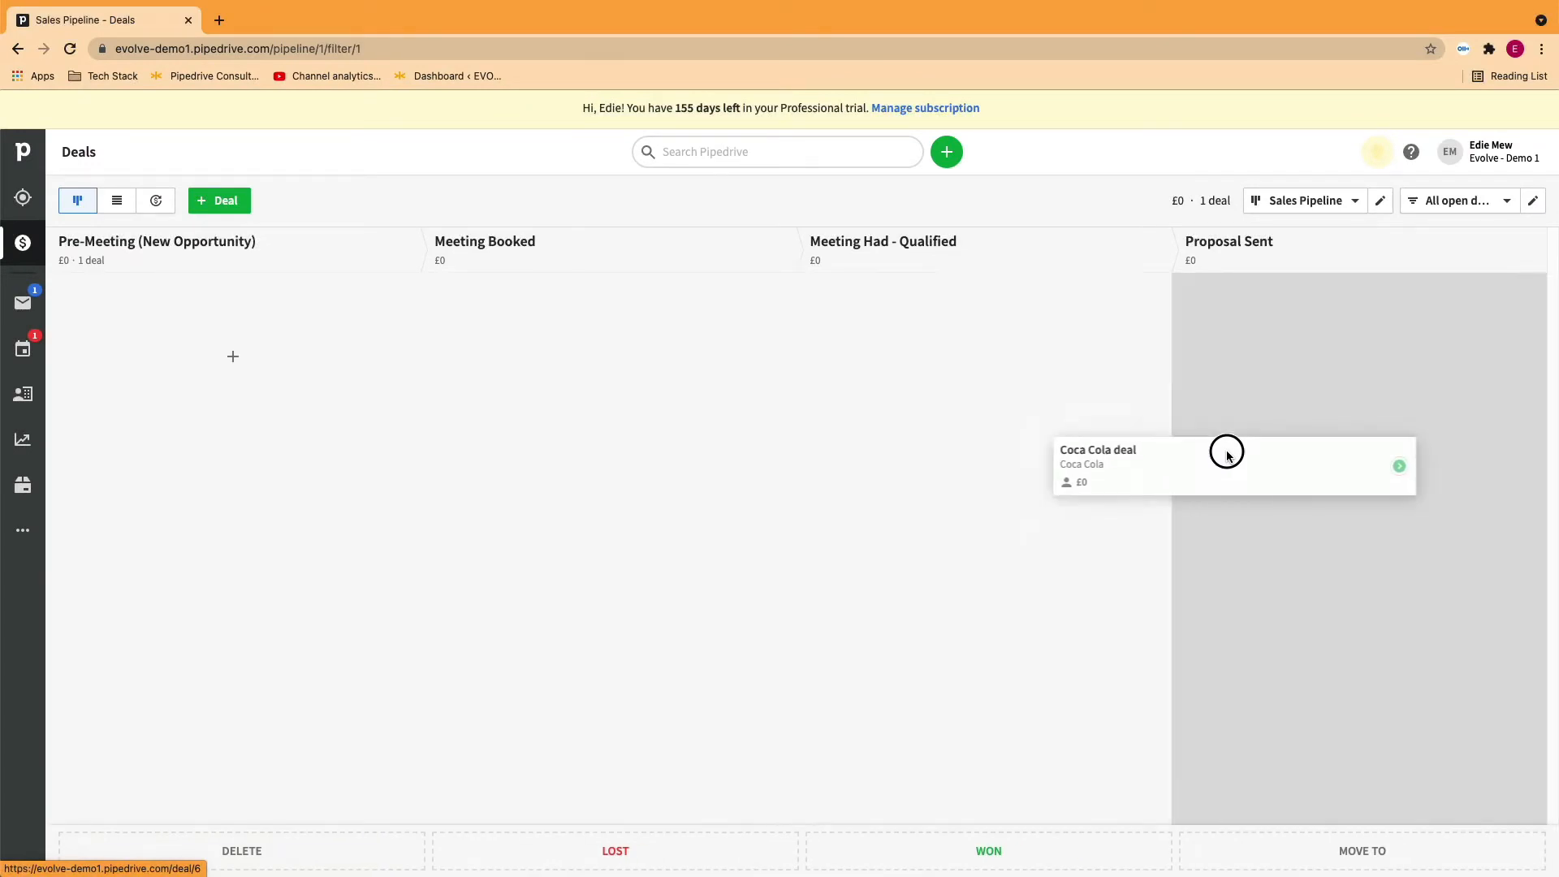
drag(1228, 449, 619, 812)
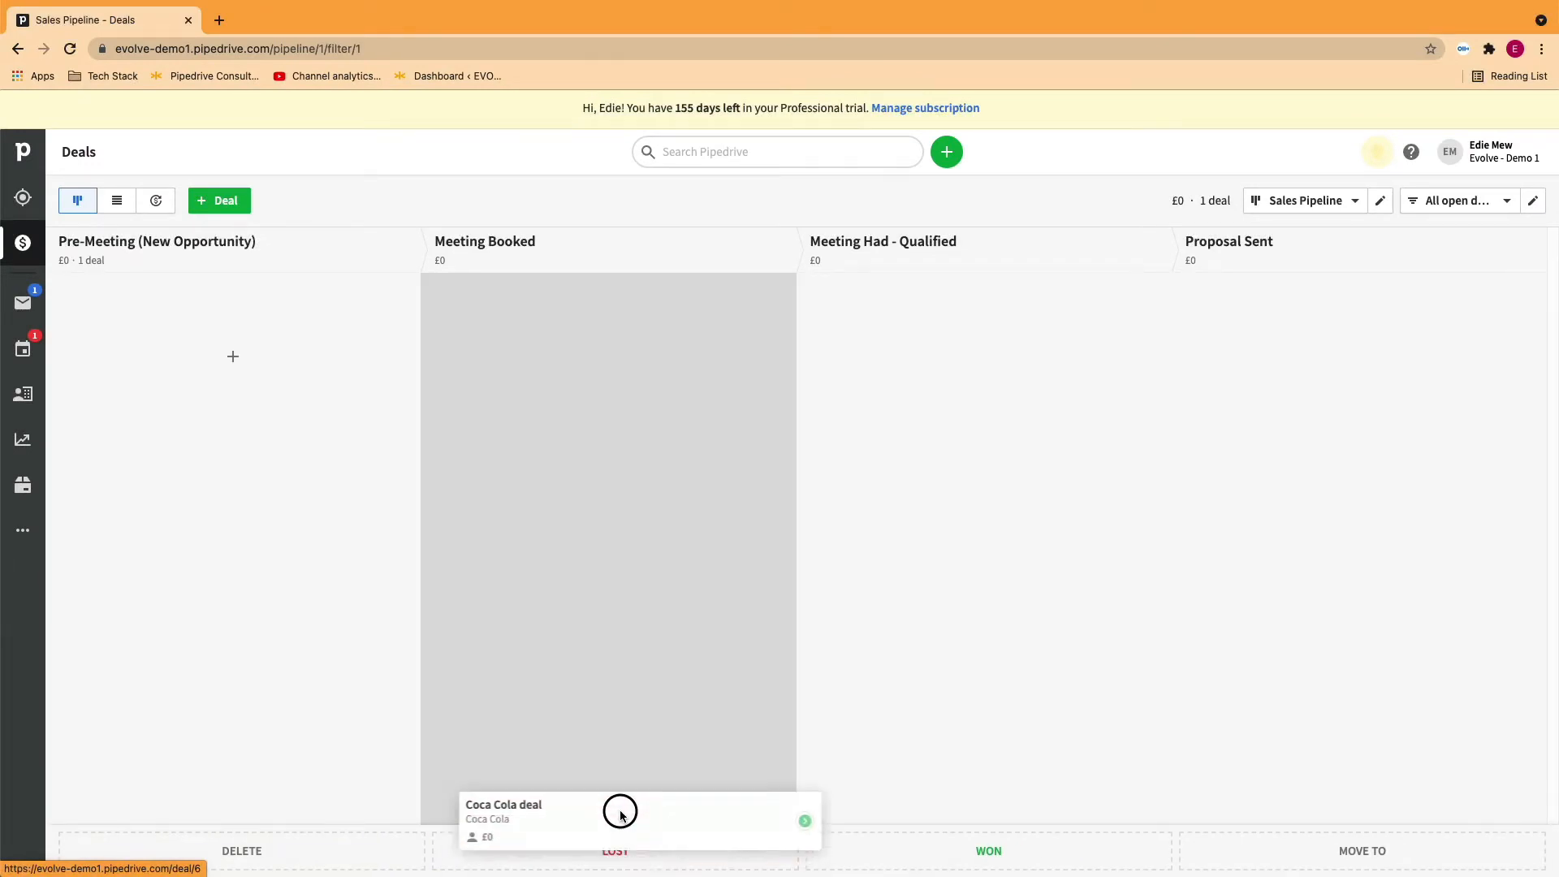
drag(619, 812, 1385, 825)
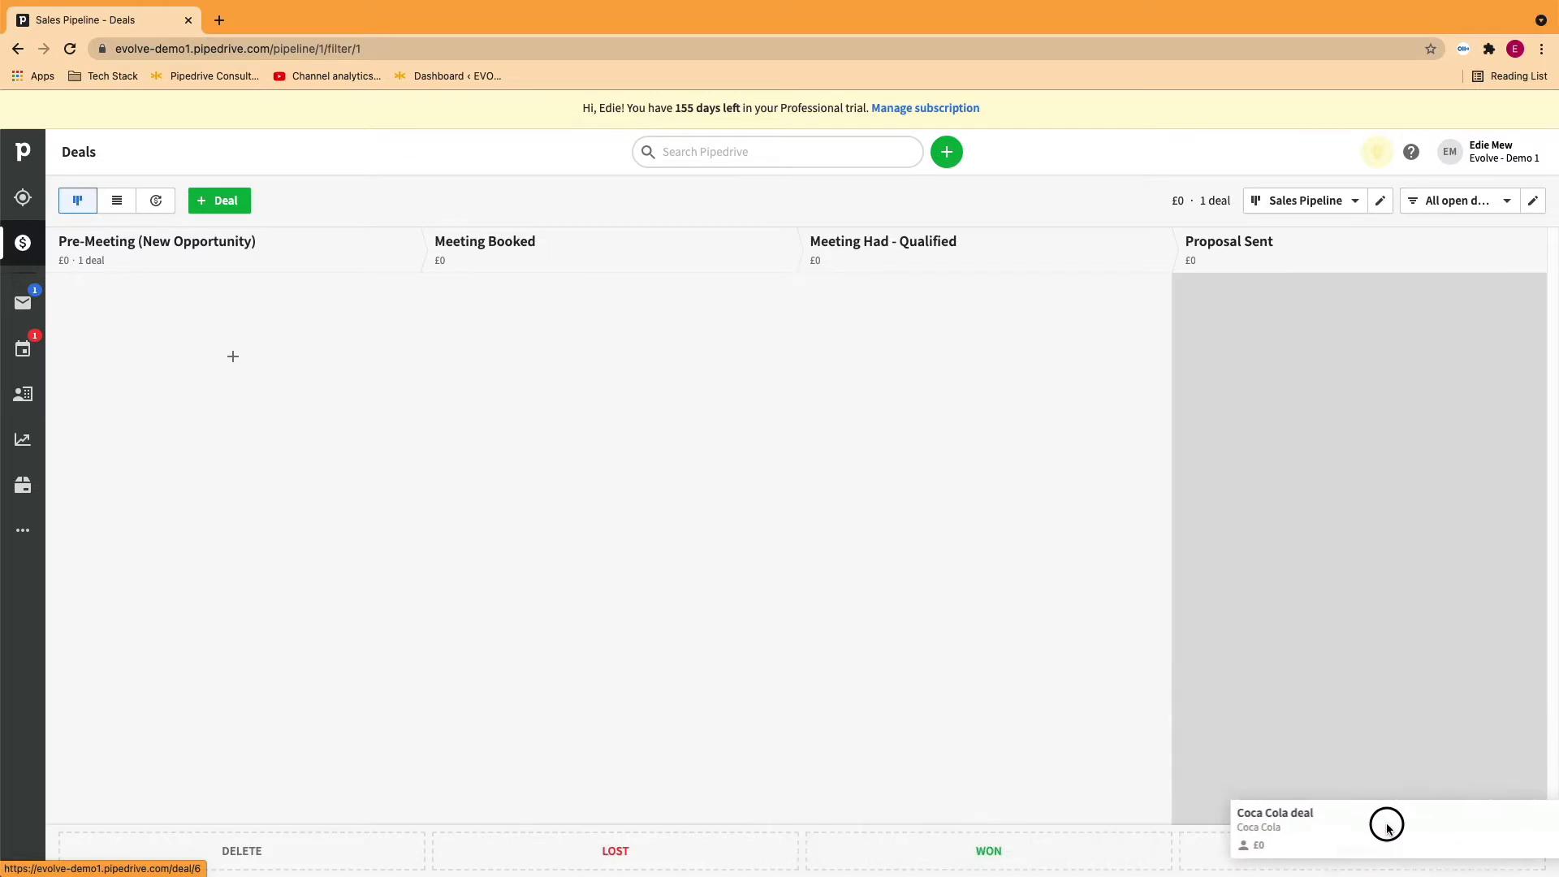
Move the Coca Cola deal to the Projects in Production pipeline and save the move
click(1387, 824)
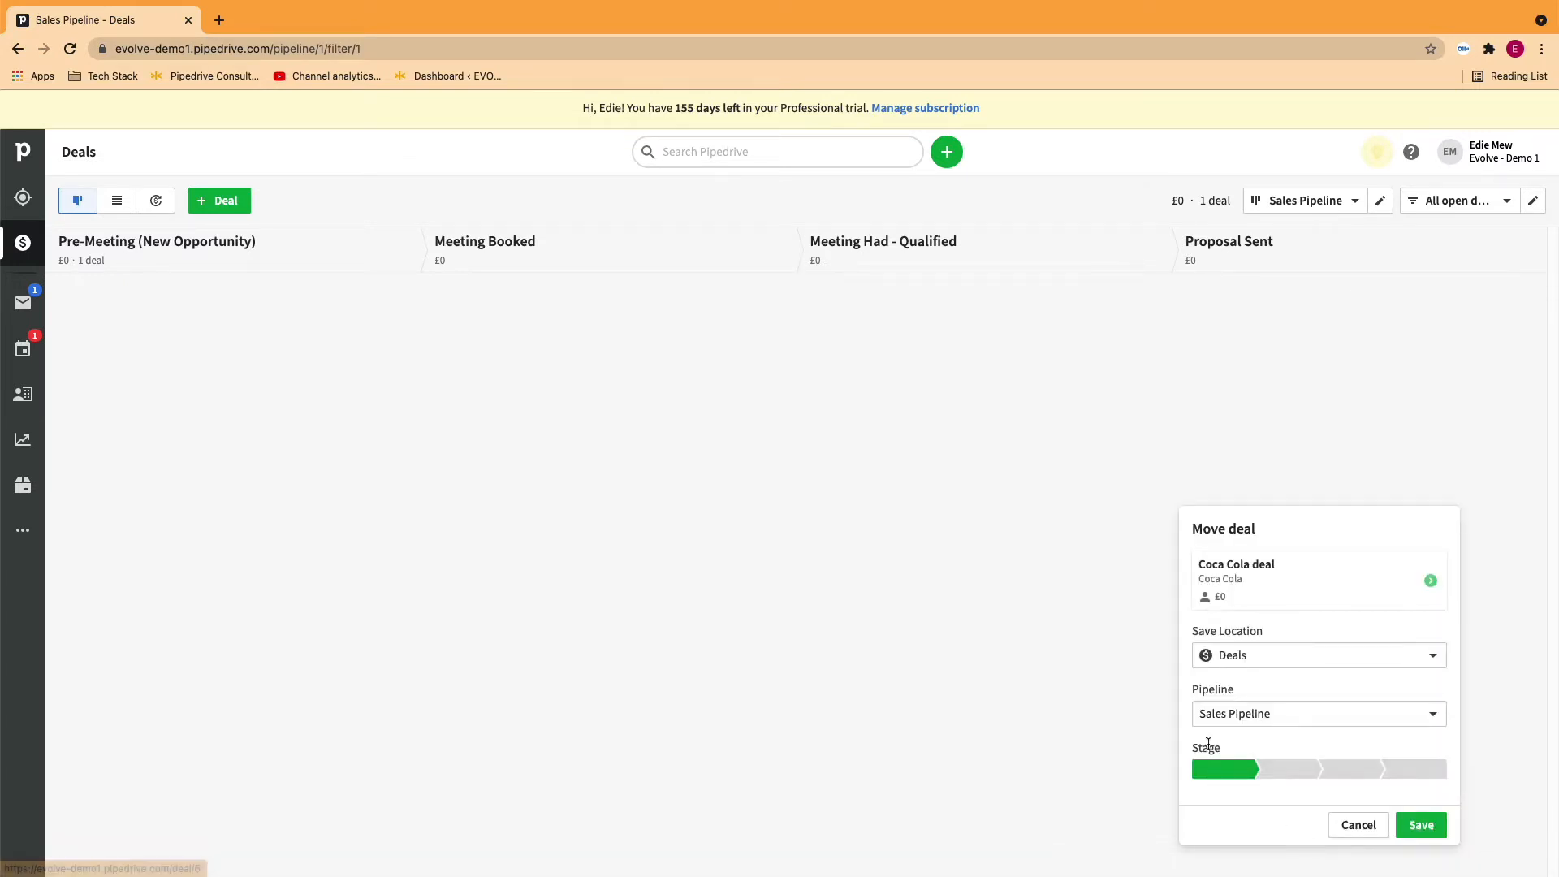
click(1318, 714)
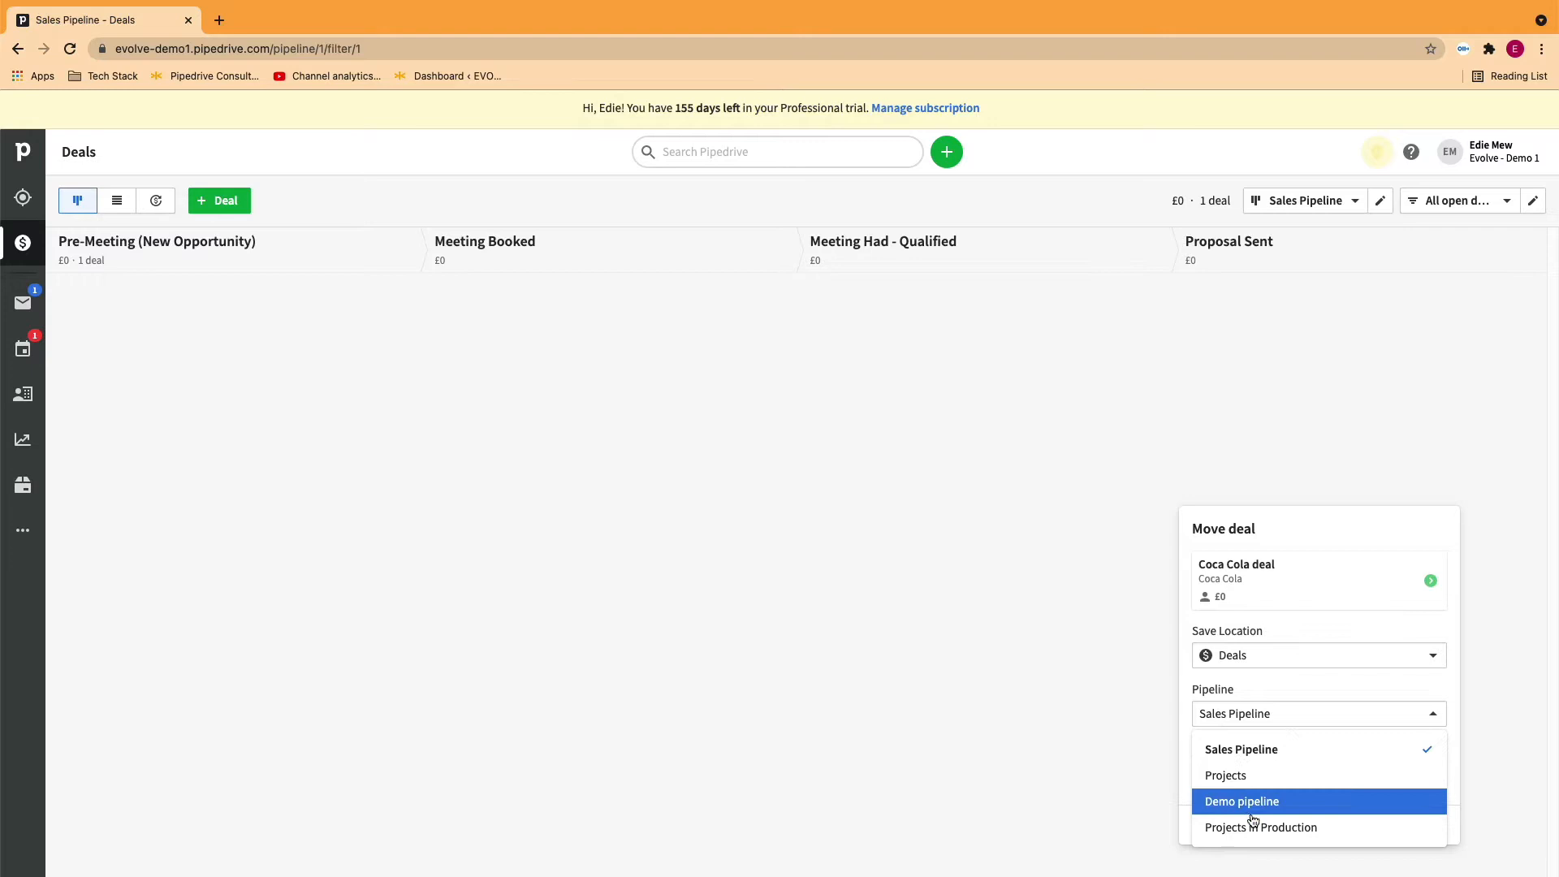
click(1260, 826)
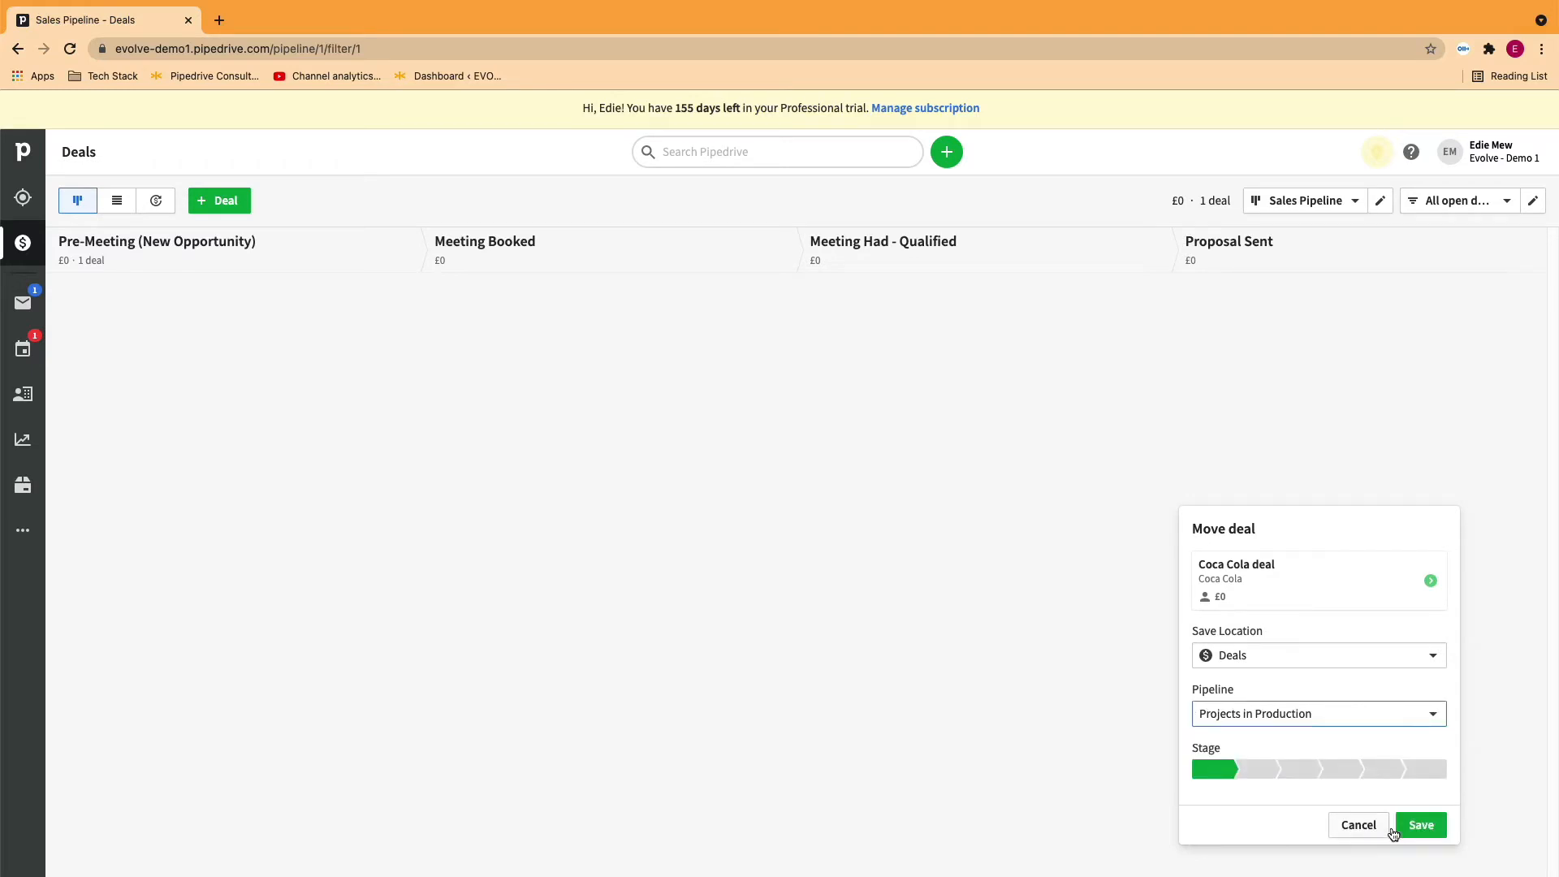
click(1419, 825)
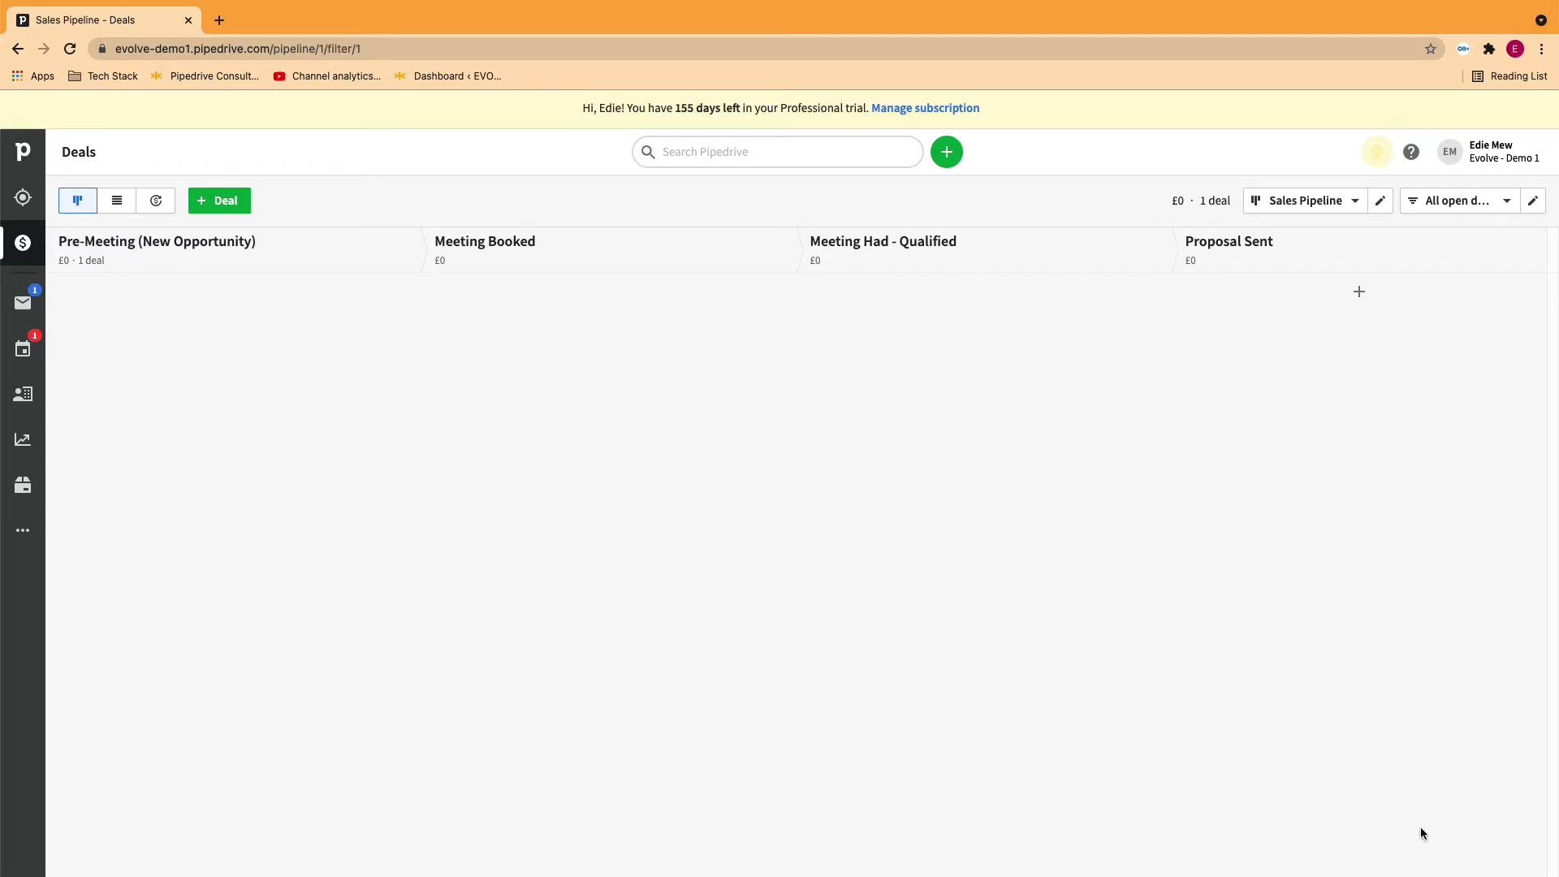
click(1306, 201)
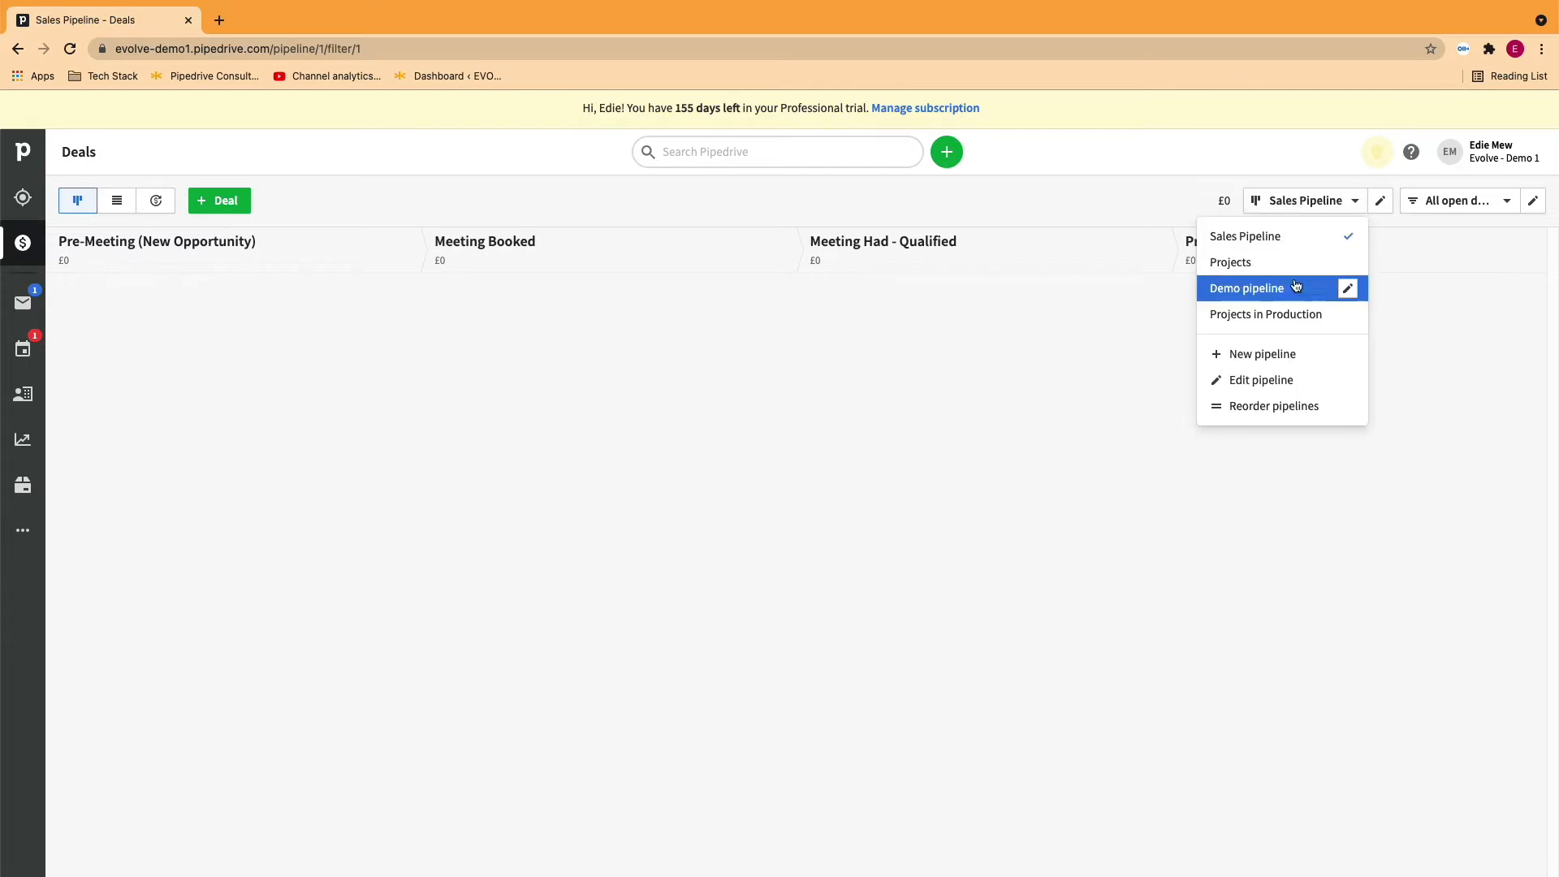
From the Coca Cola deal's page, set its pipeline back to Sales Pipeline and save
click(1265, 315)
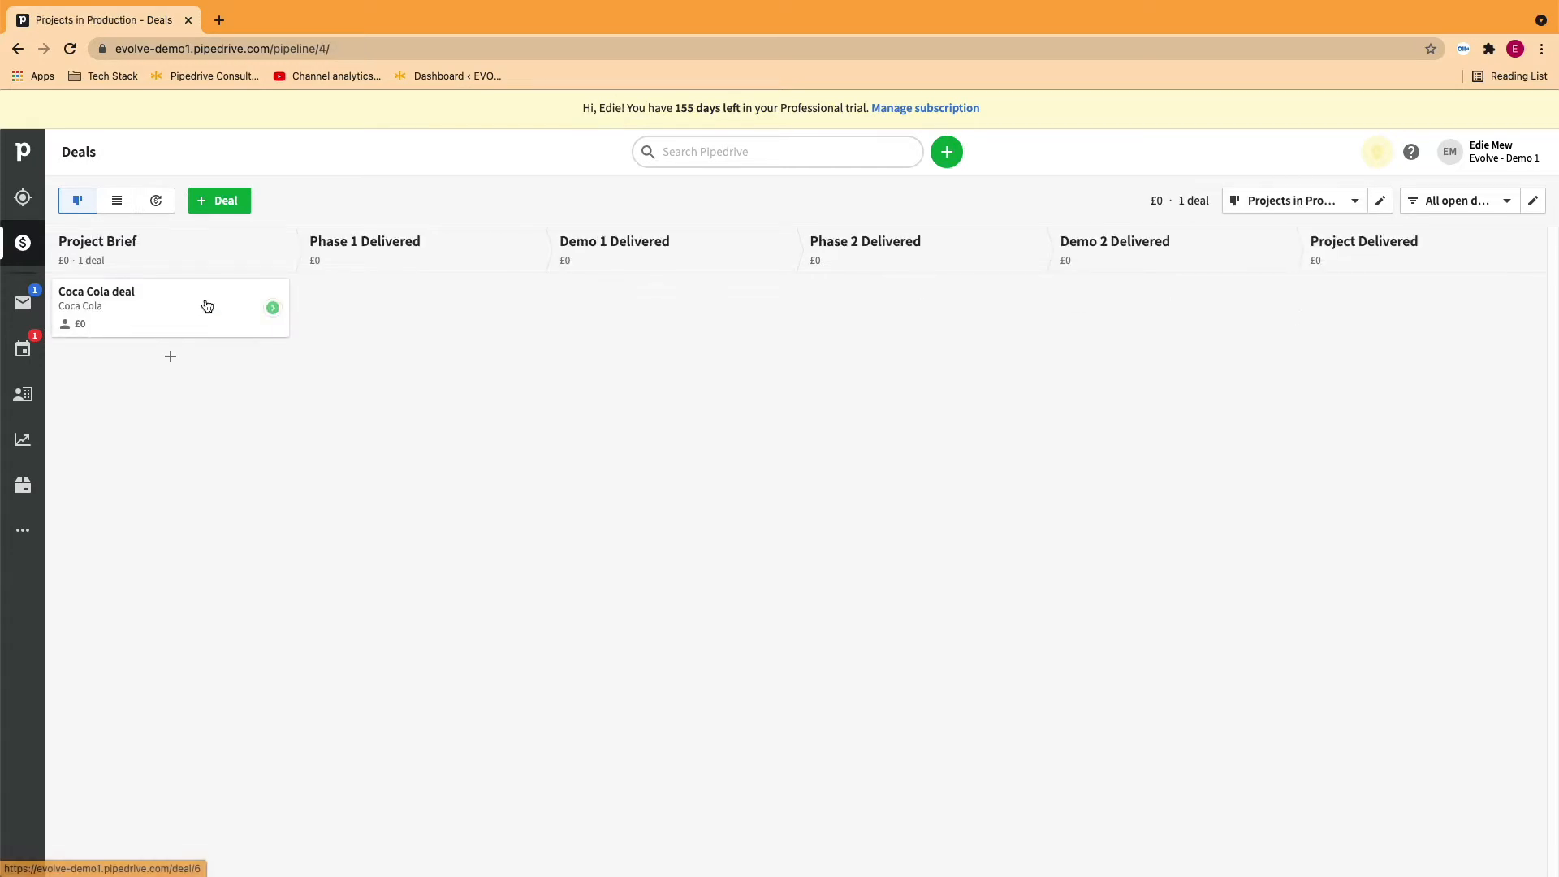
click(96, 290)
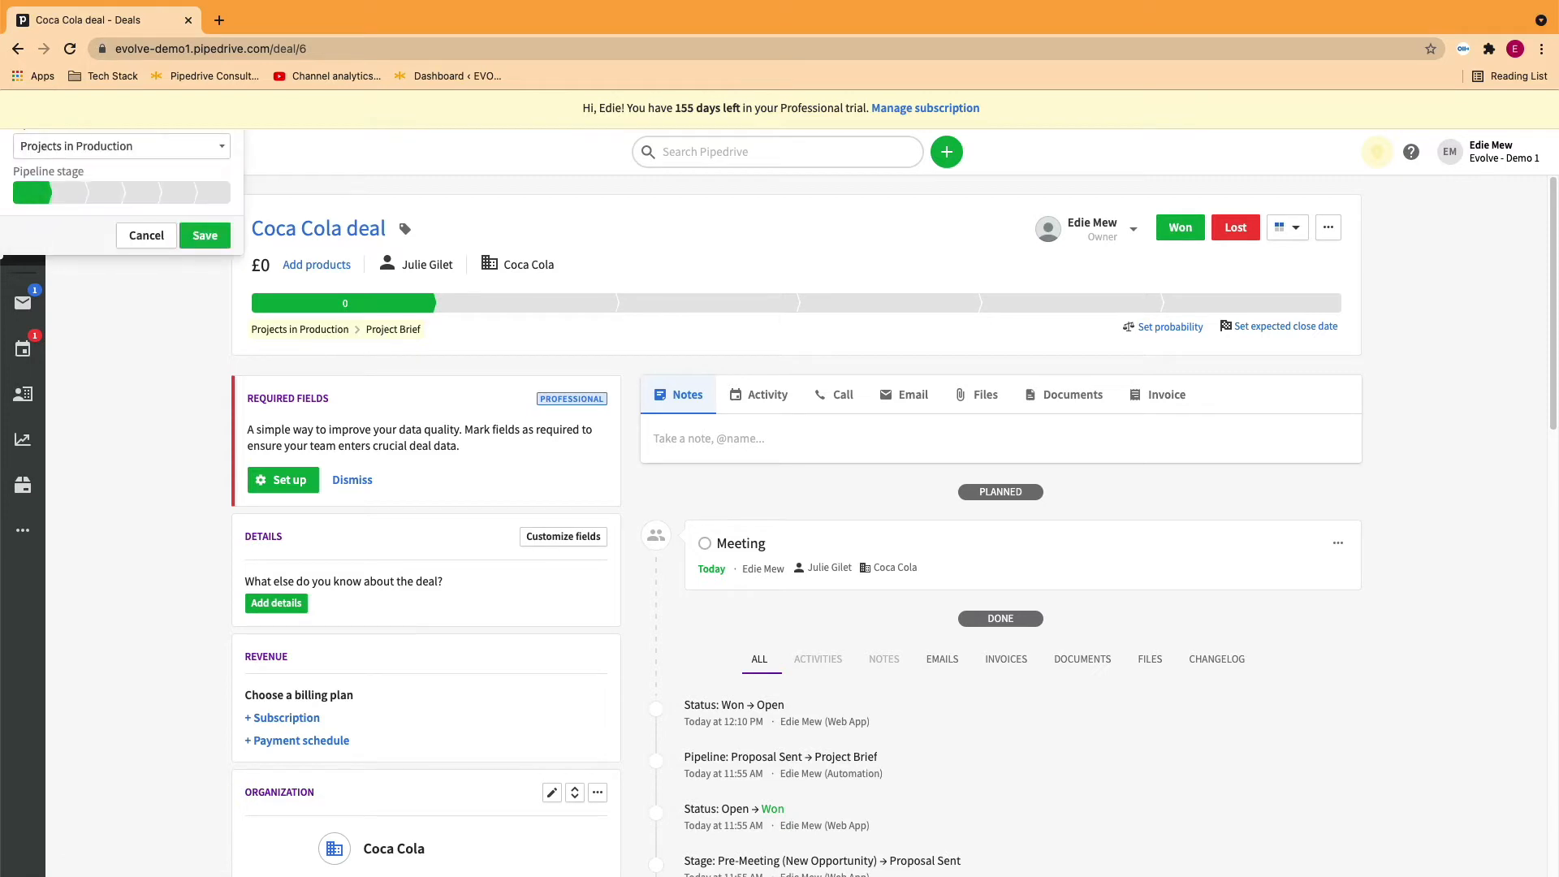
click(122, 146)
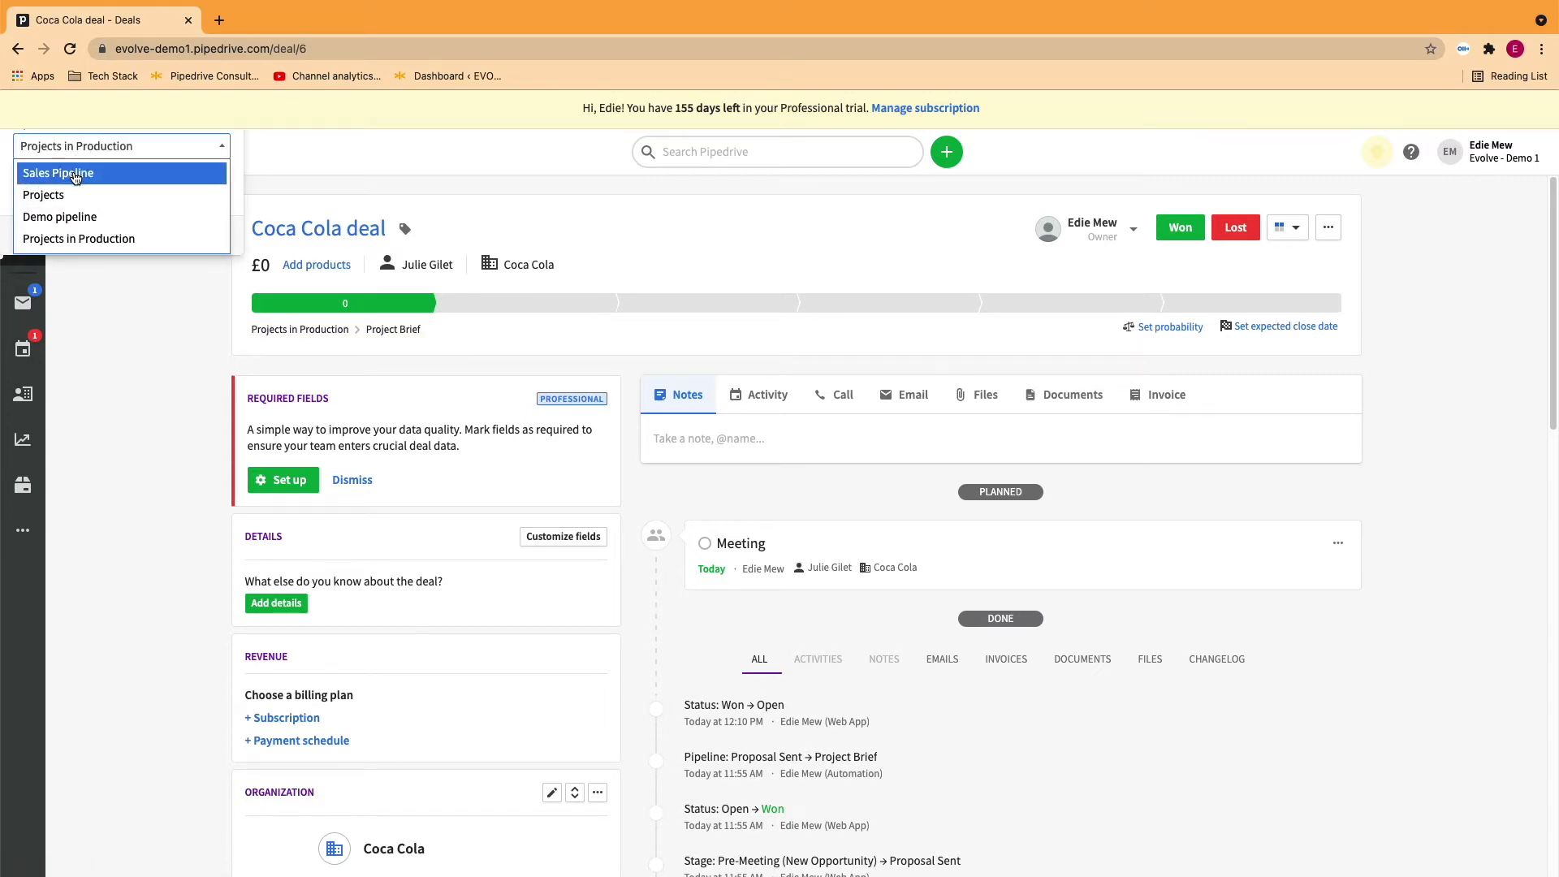
click(58, 173)
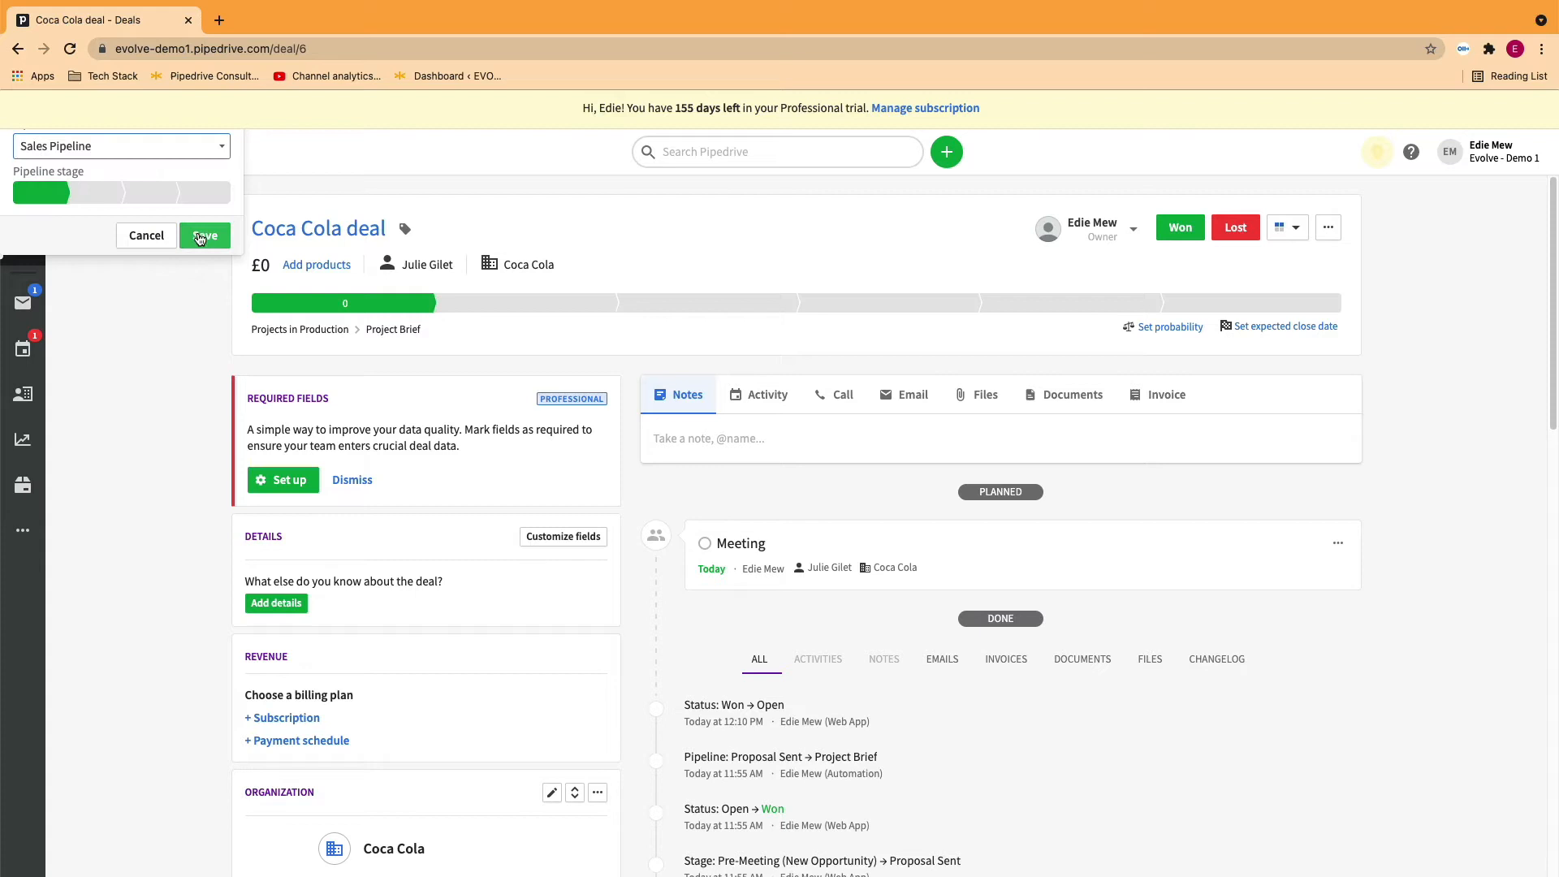
click(204, 234)
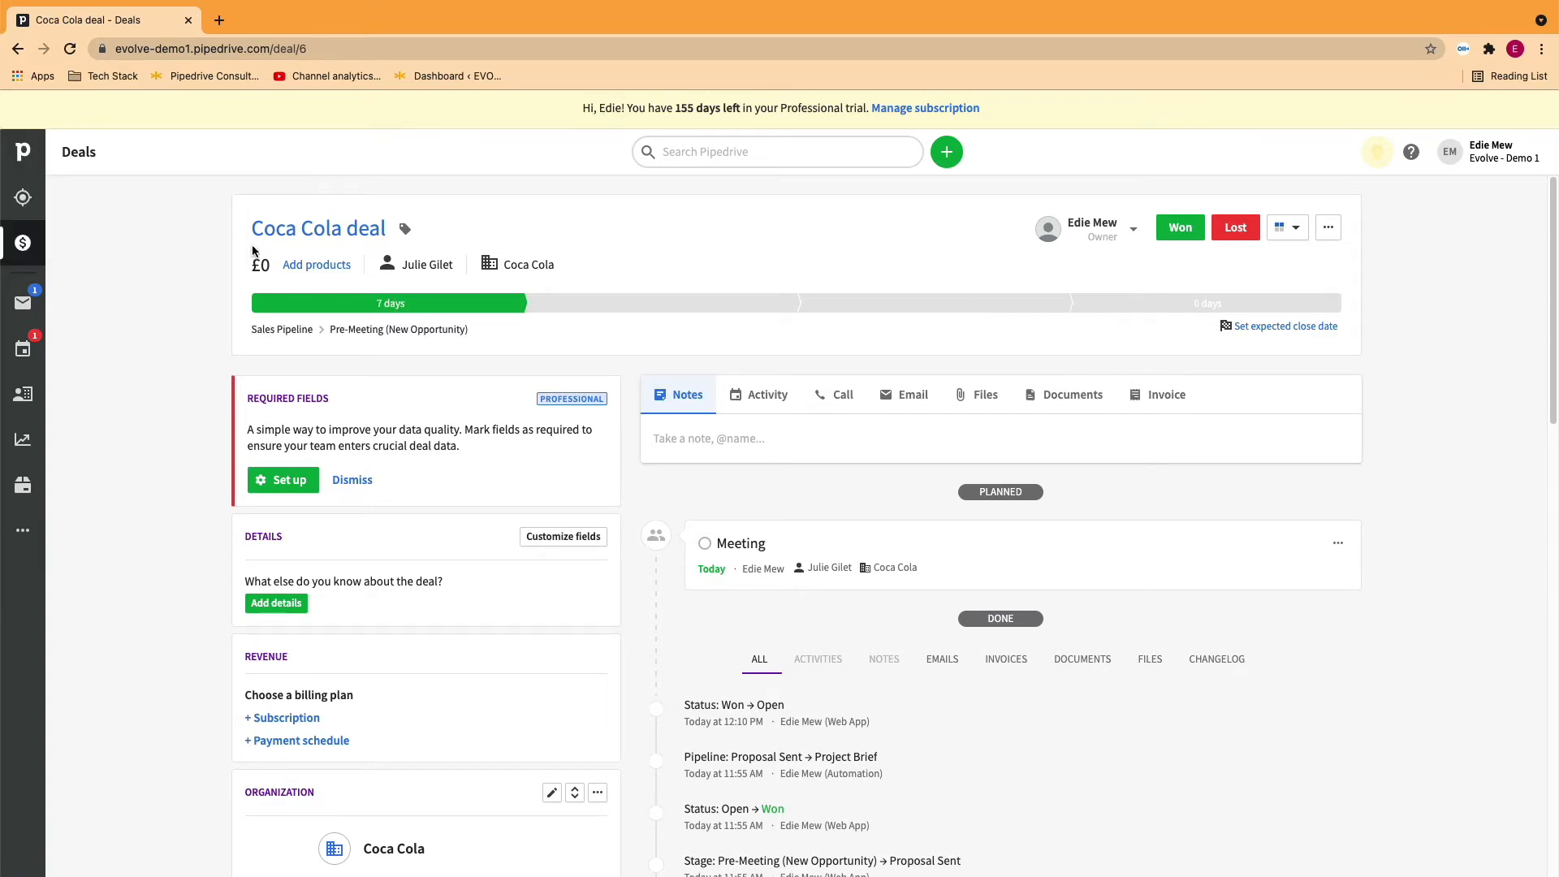
mouse_move(688, 604)
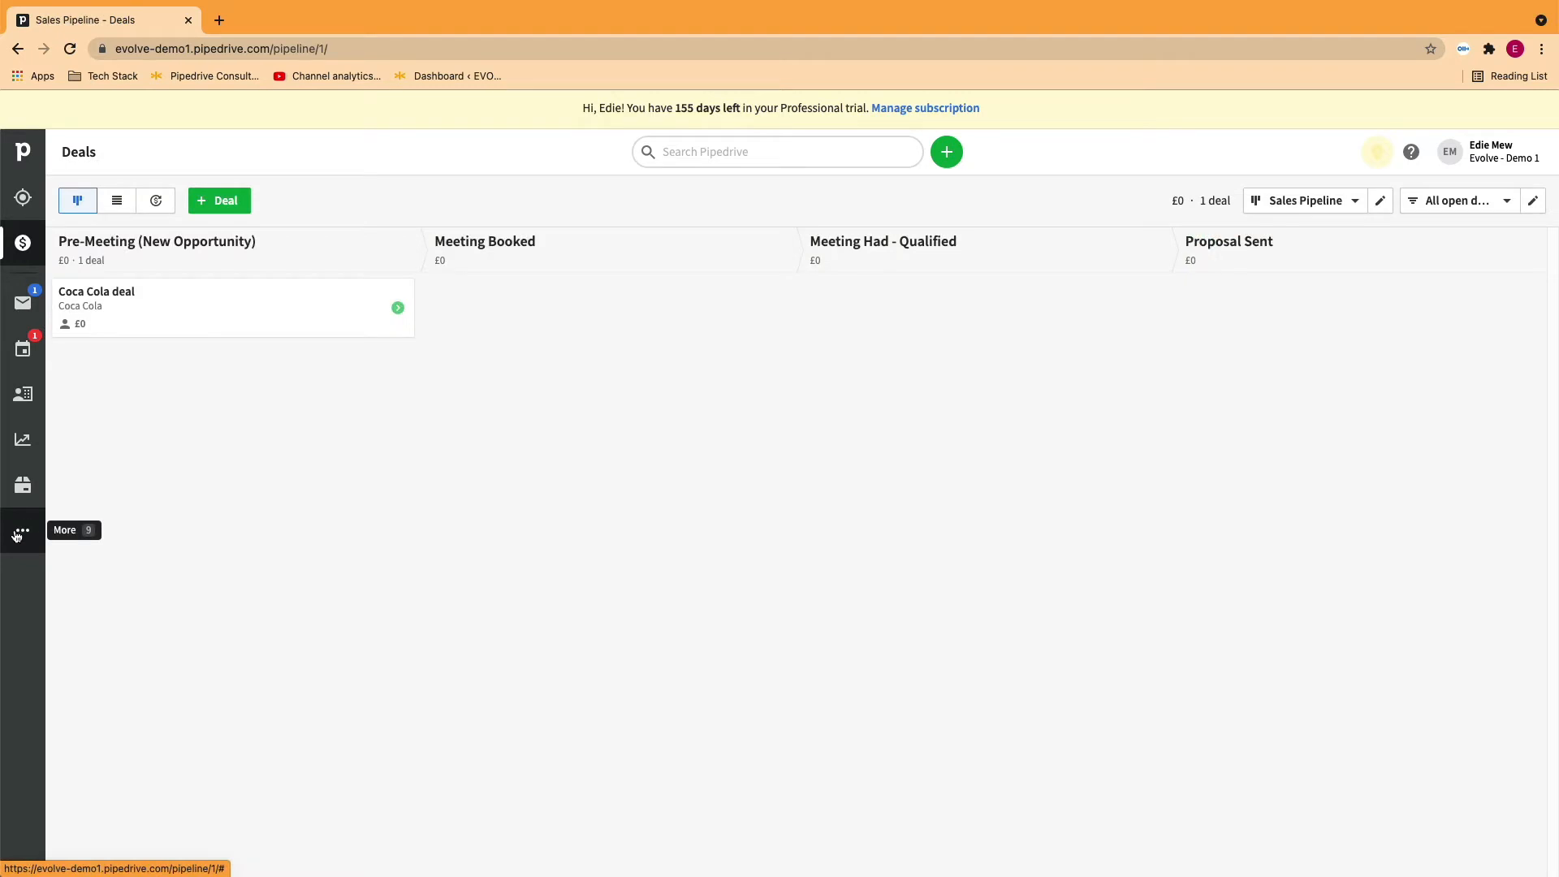
Go to Workflow automation from the sidebar's More menu
click(22, 529)
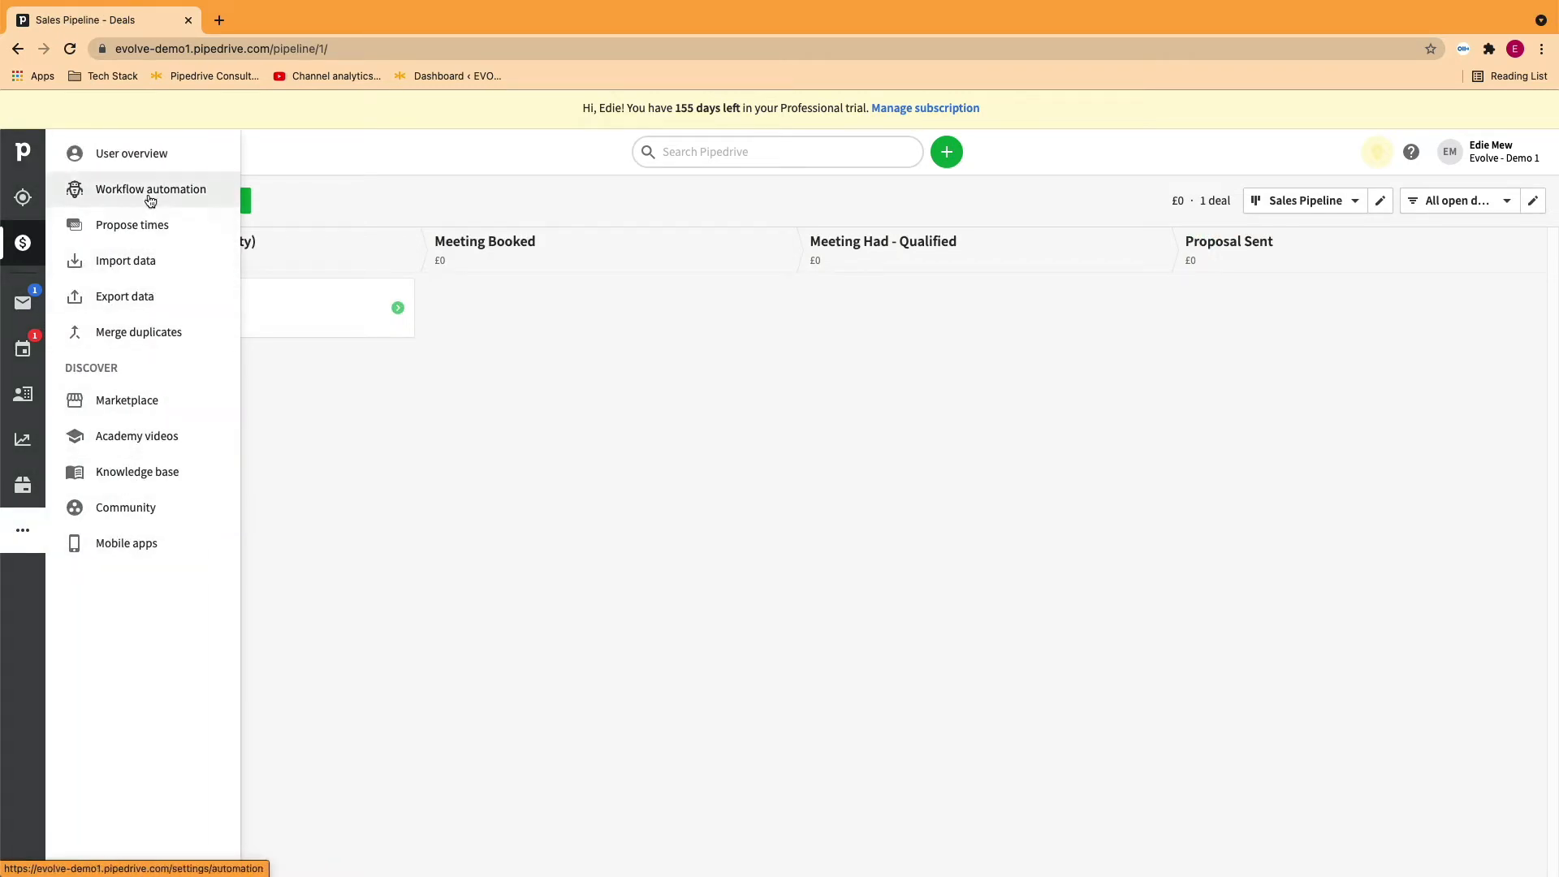
click(149, 188)
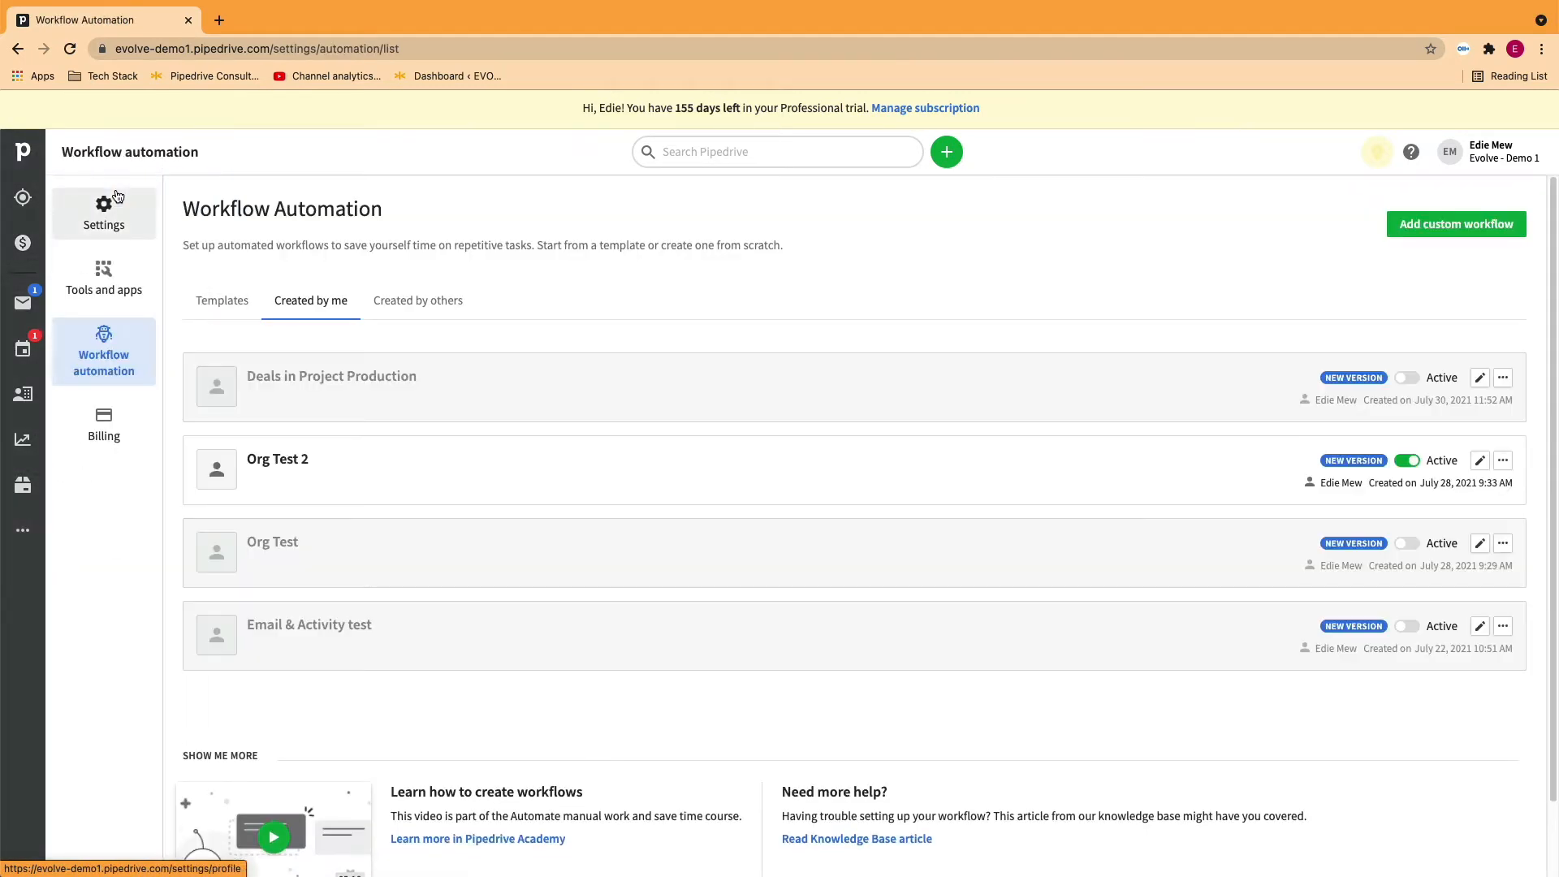
mouse_move(766, 308)
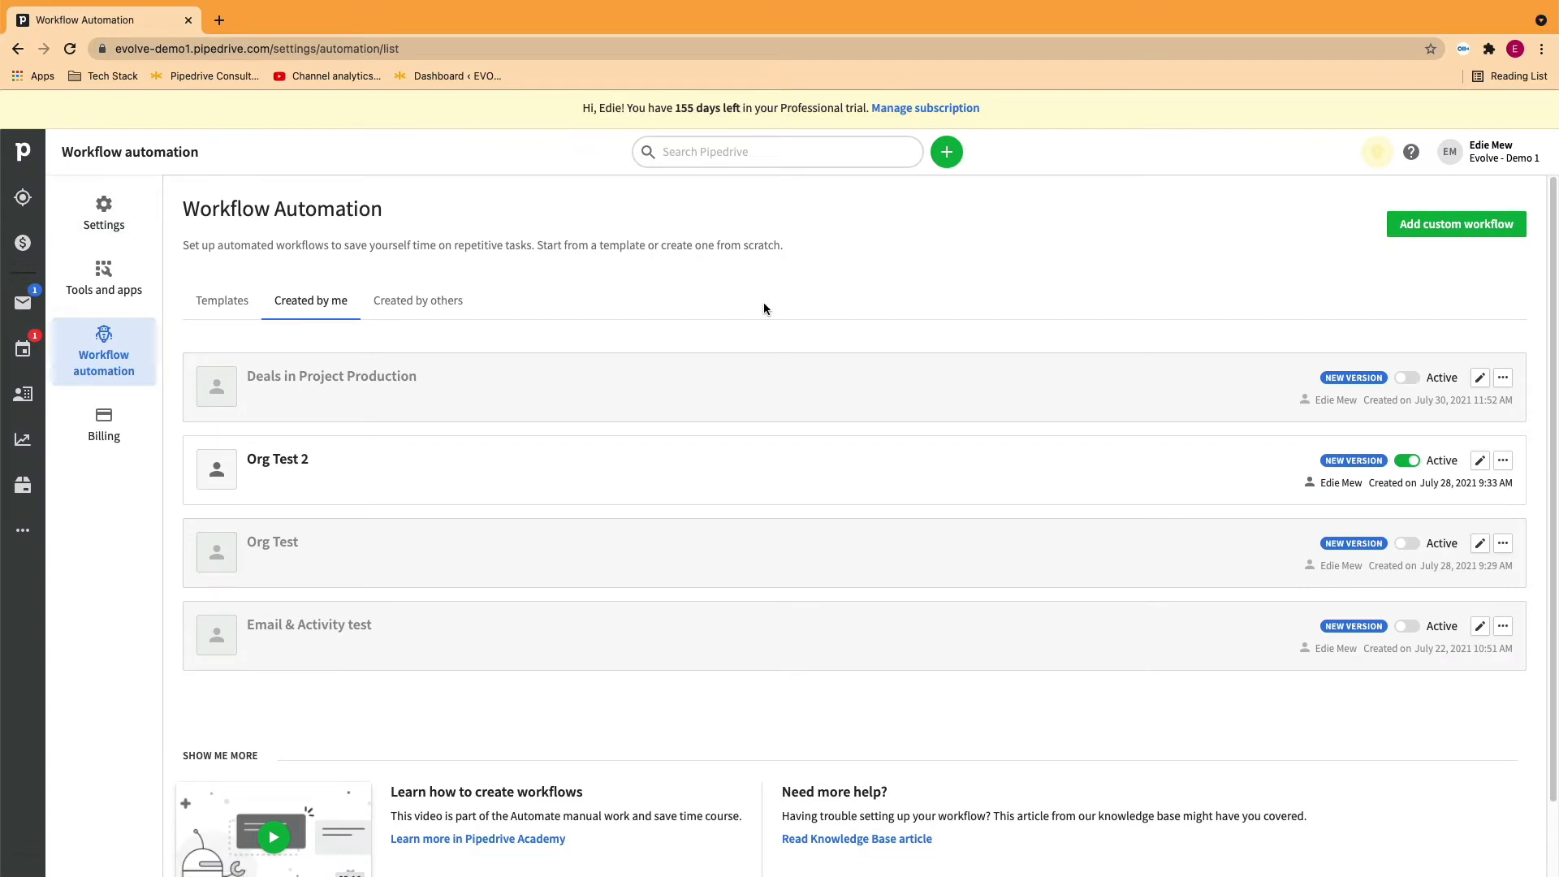
mouse_move(1486, 224)
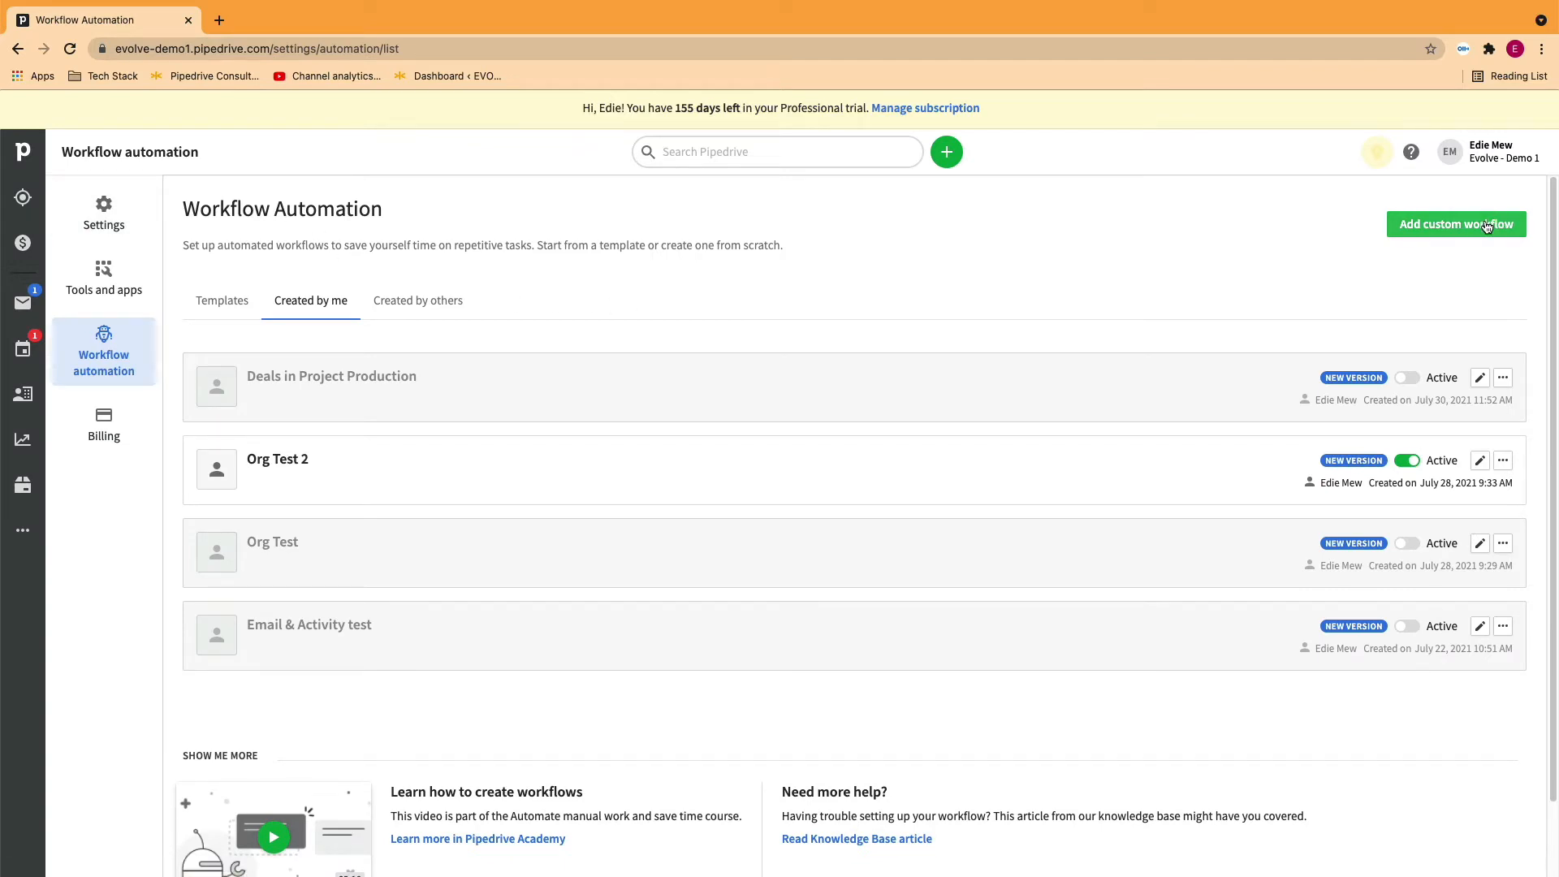
Add a custom workflow named 'Deals in Project Production' and start its editor
click(1454, 224)
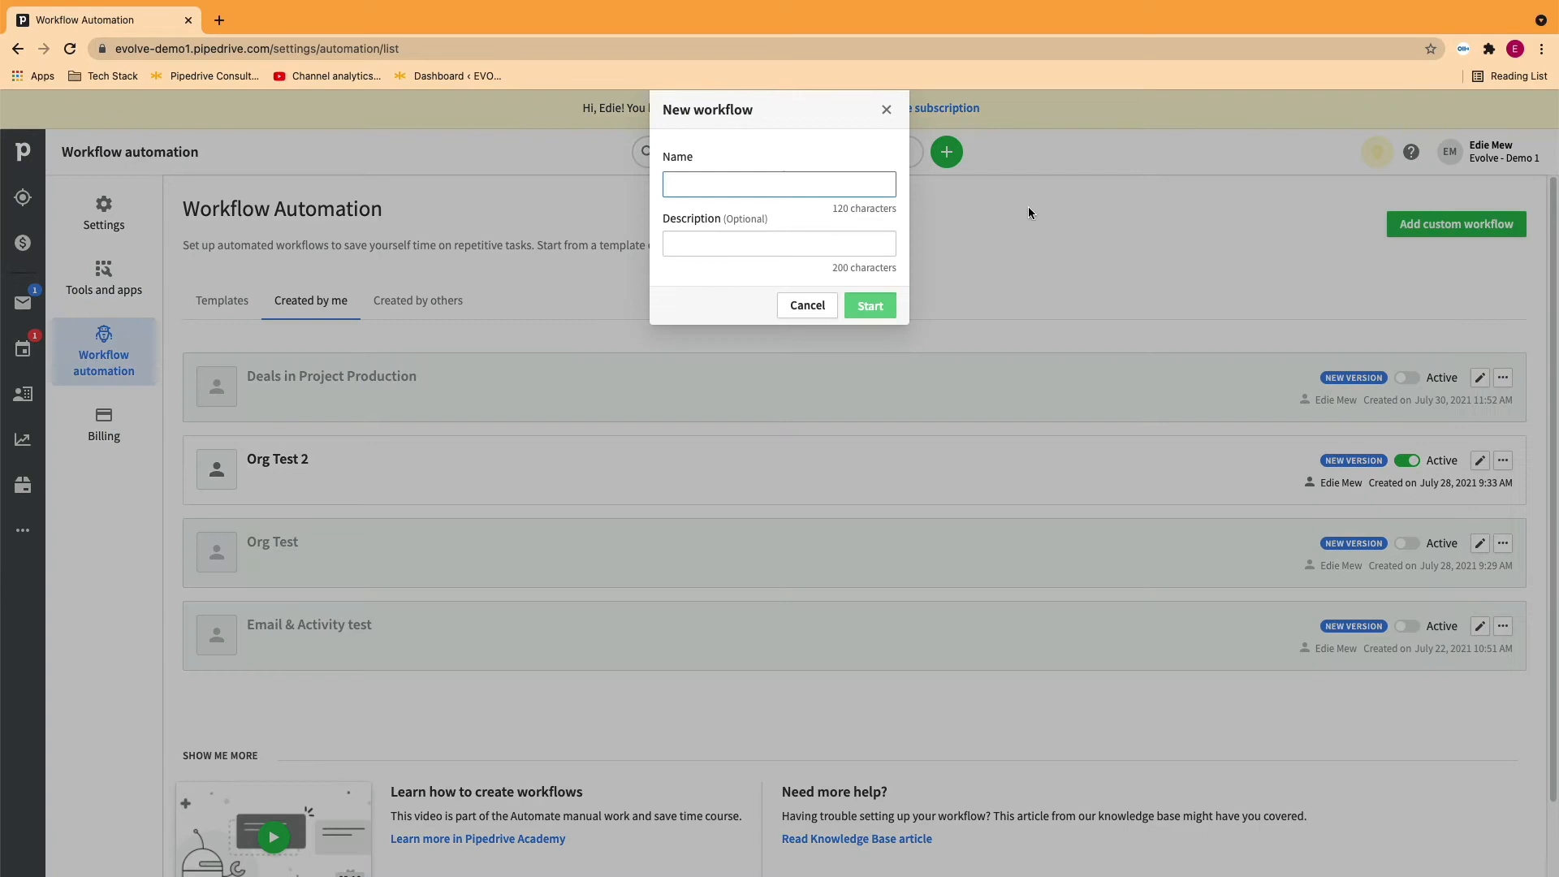
text(Deals in P)
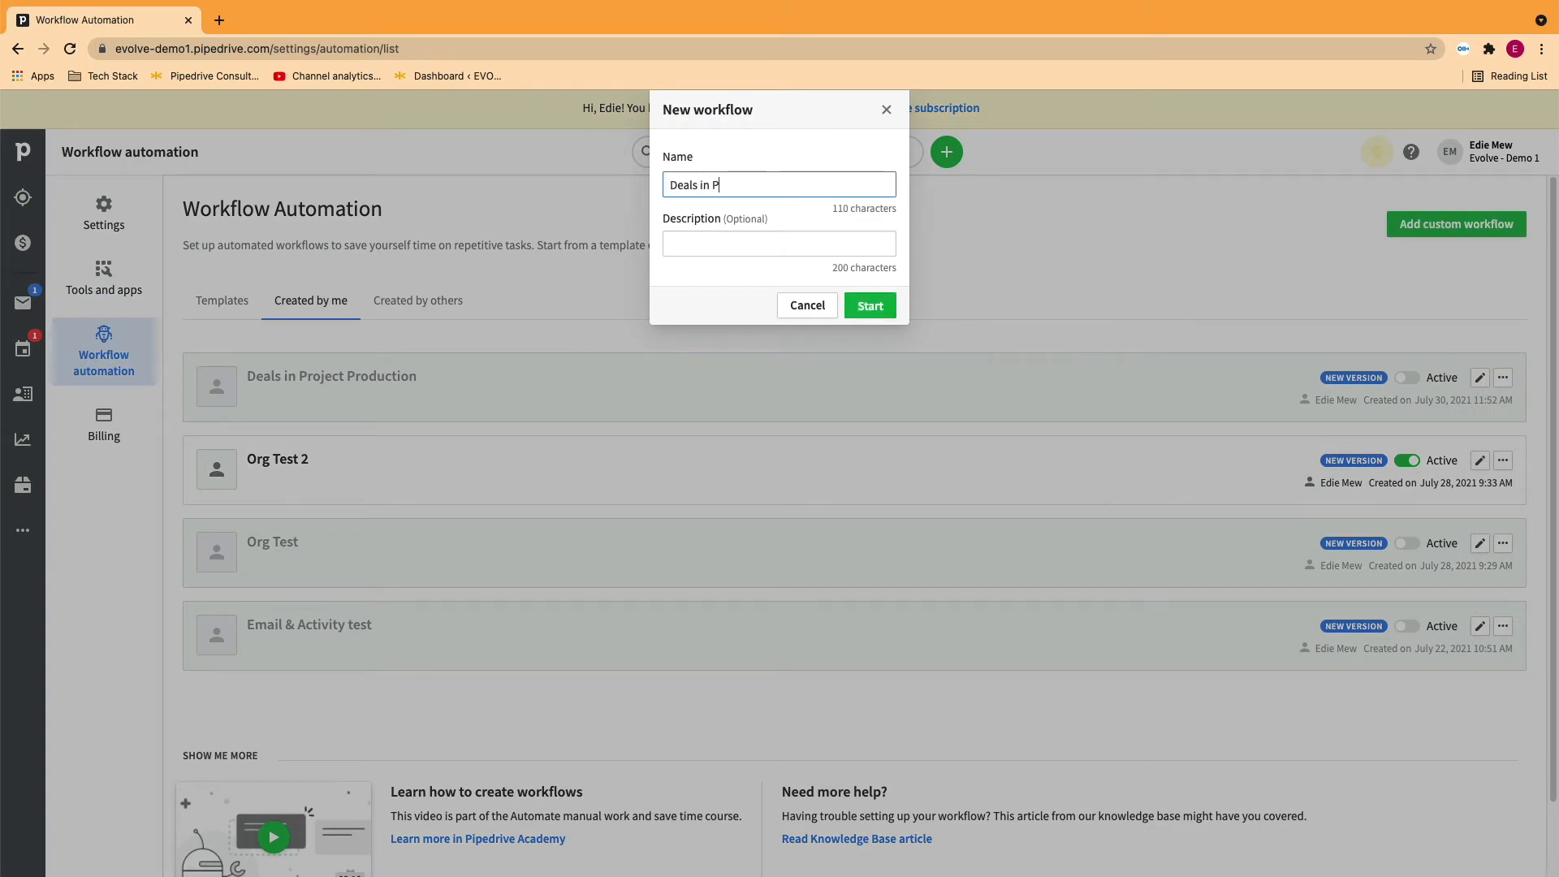
text(roject Production)
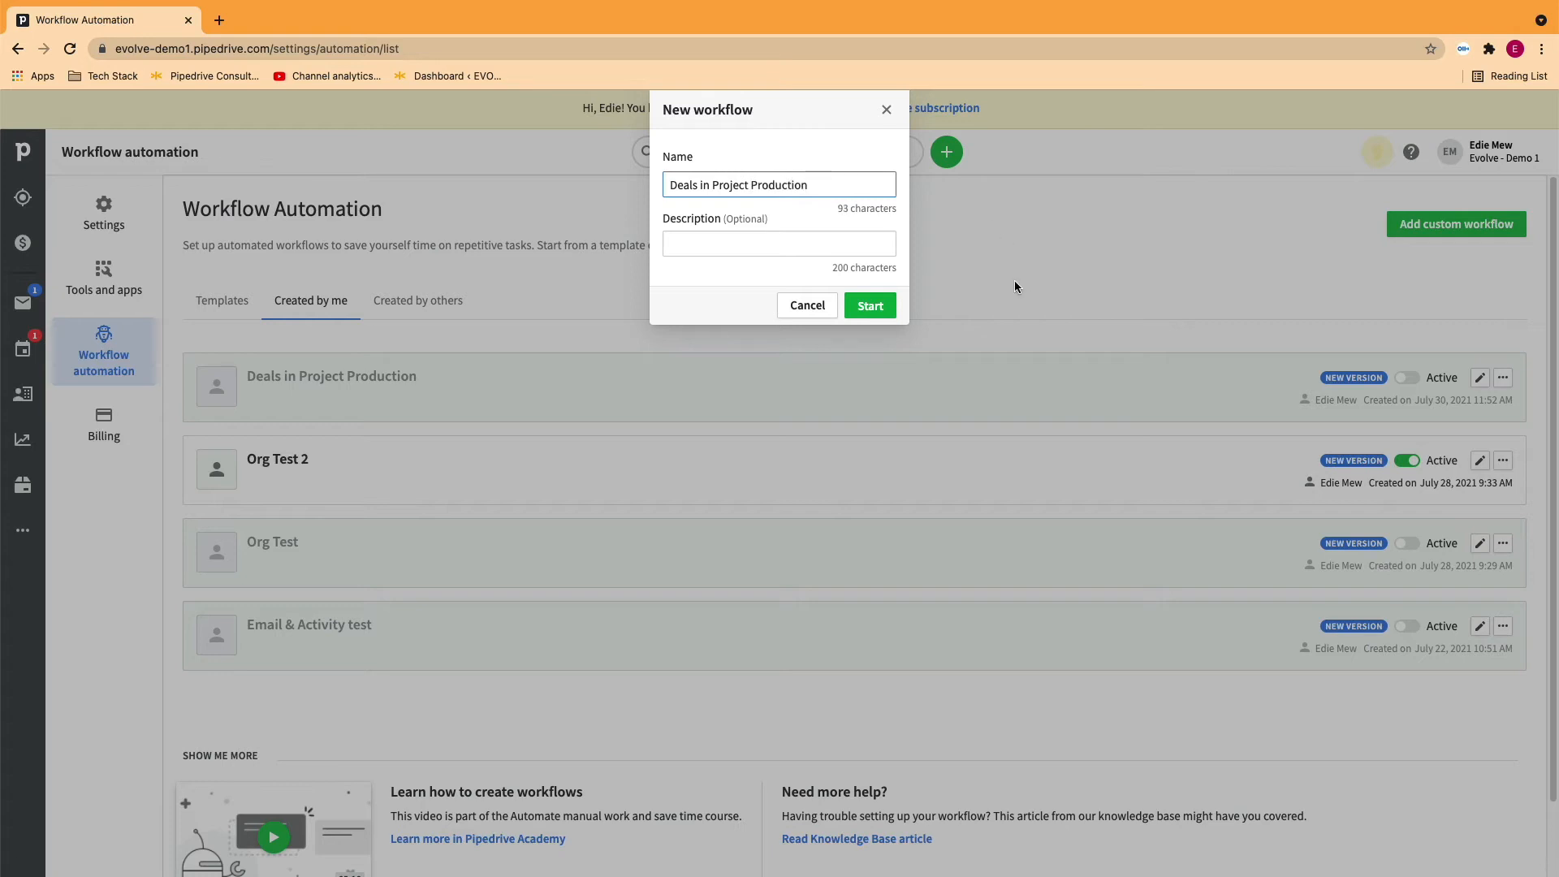
click(869, 305)
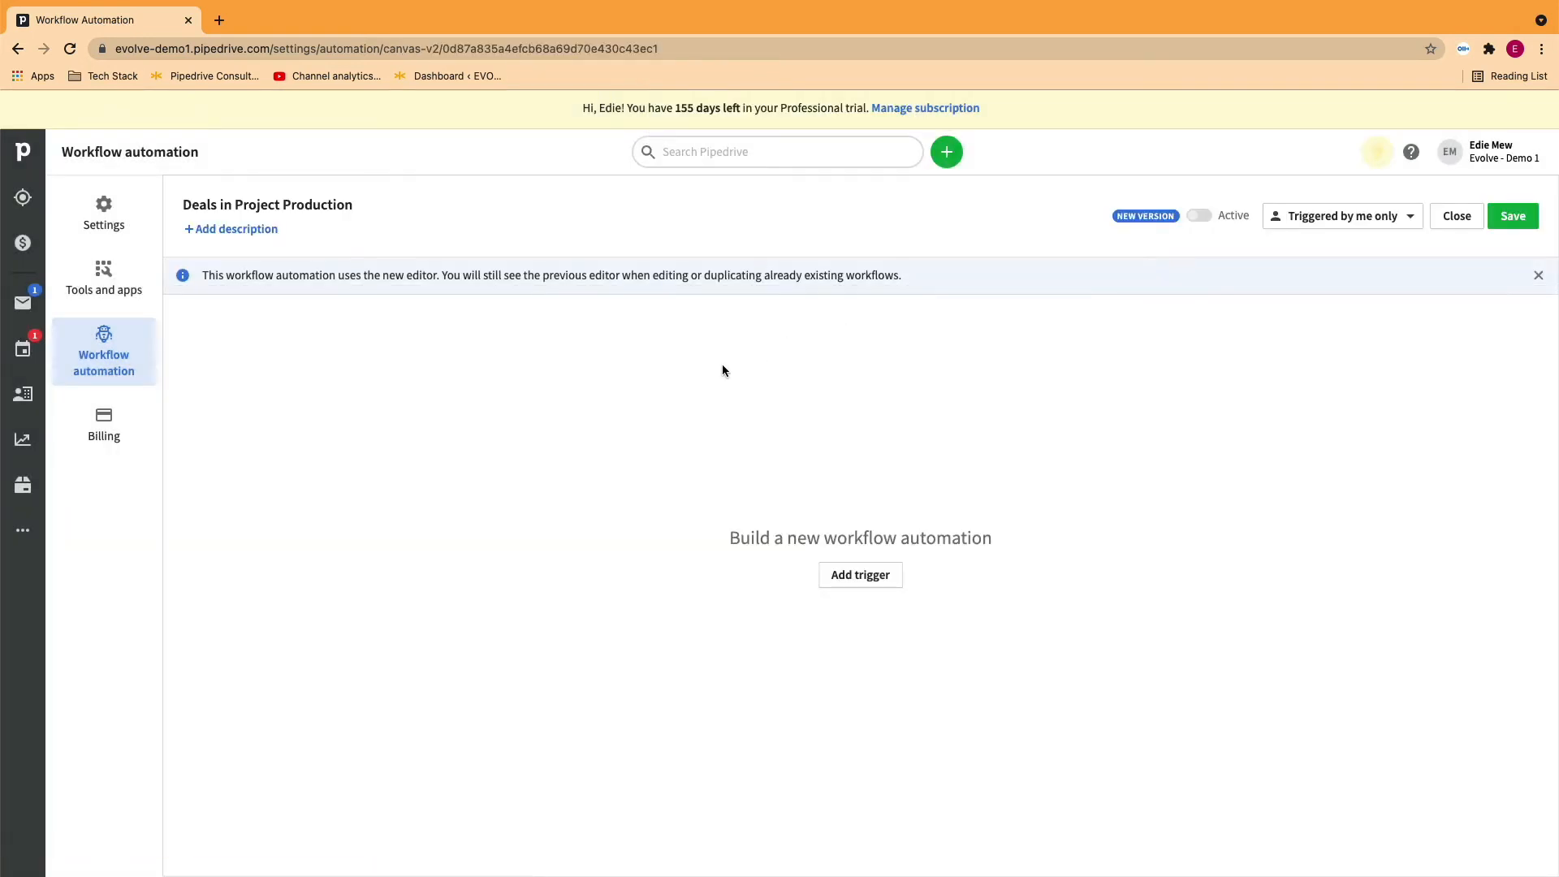
mouse_move(976, 653)
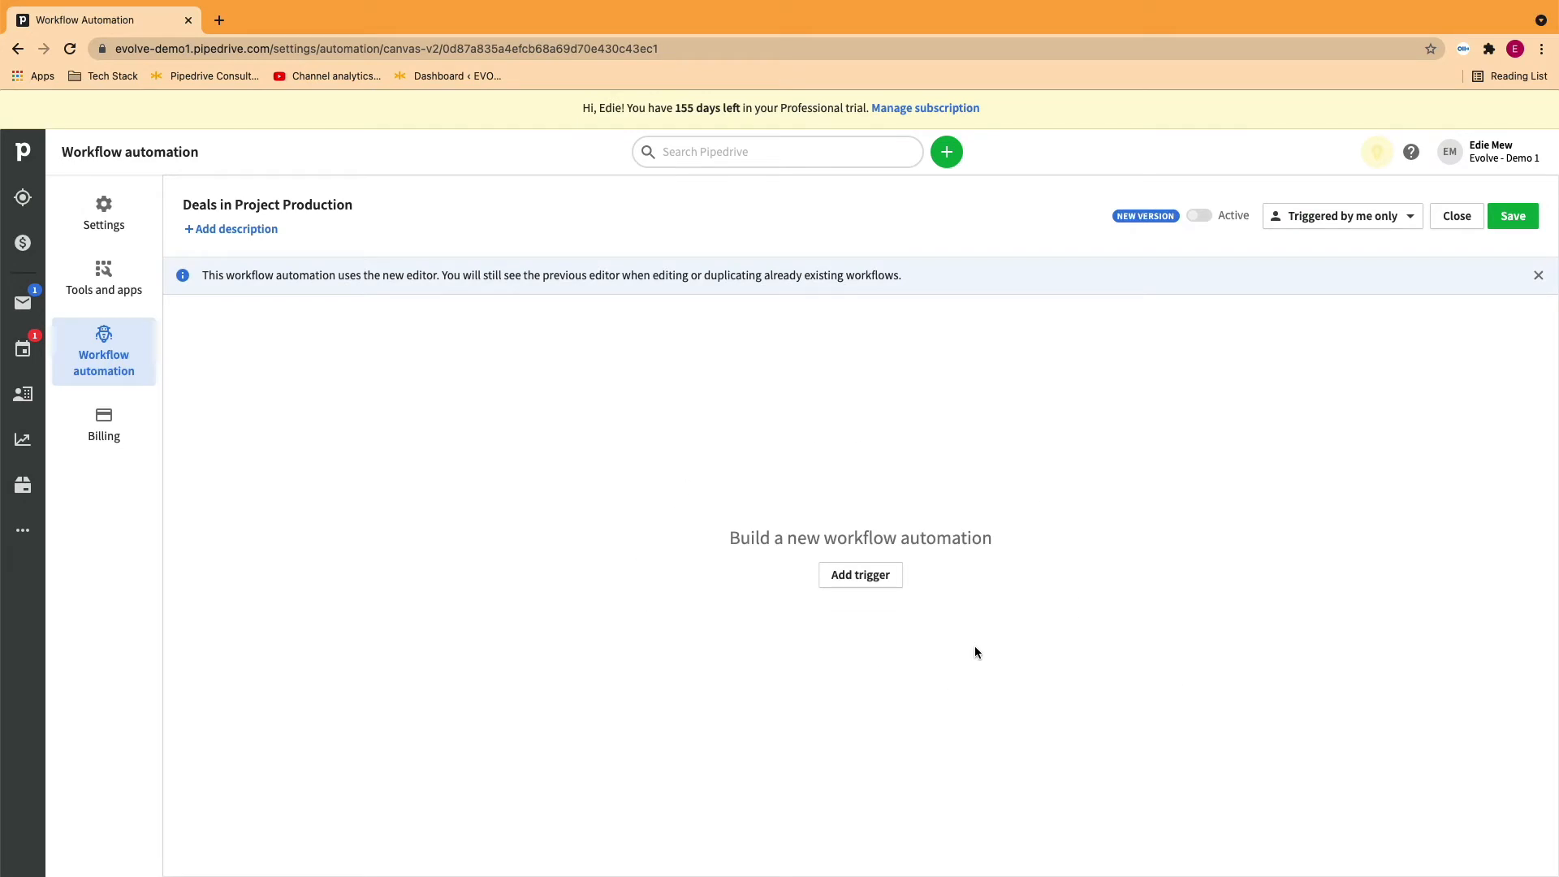
mouse_move(862, 581)
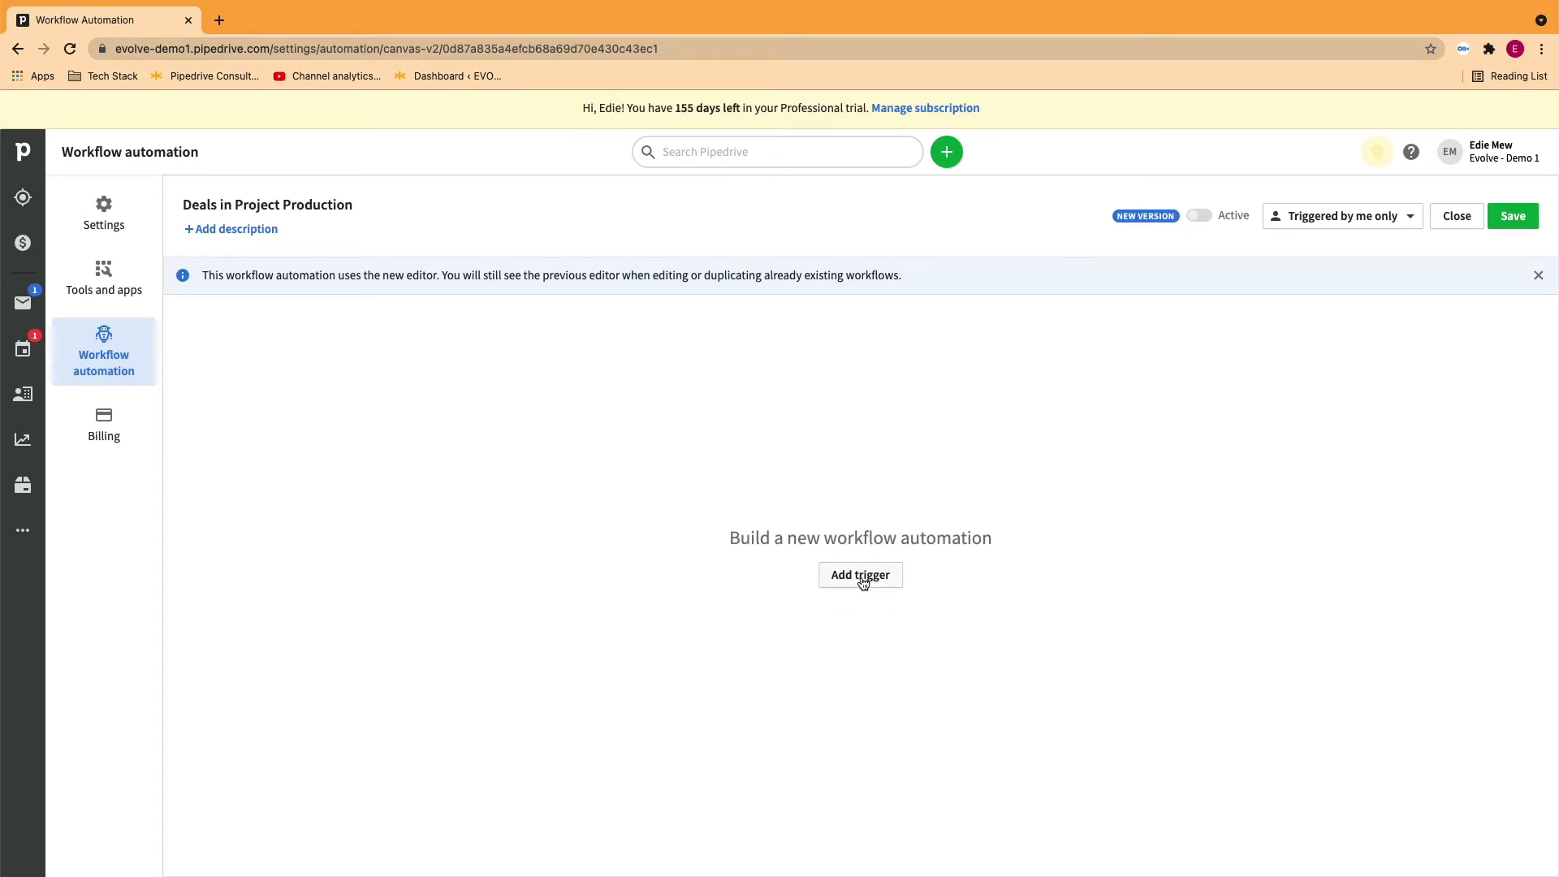
Set the workflow trigger to Deal updated and apply it
click(861, 575)
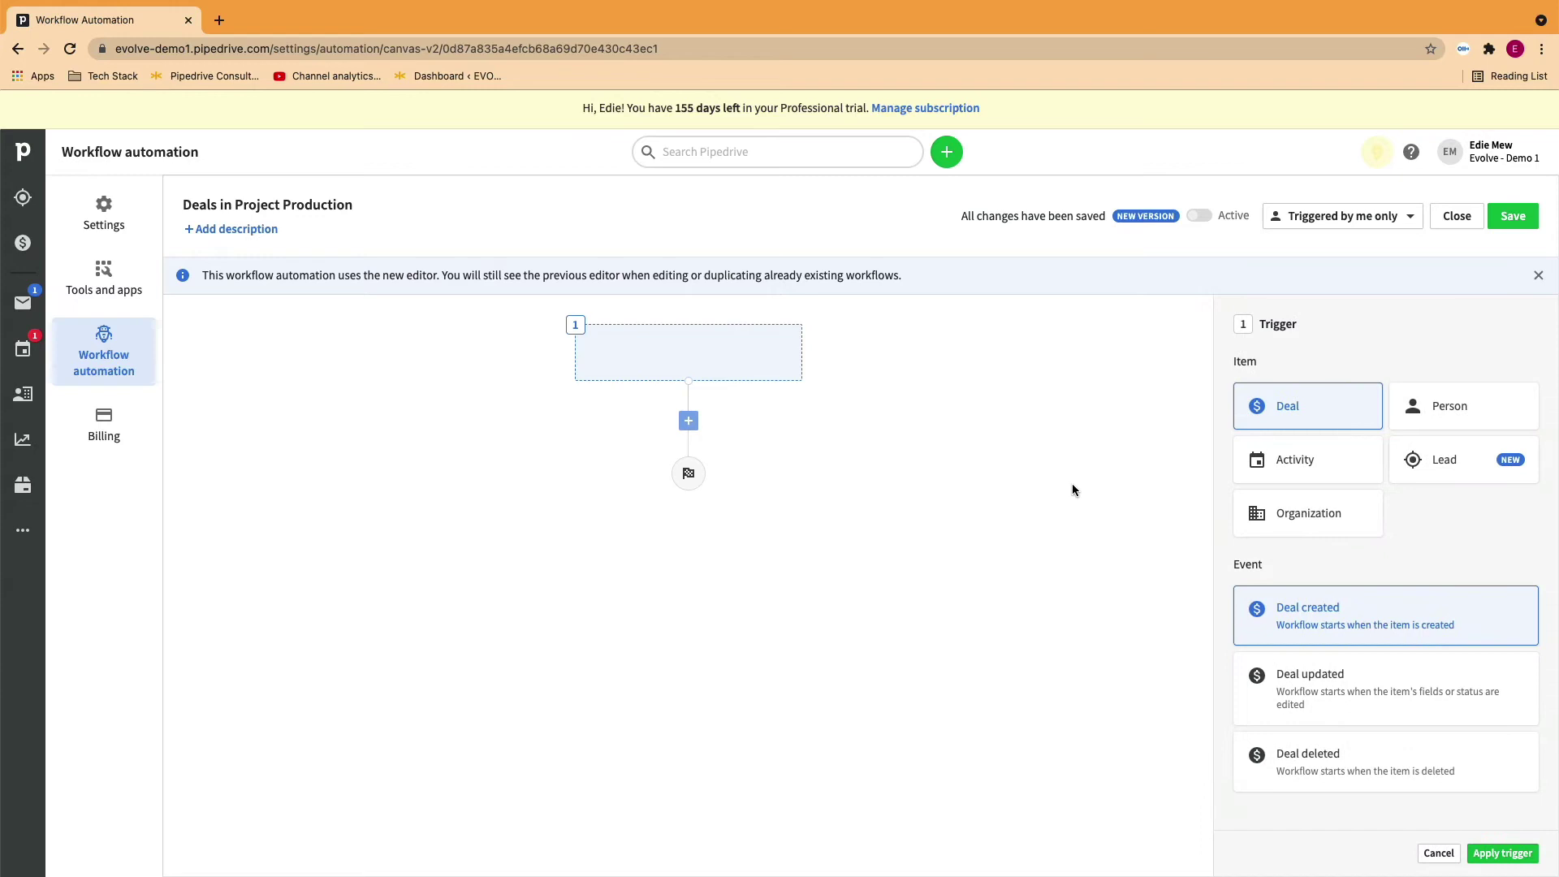
mouse_move(1317, 414)
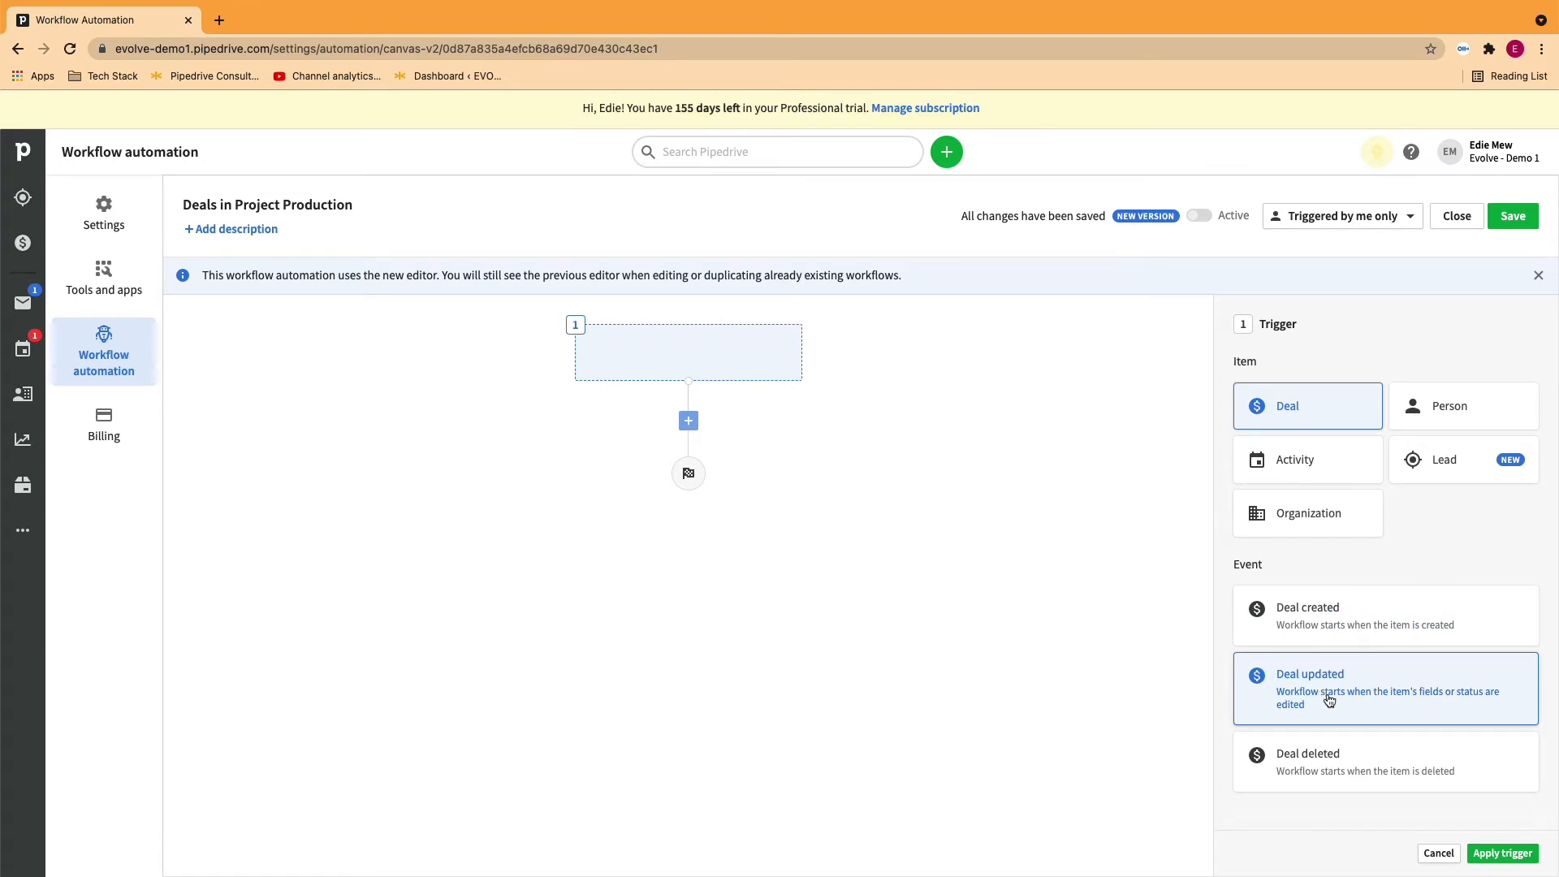
click(1502, 852)
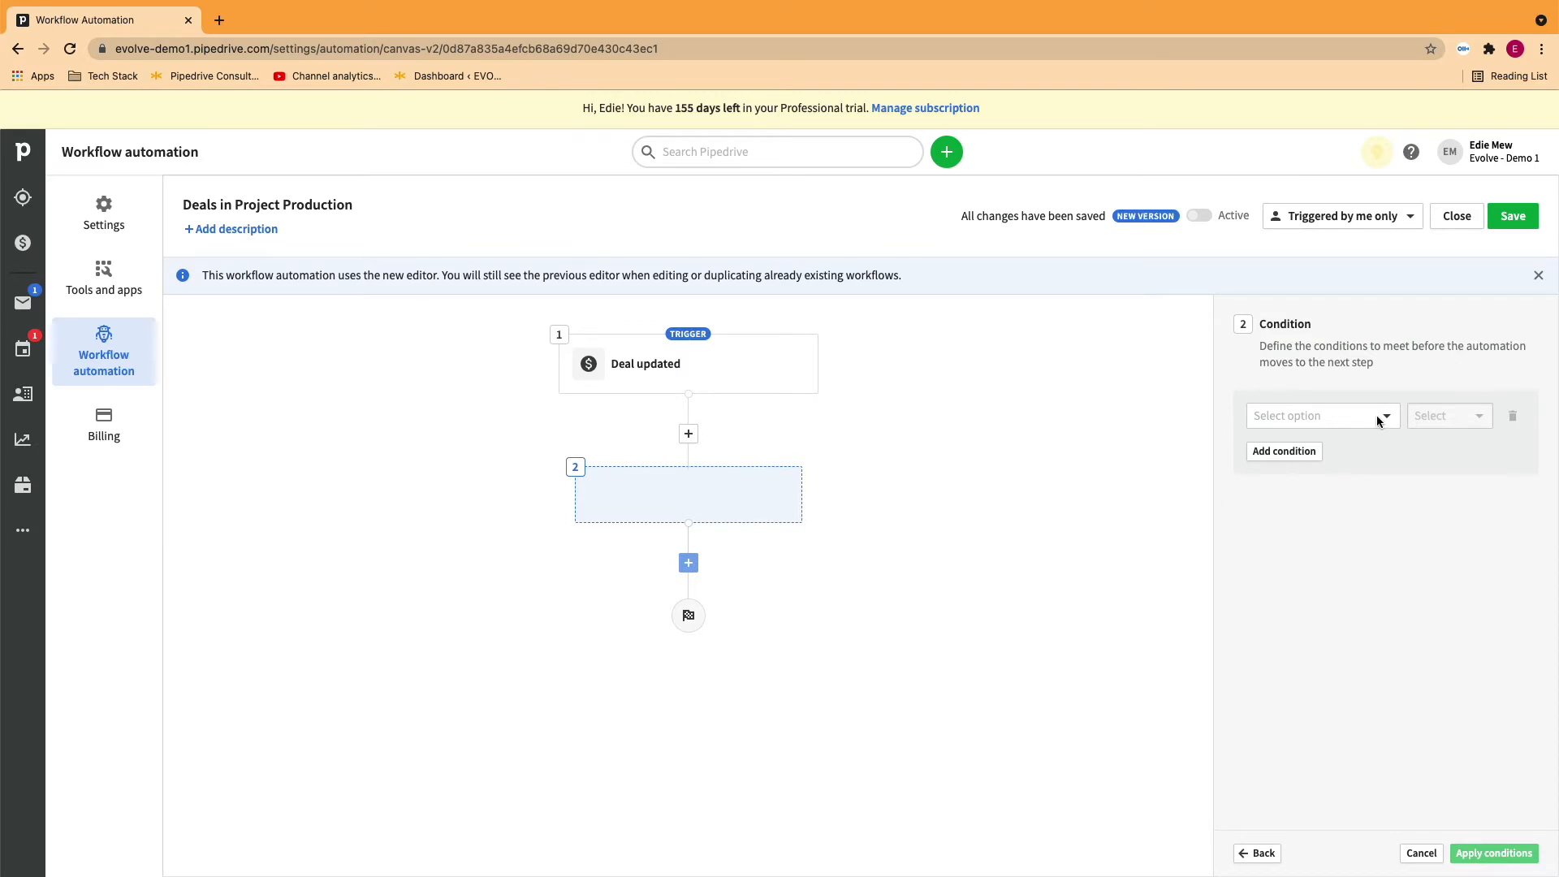
Set the first condition: Deal pipeline is Sales Pipeline
click(1322, 416)
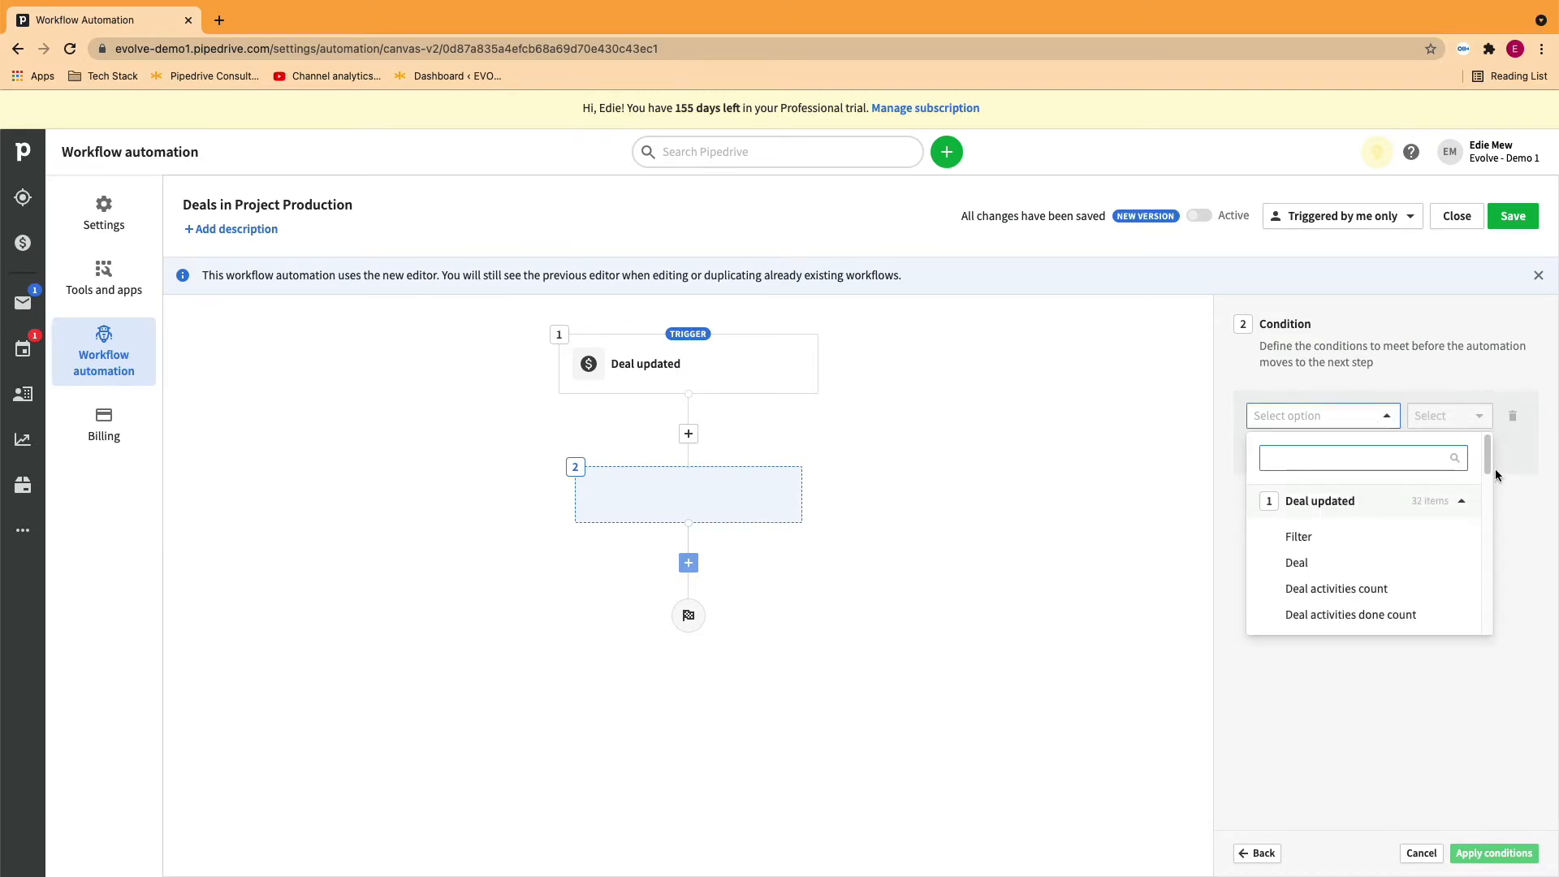
scroll(down, 3)
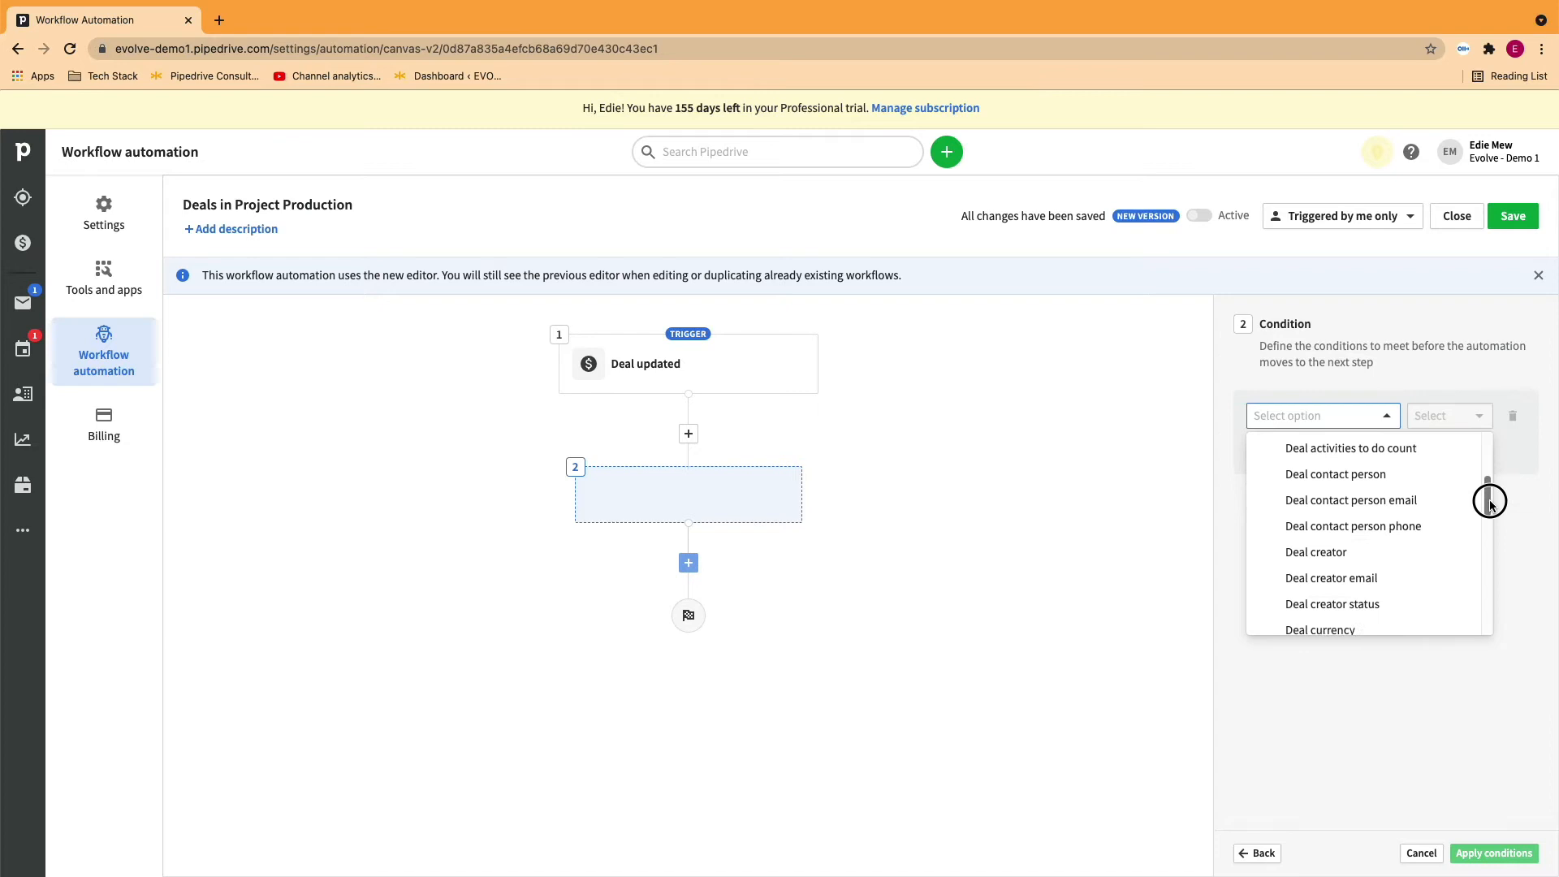
scroll(down, 3)
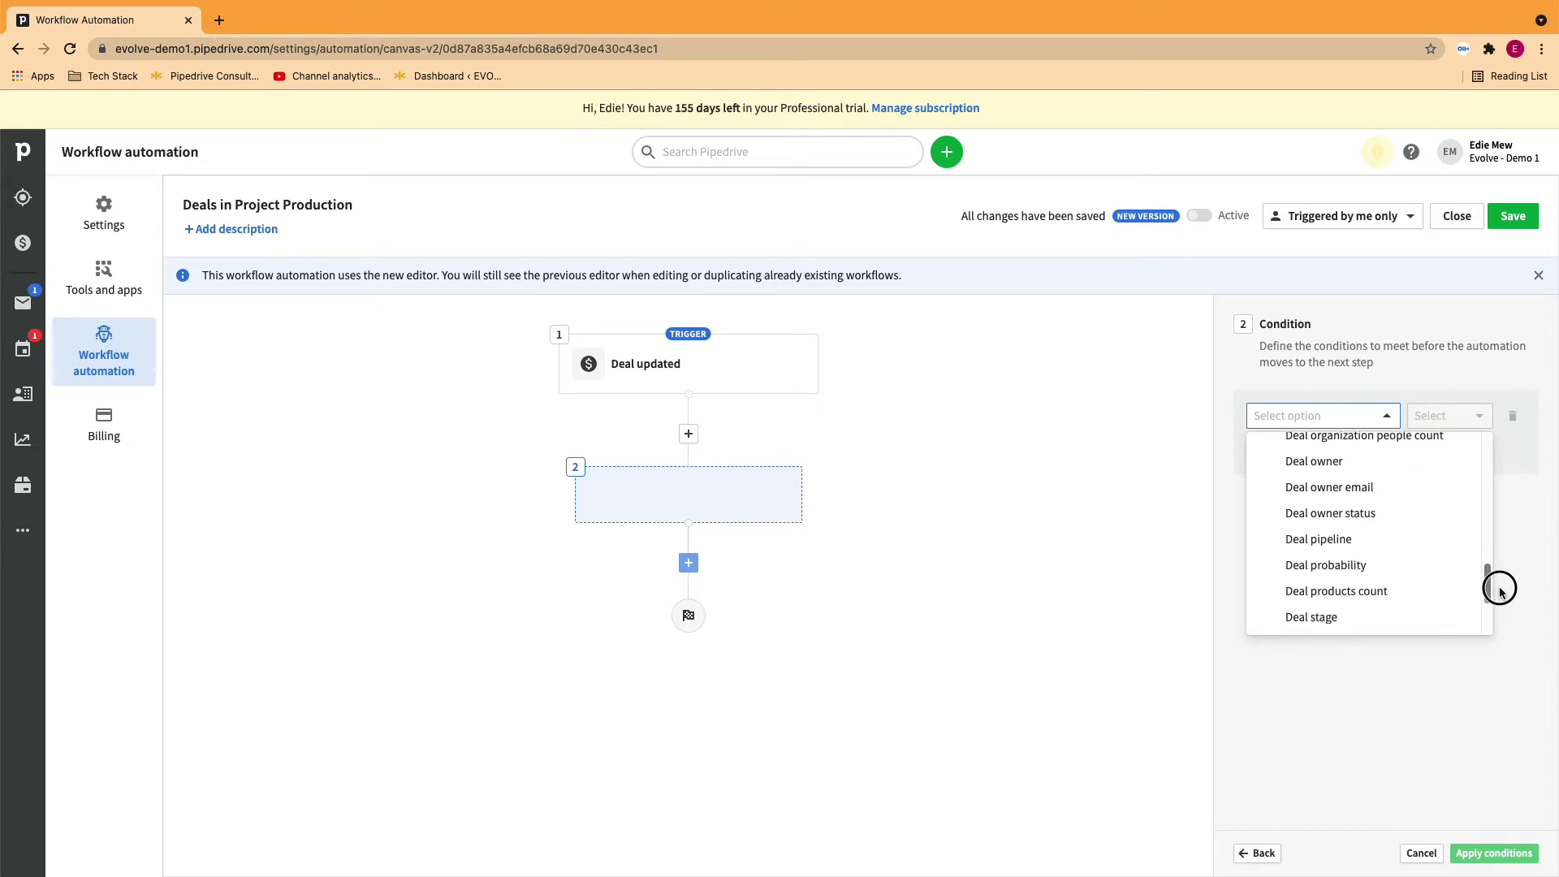
mouse_move(1325, 533)
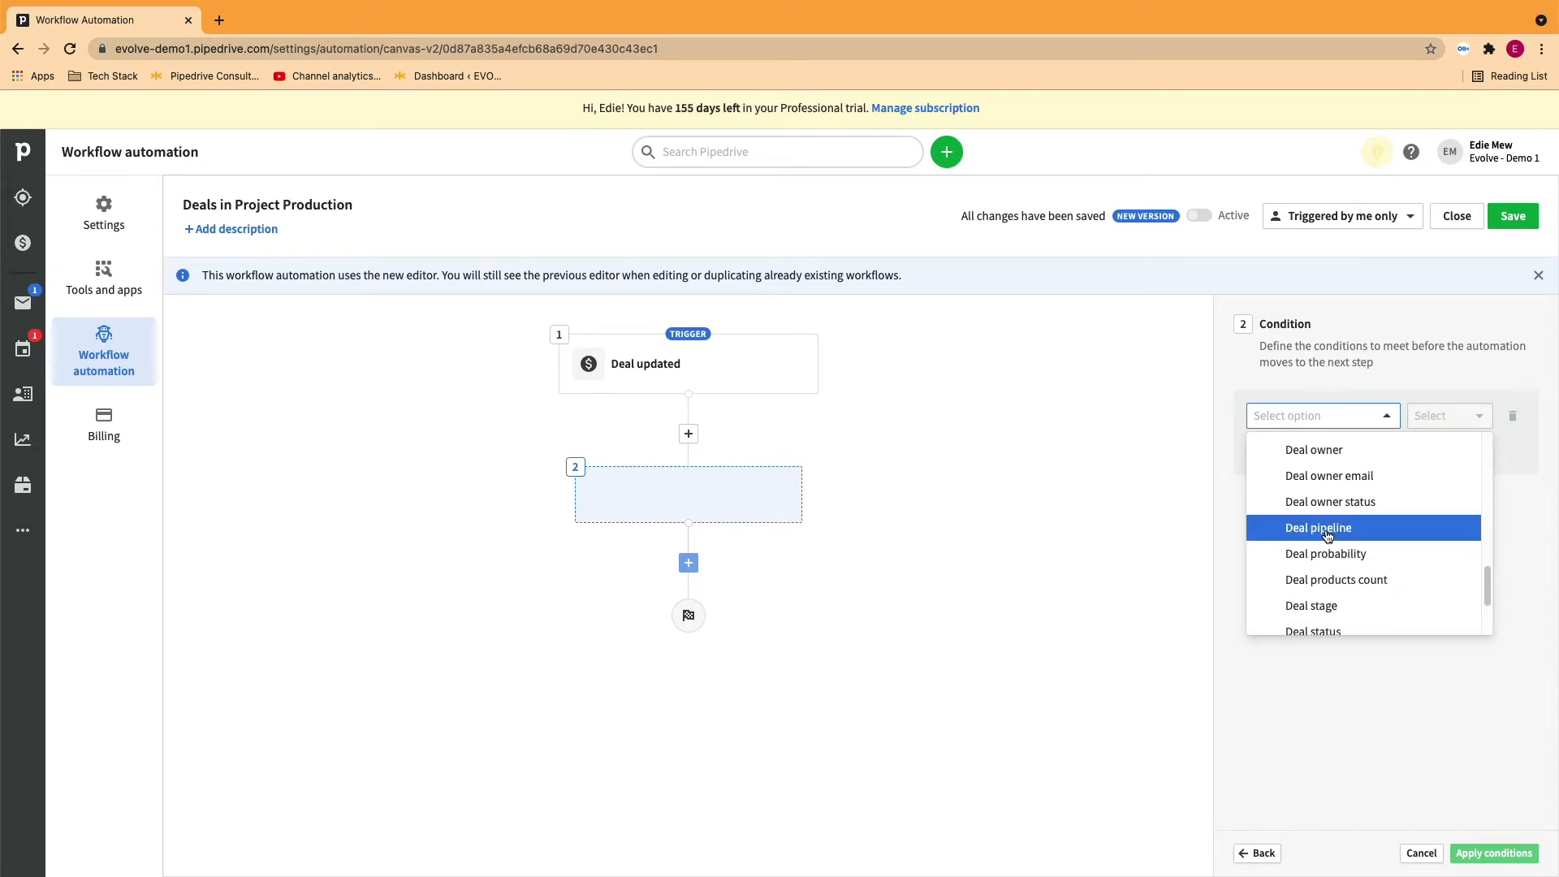
click(1318, 528)
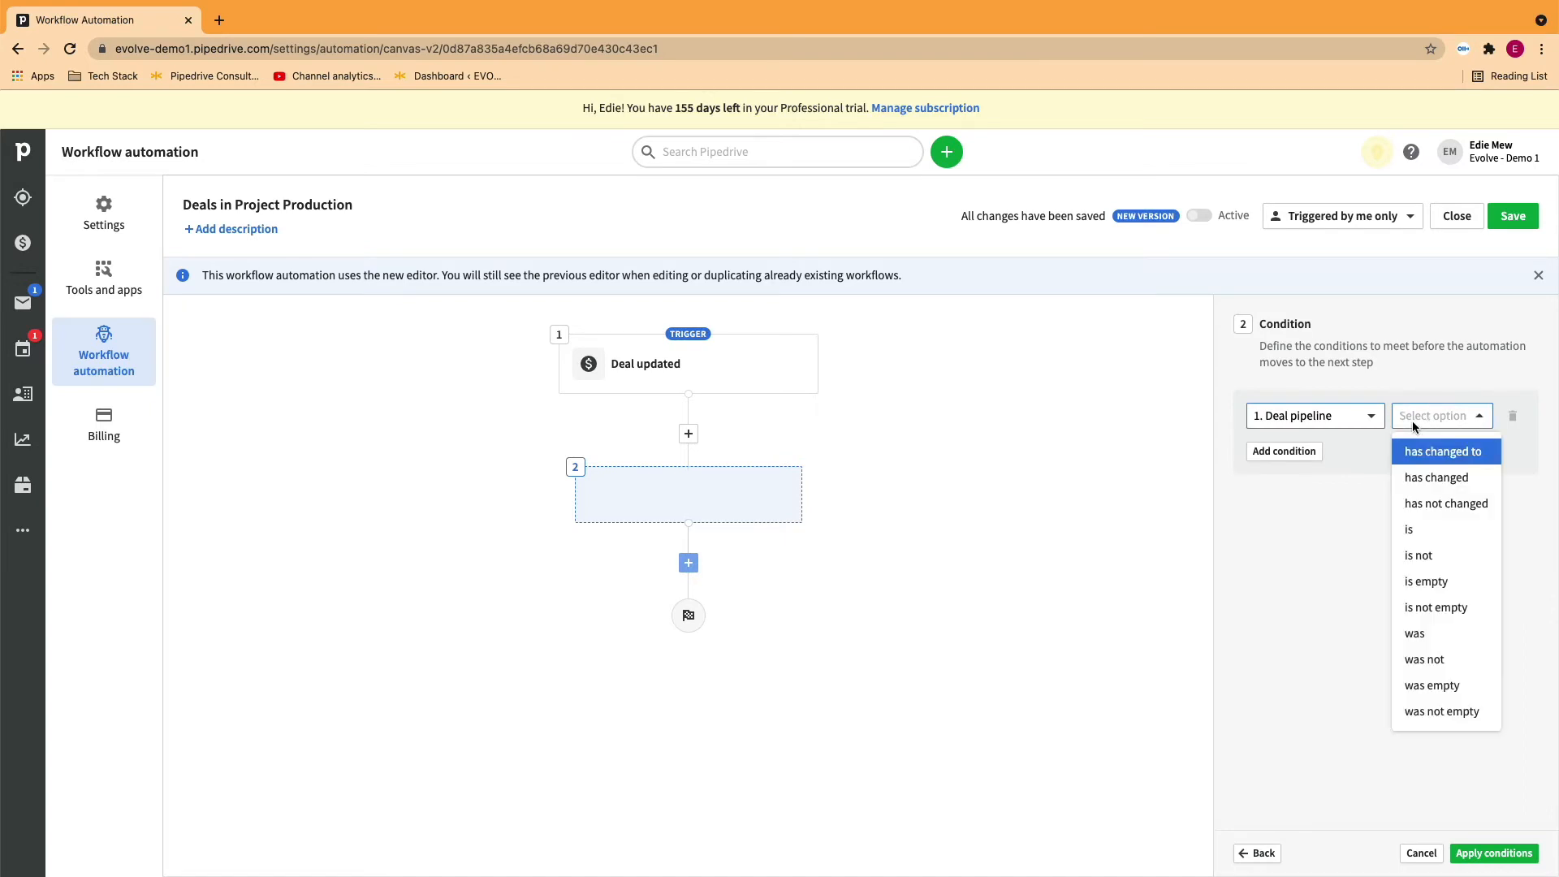
click(1407, 529)
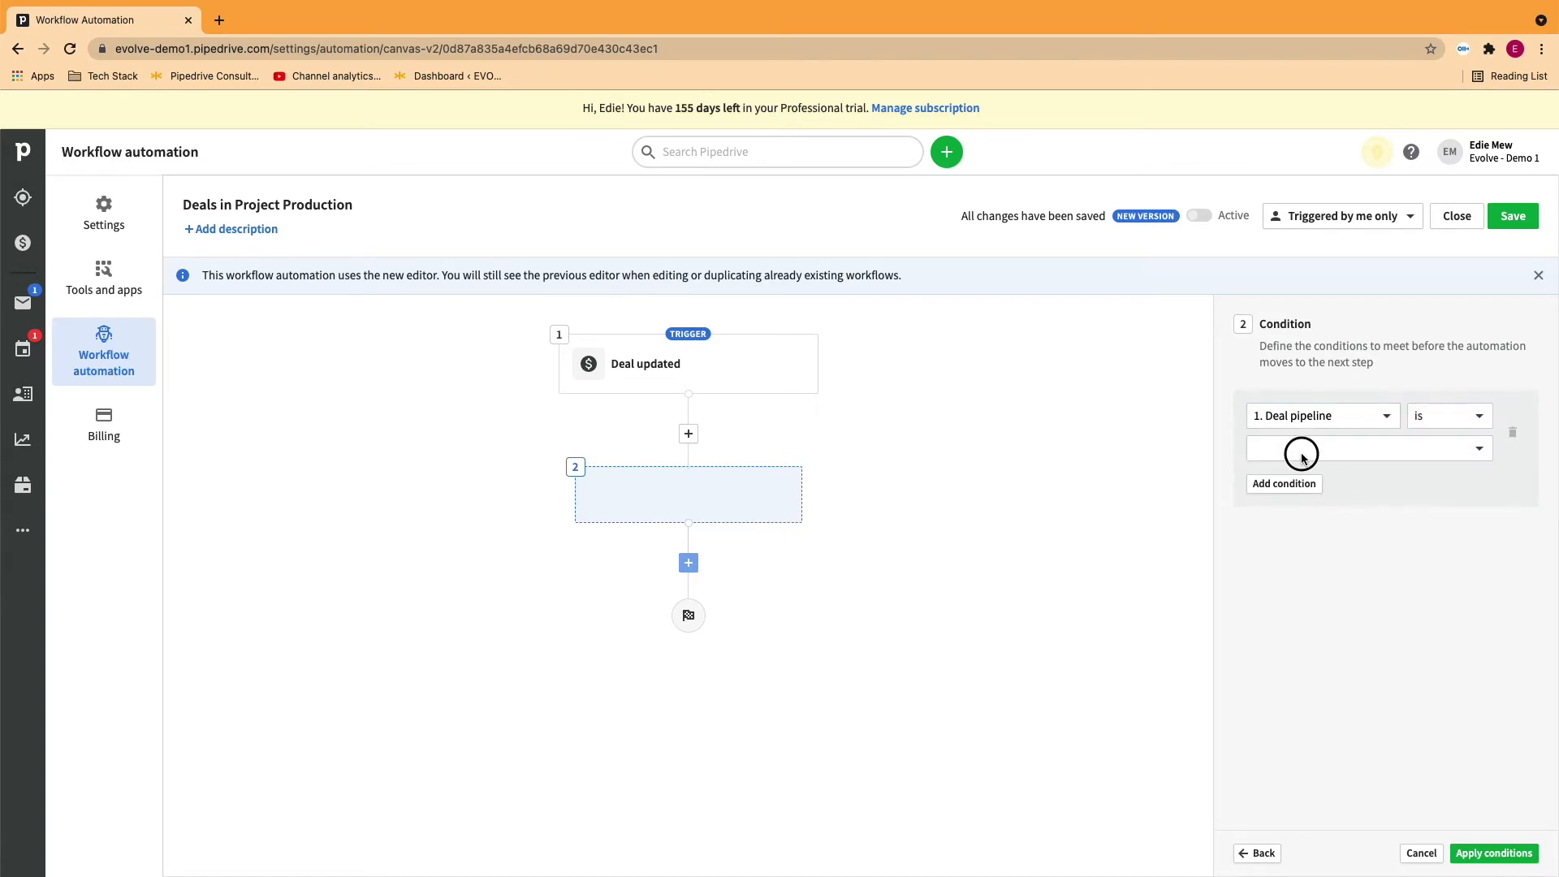
click(1367, 449)
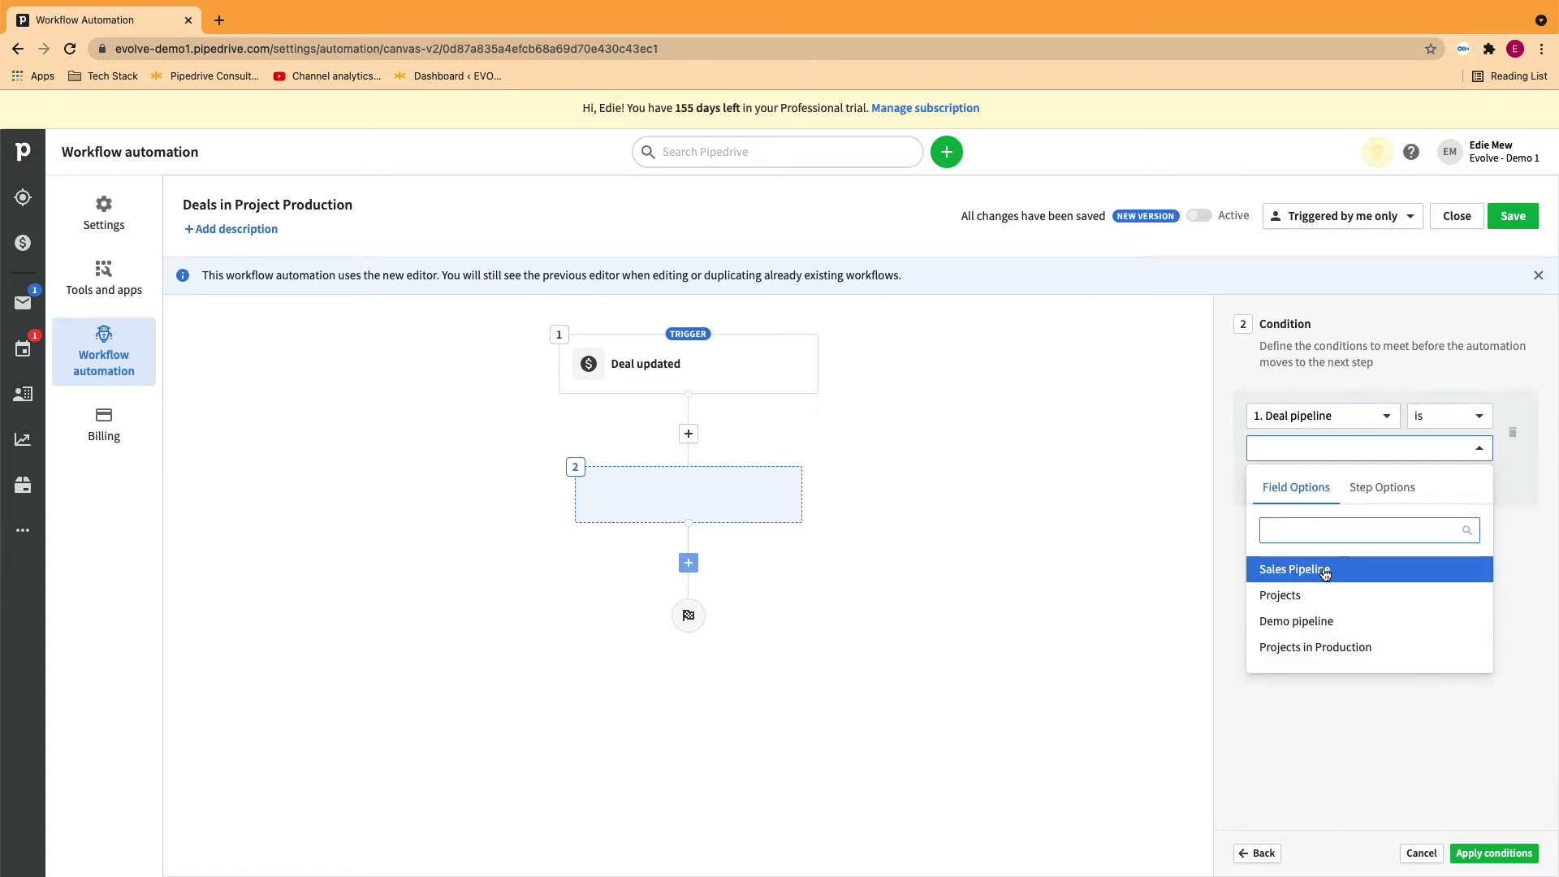
click(1294, 570)
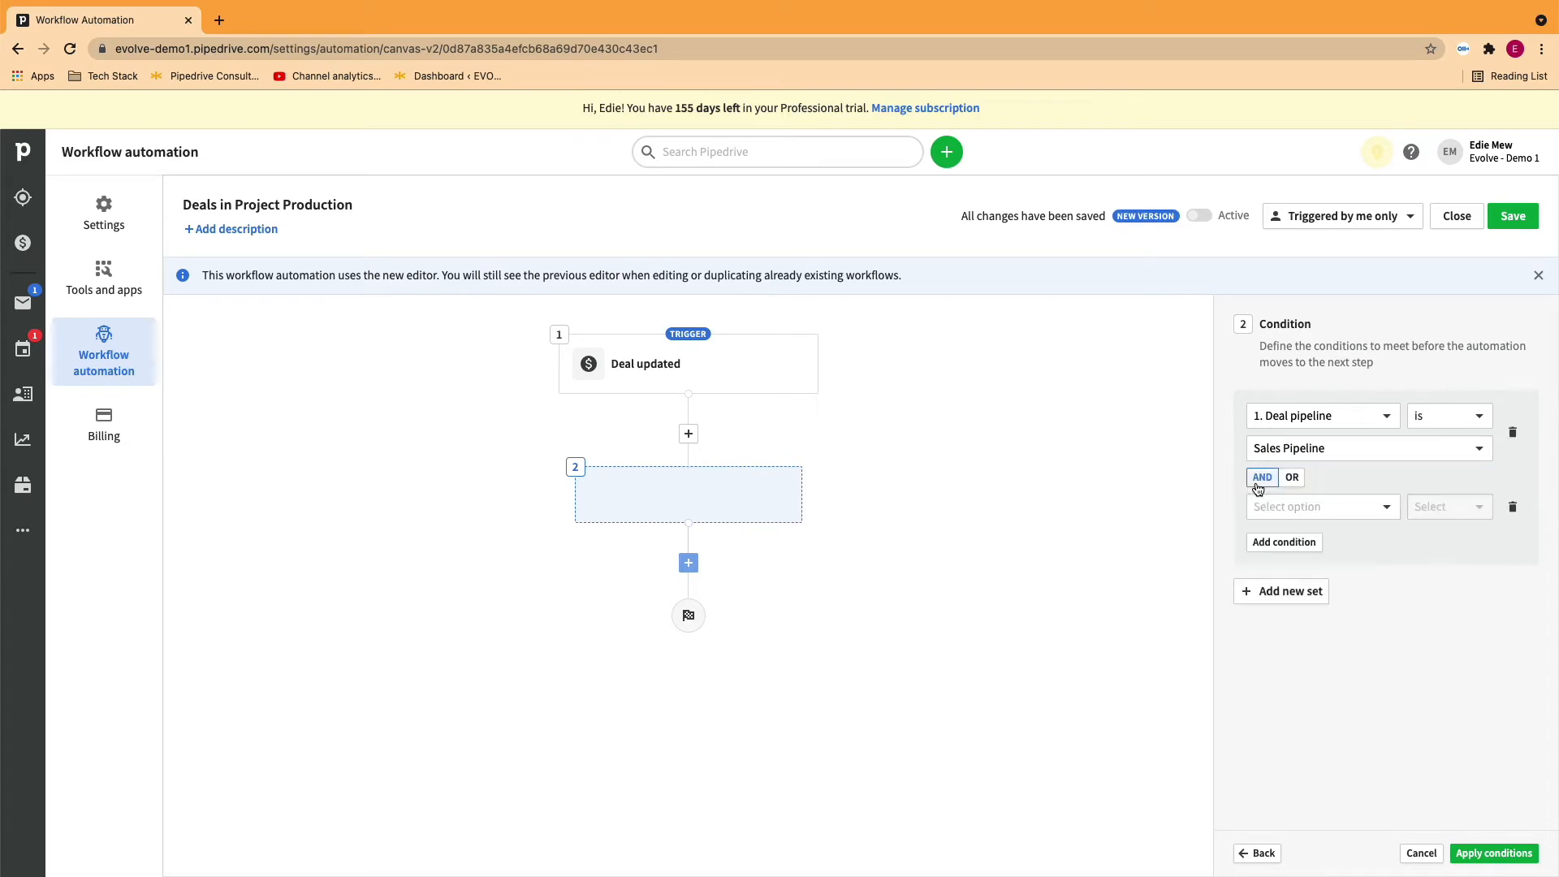
Add a second condition, Deal status has changed to won, and apply both conditions
click(1322, 506)
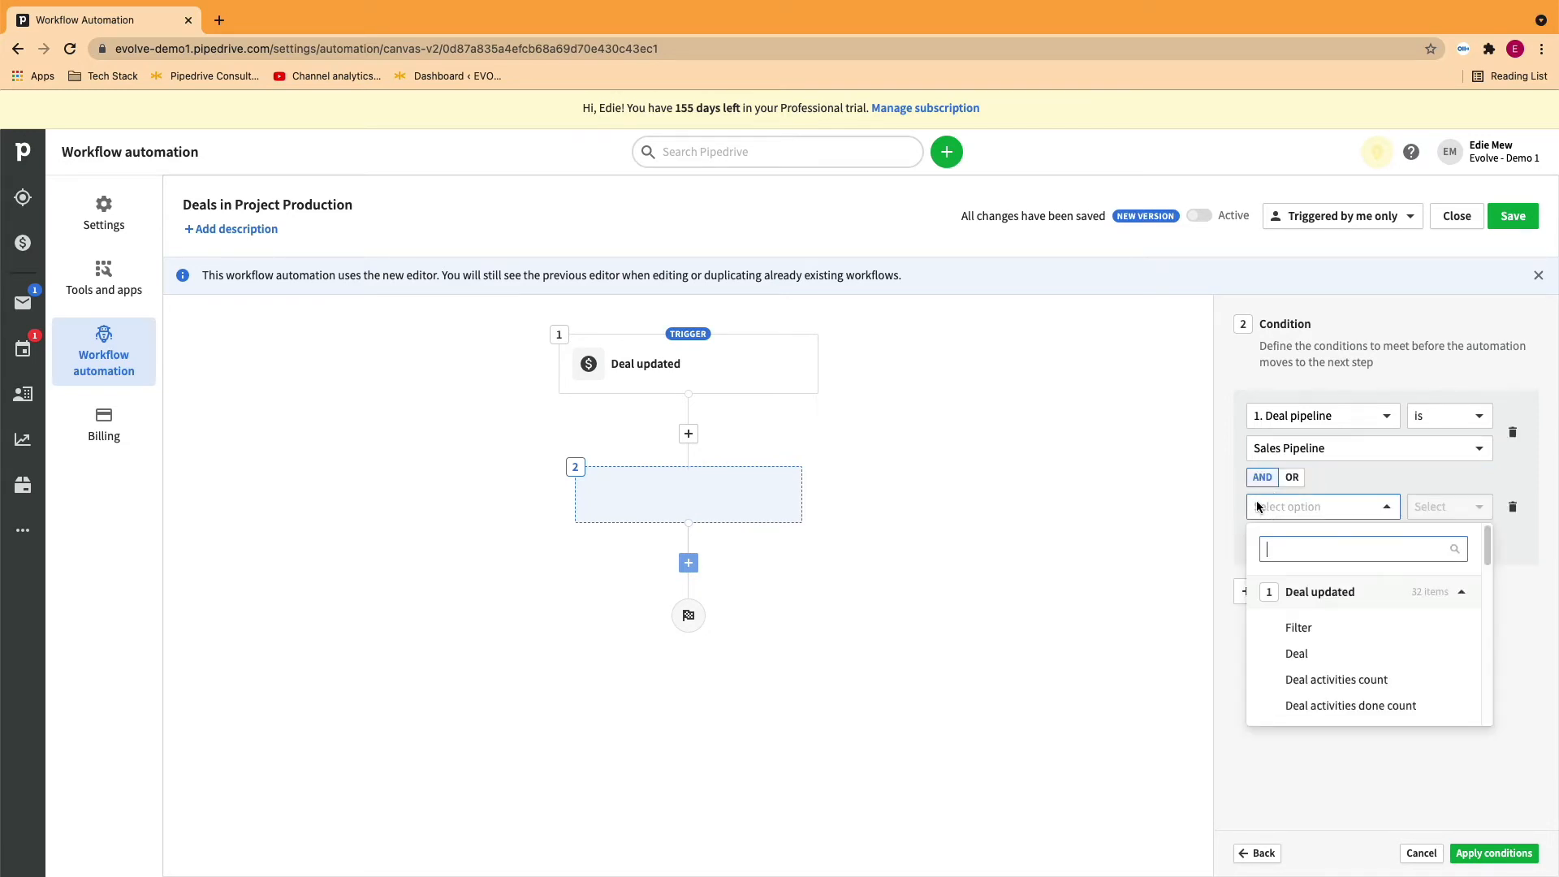
scroll(down, 3)
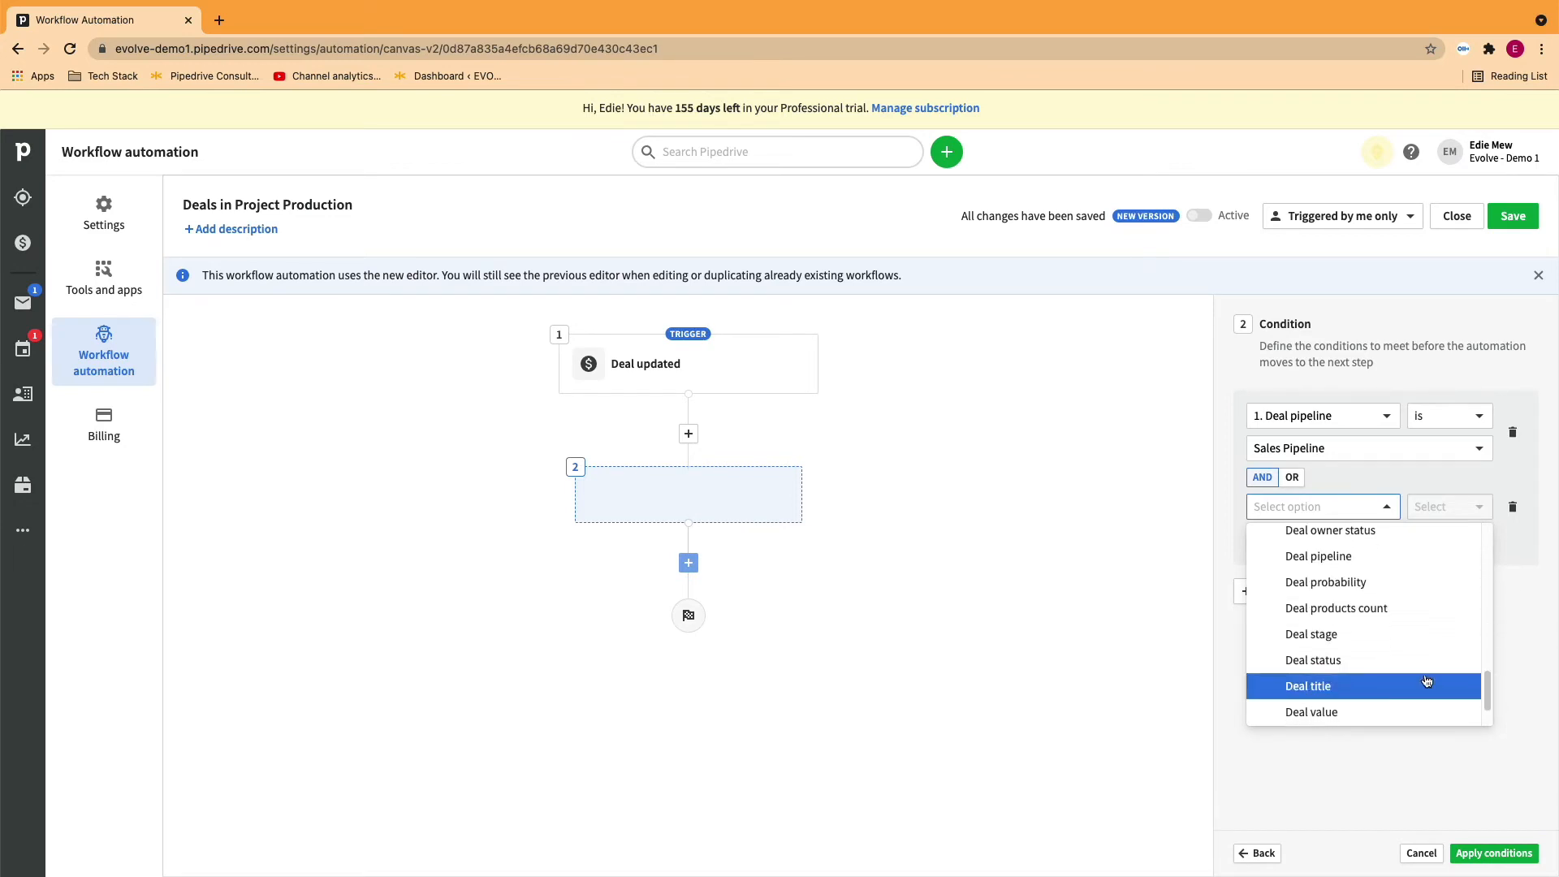
click(1312, 659)
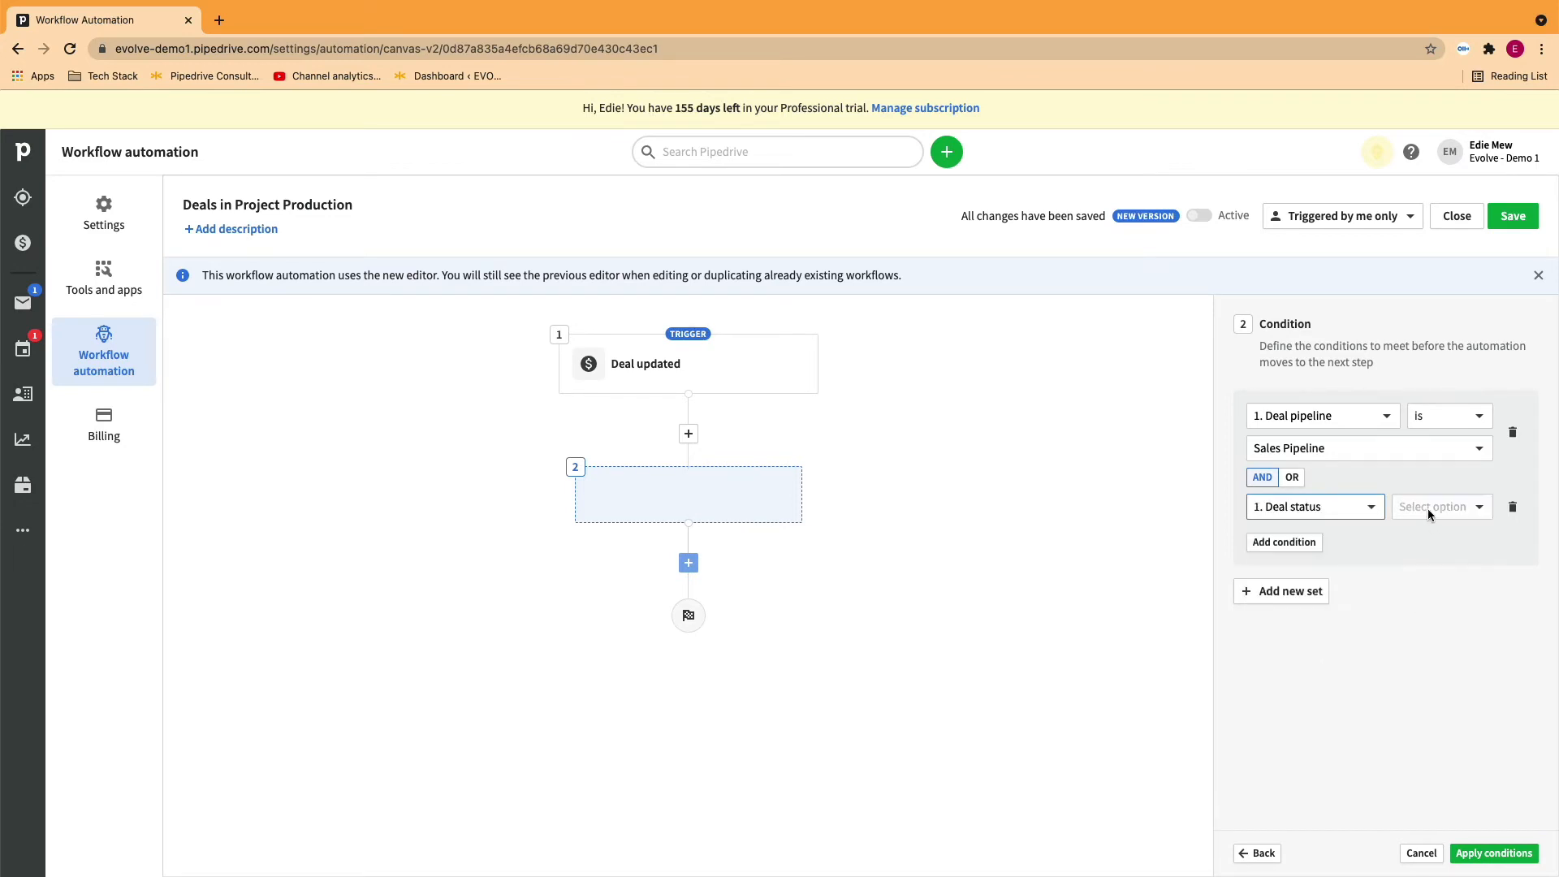
click(1442, 507)
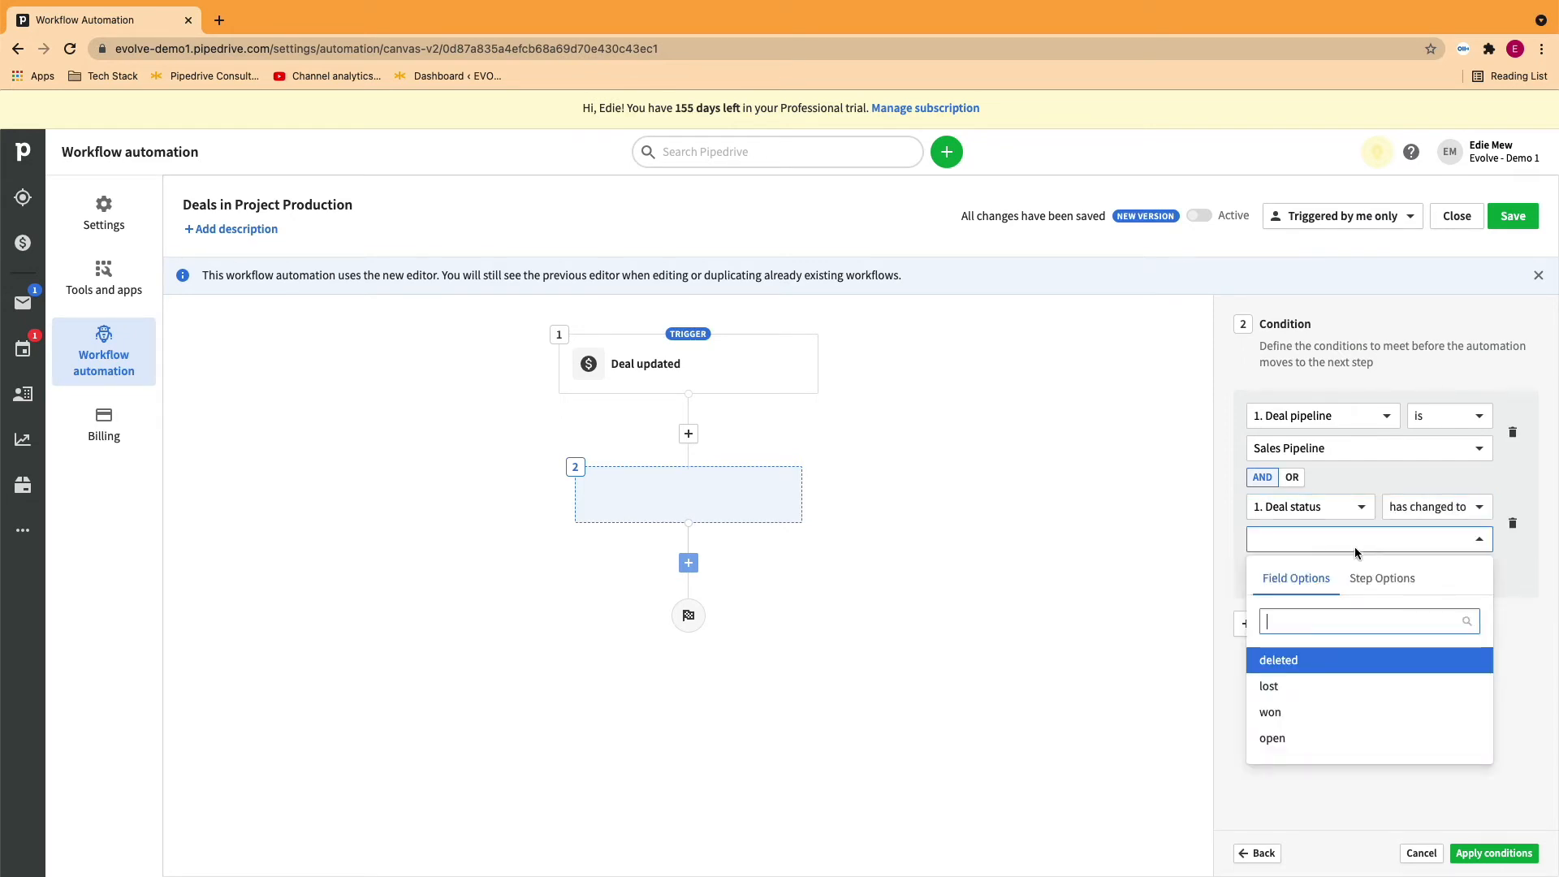
click(1270, 713)
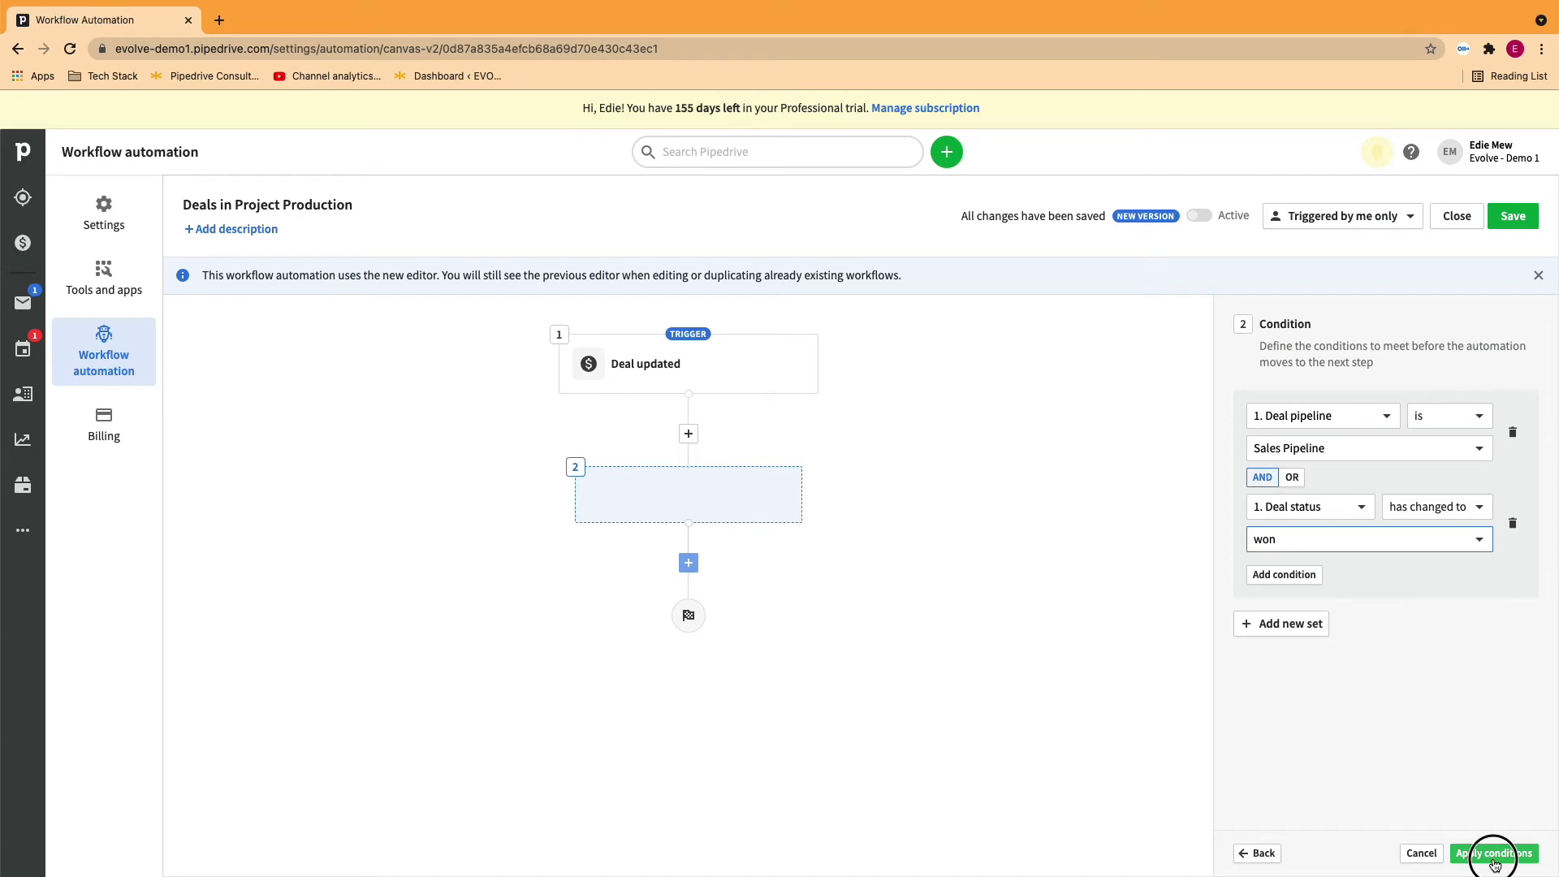
click(1495, 854)
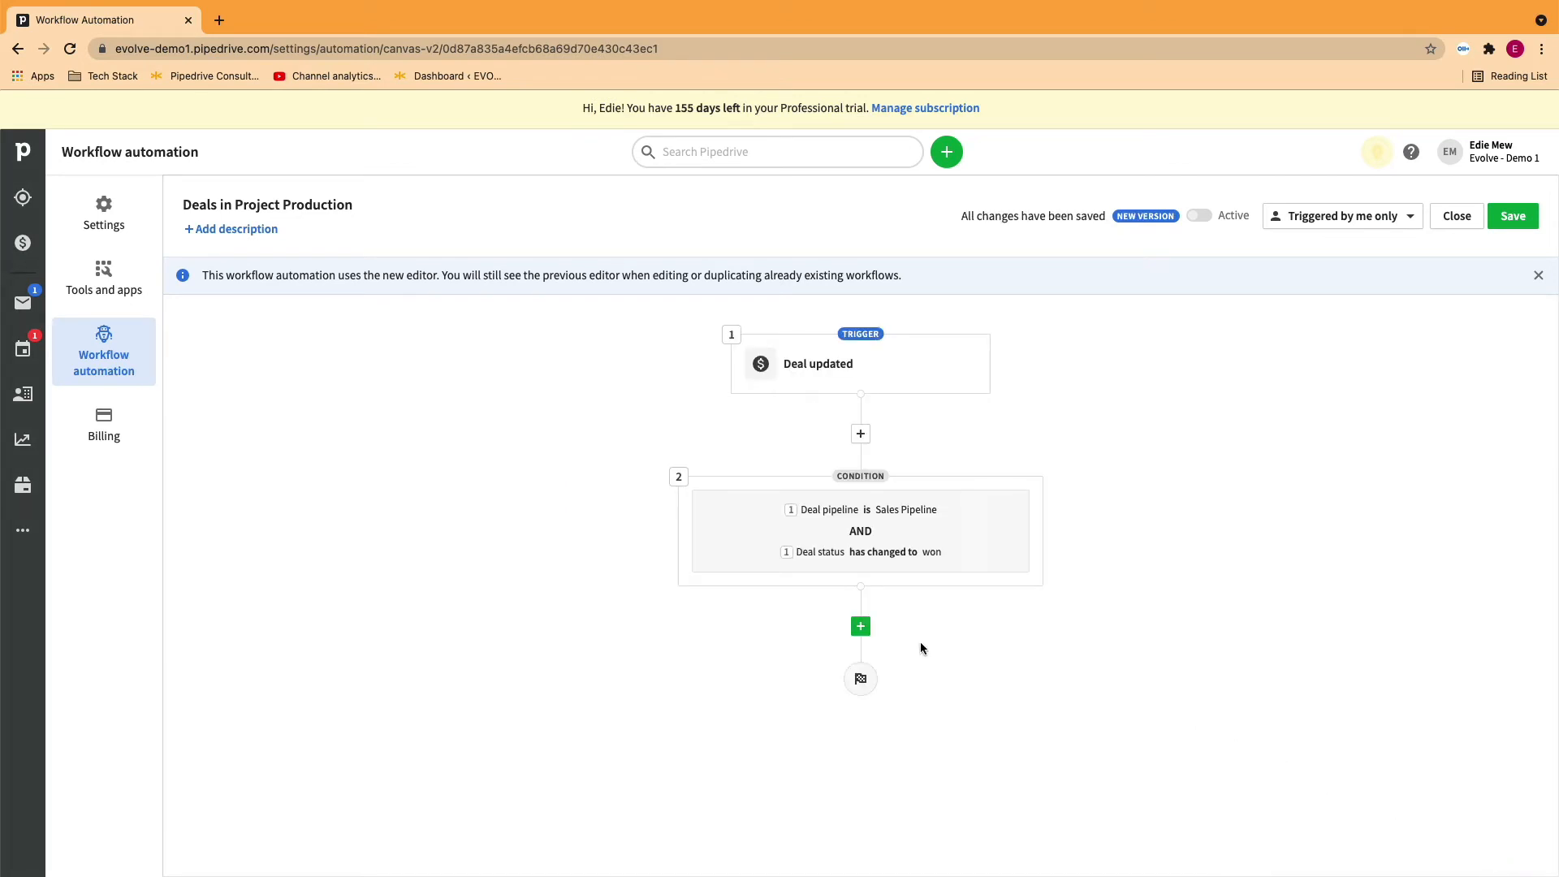
mouse_move(860, 627)
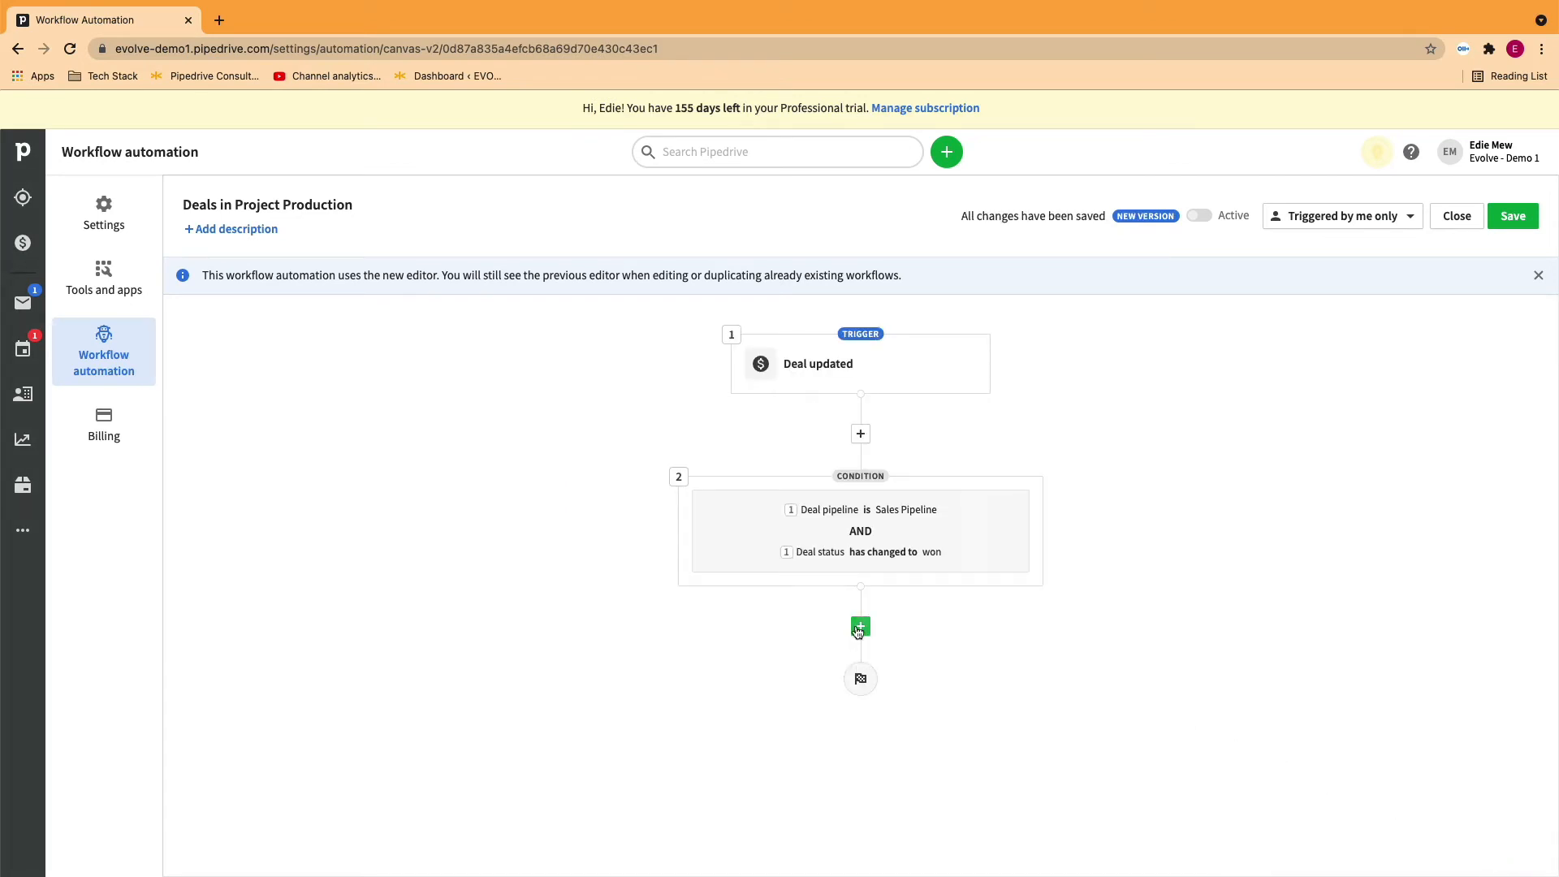
Add an action step that updates deal fields with Pipeline stage selected, and continue
click(861, 626)
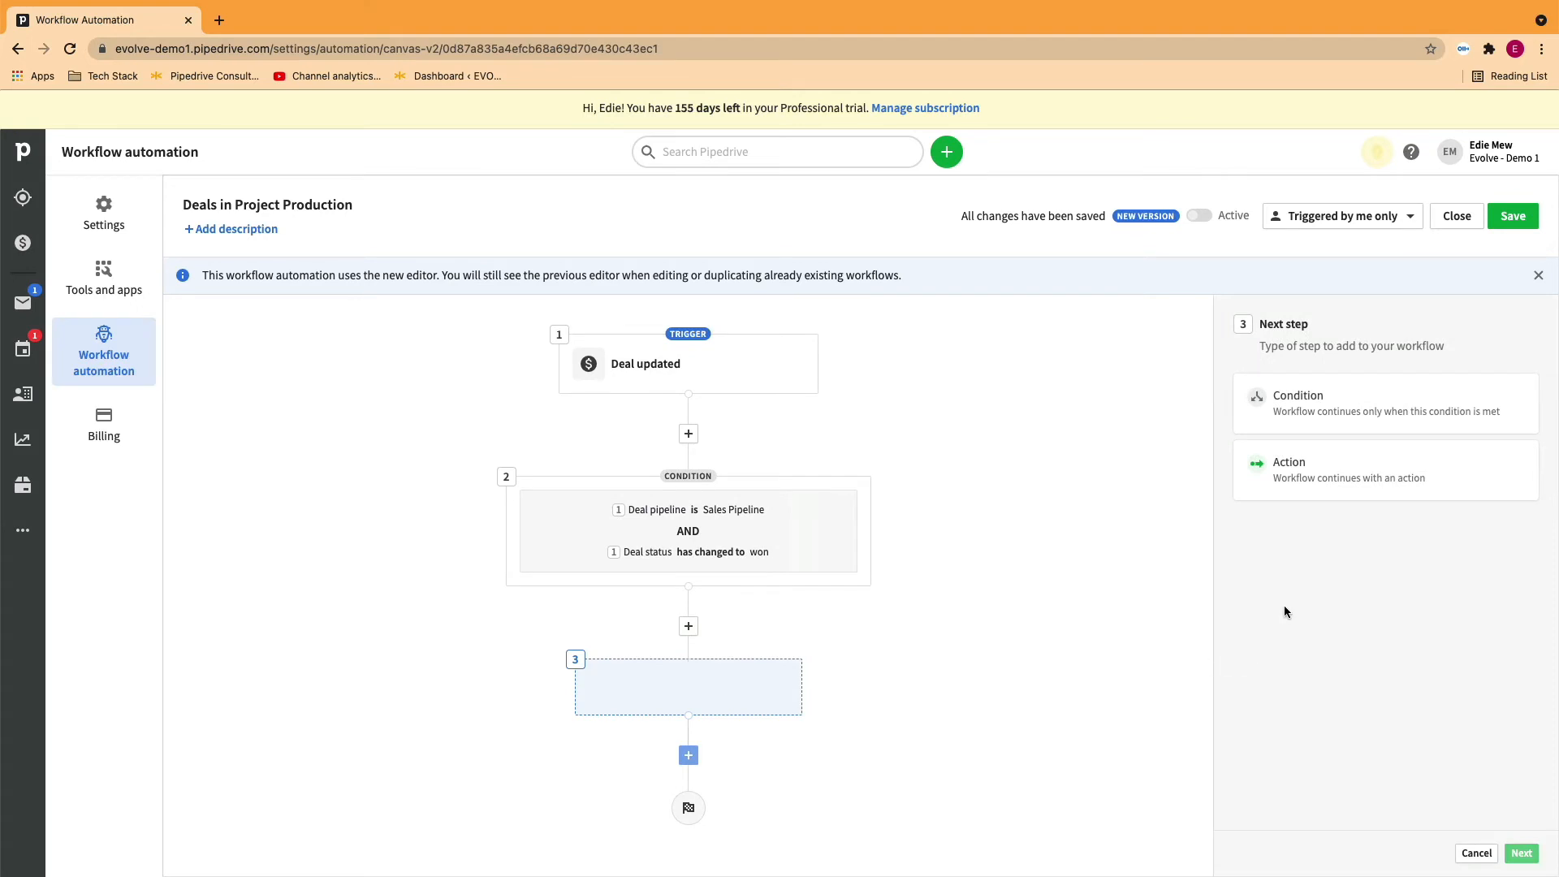
mouse_move(1345, 471)
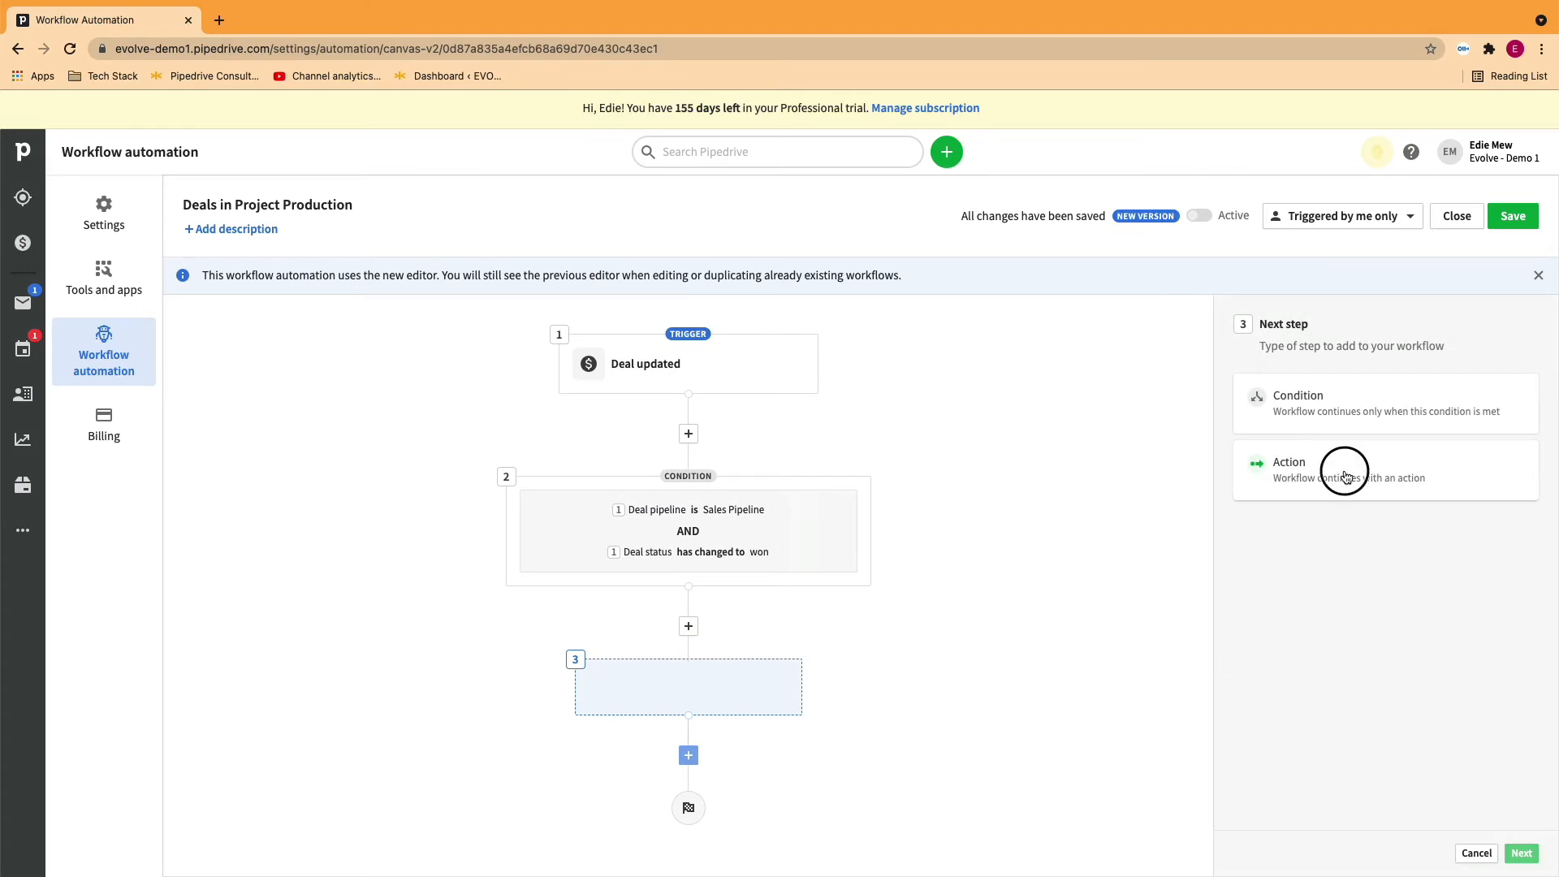
click(1344, 471)
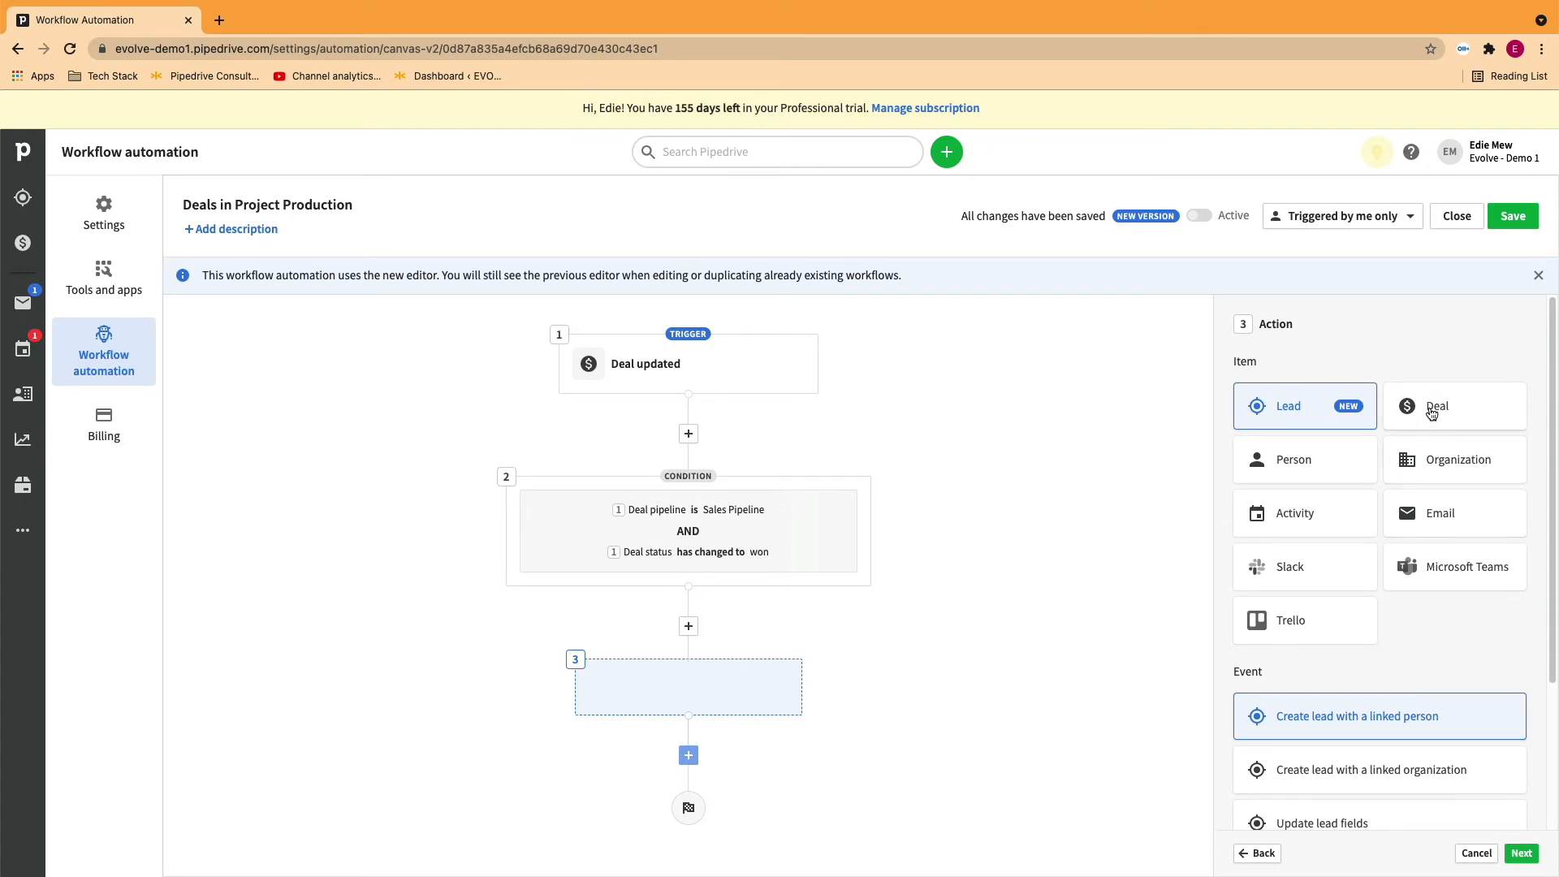
click(1435, 406)
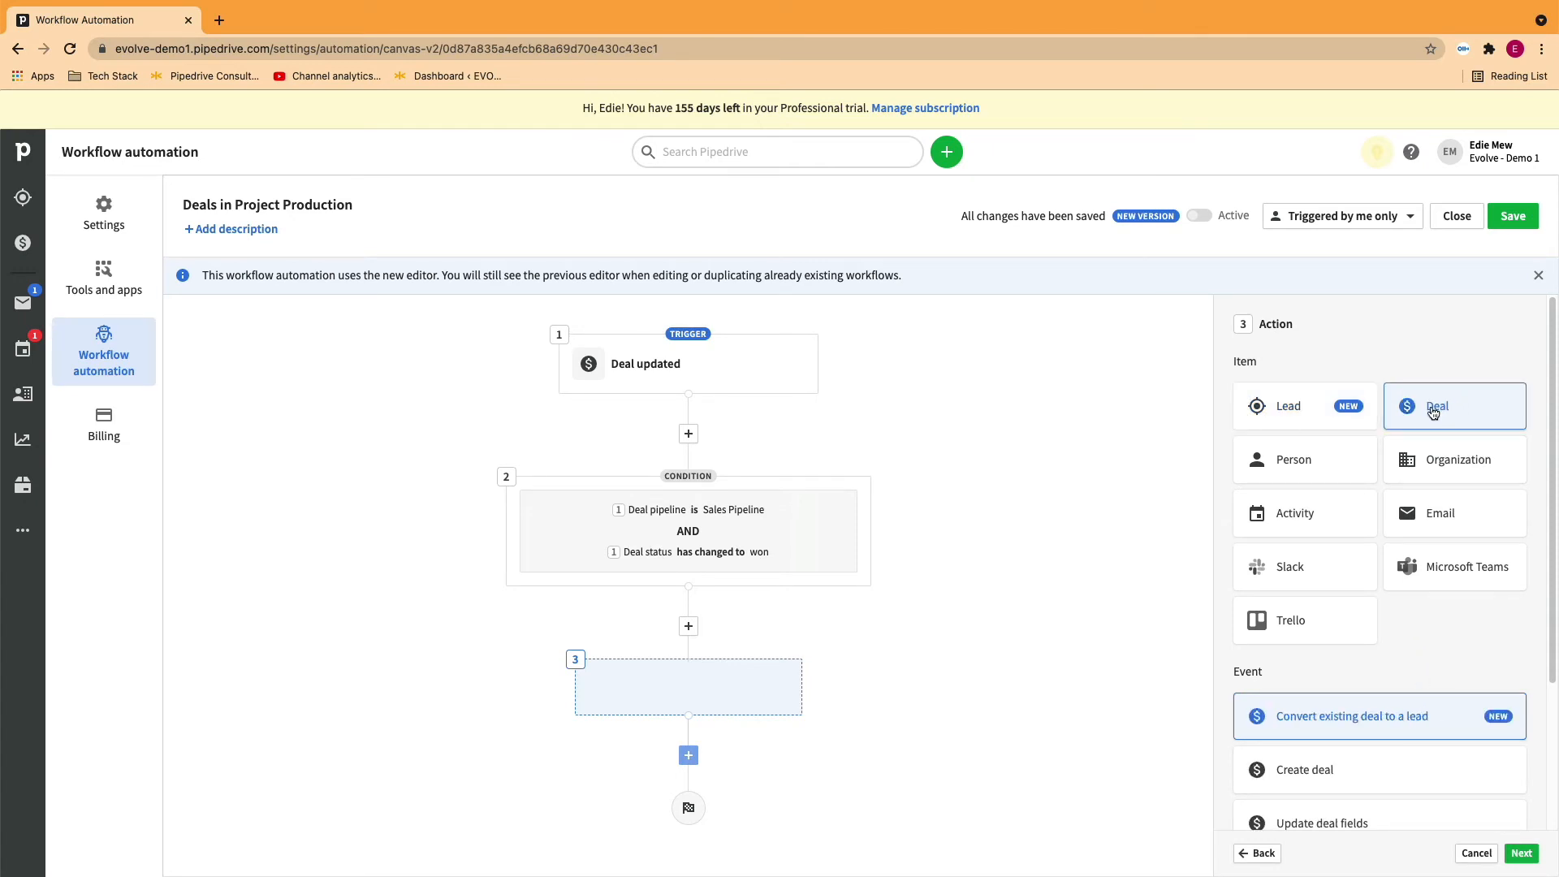
scroll(down, 3)
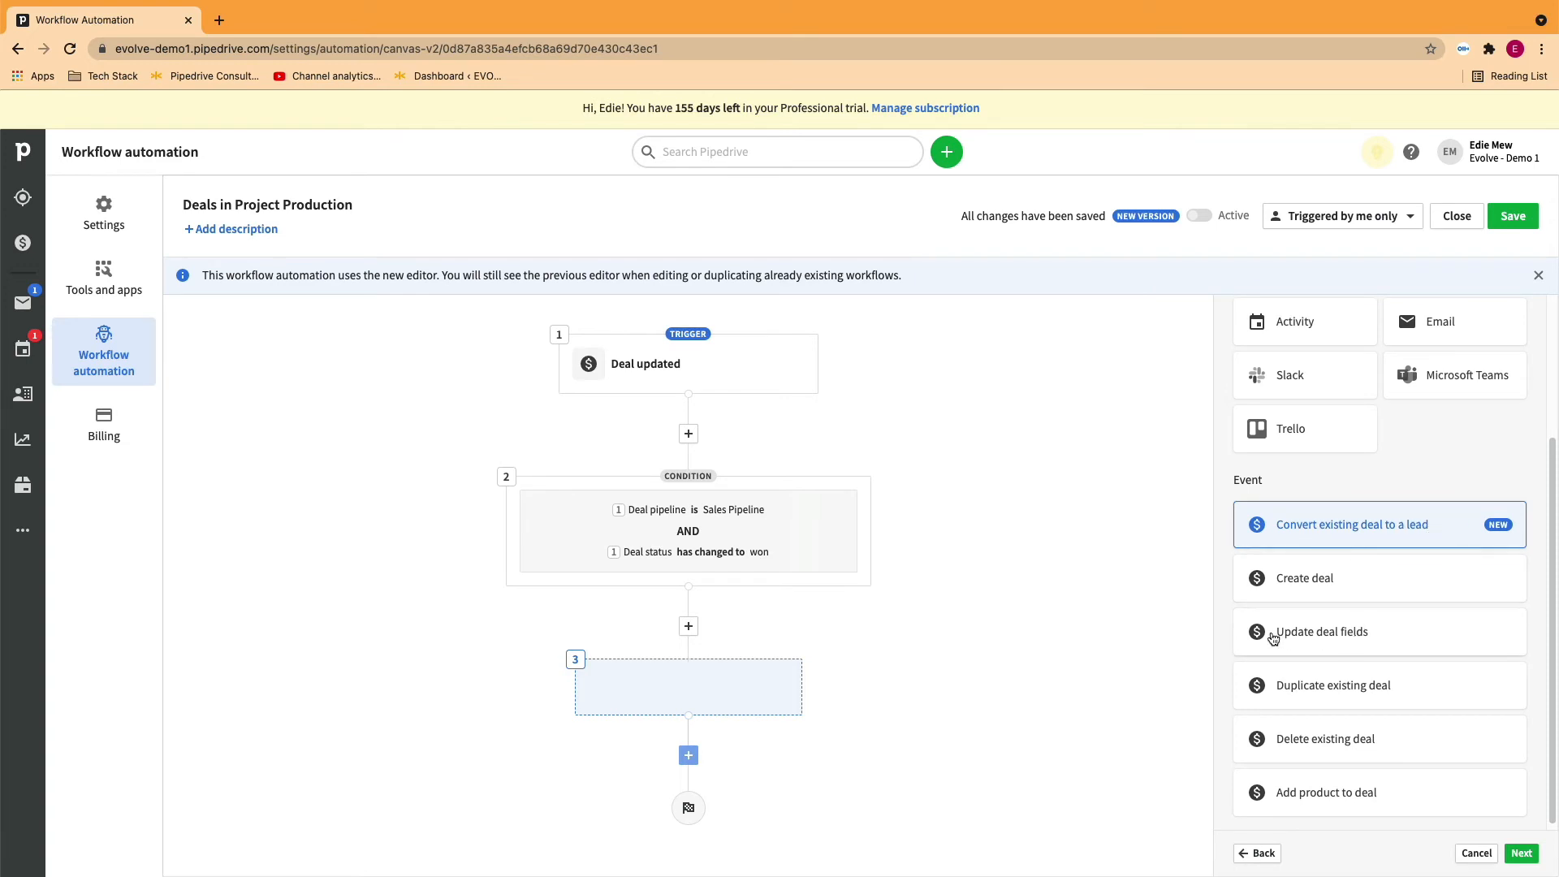
click(1322, 631)
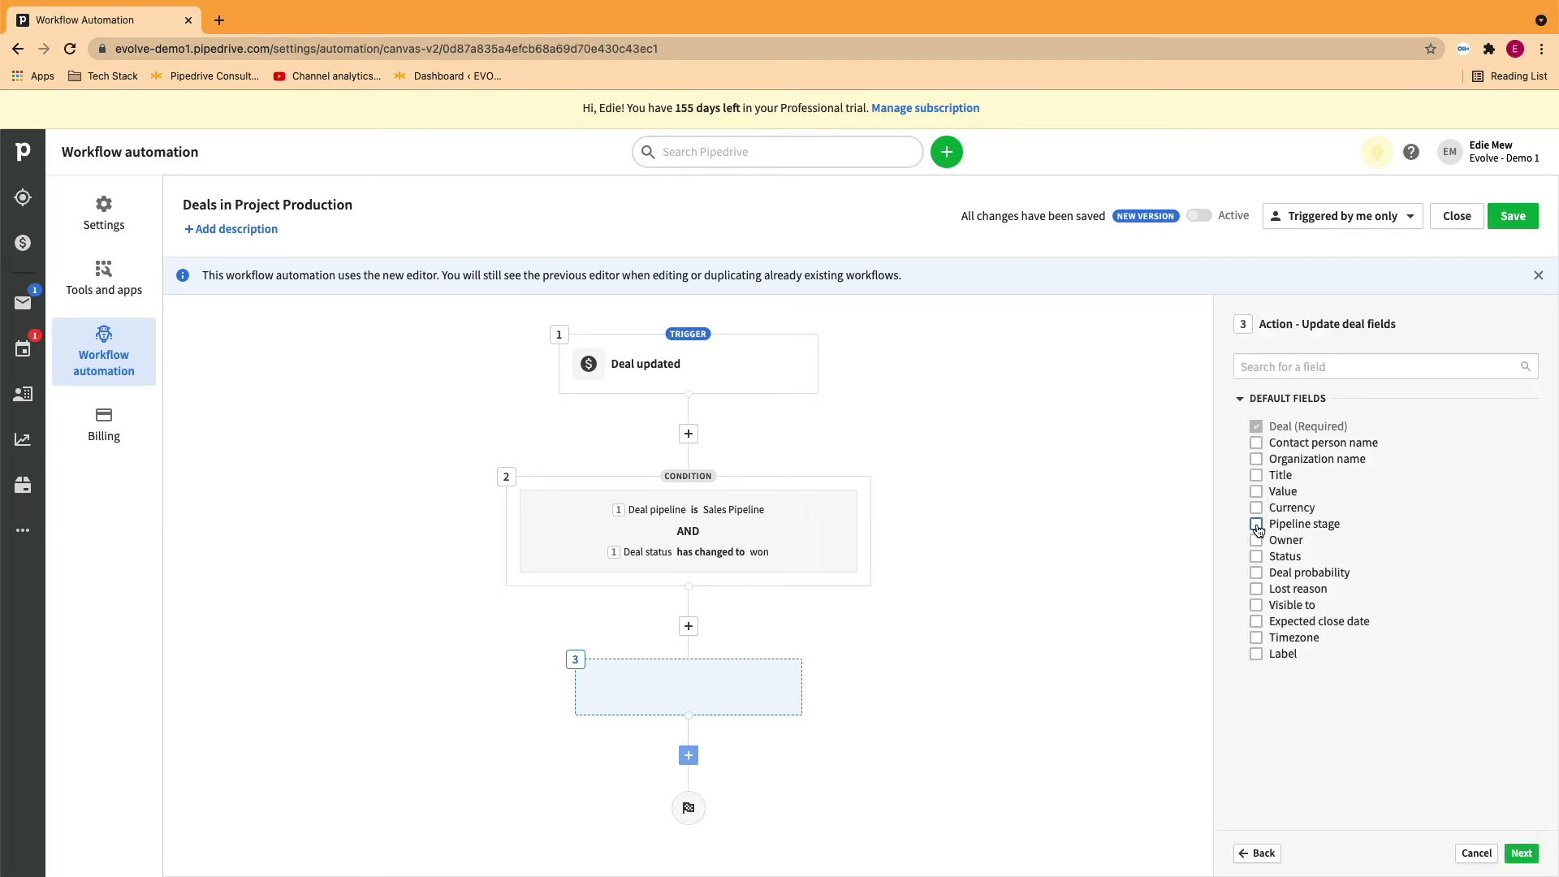
click(1255, 523)
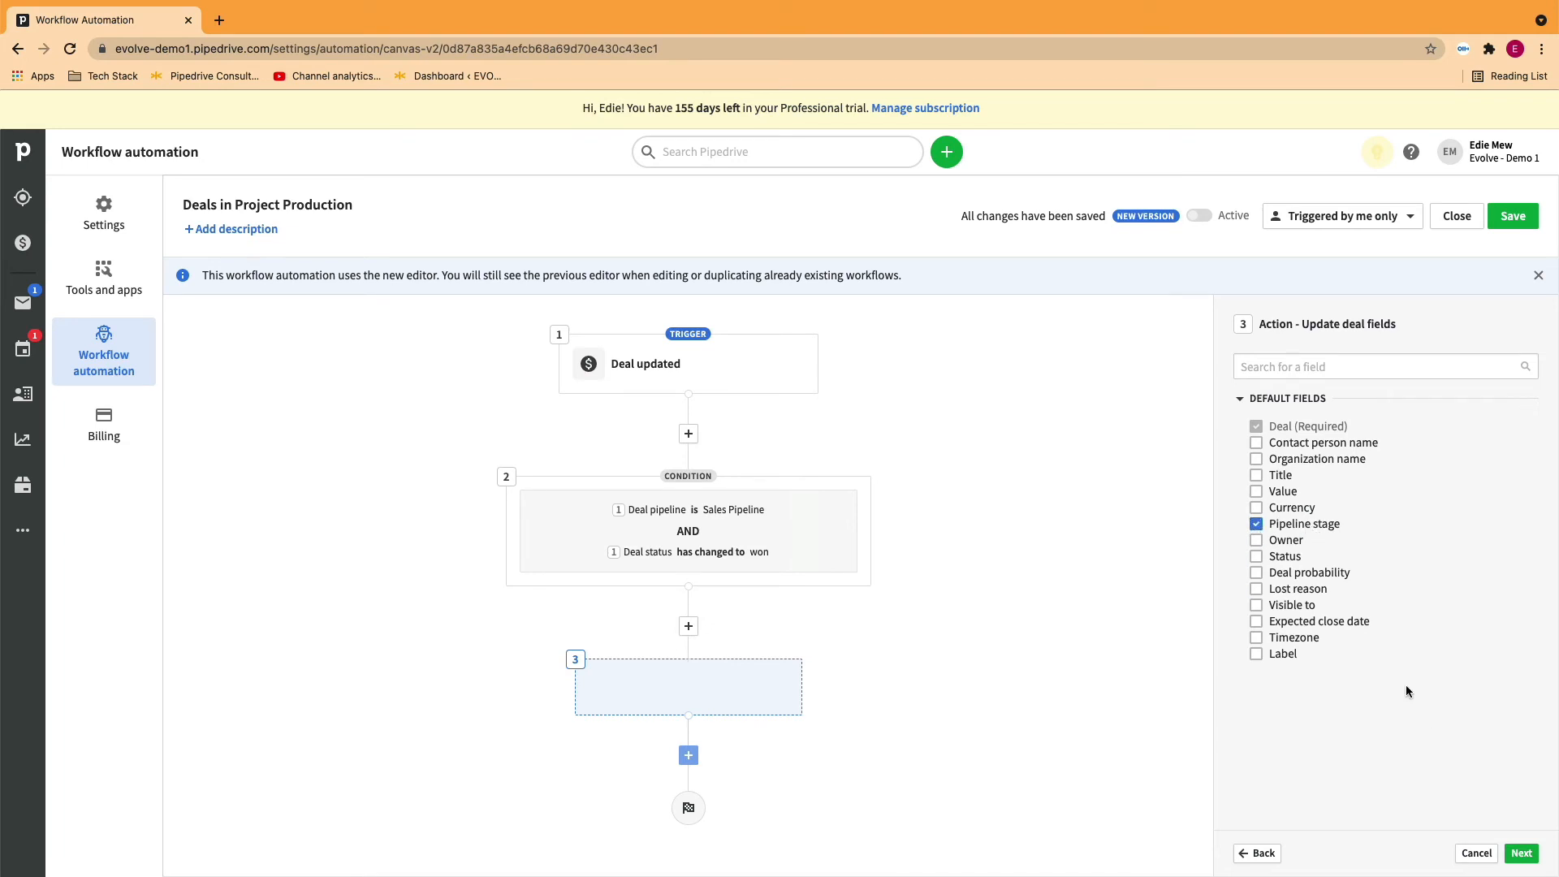
click(1523, 854)
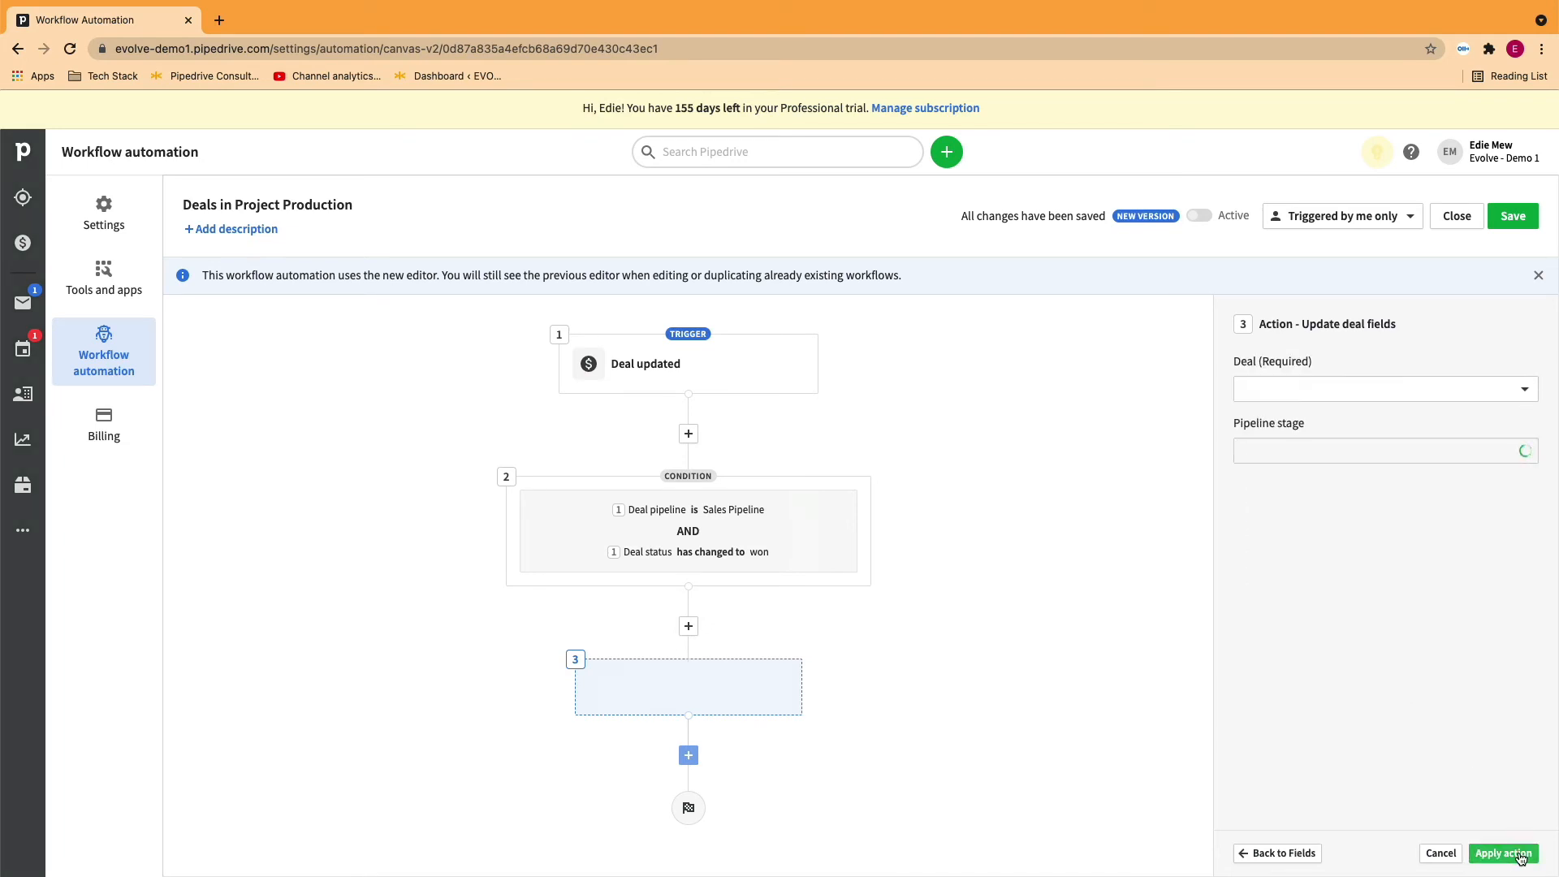
Target the trigger's deal, set Pipeline stage to Project Brief, and apply the action
click(1385, 388)
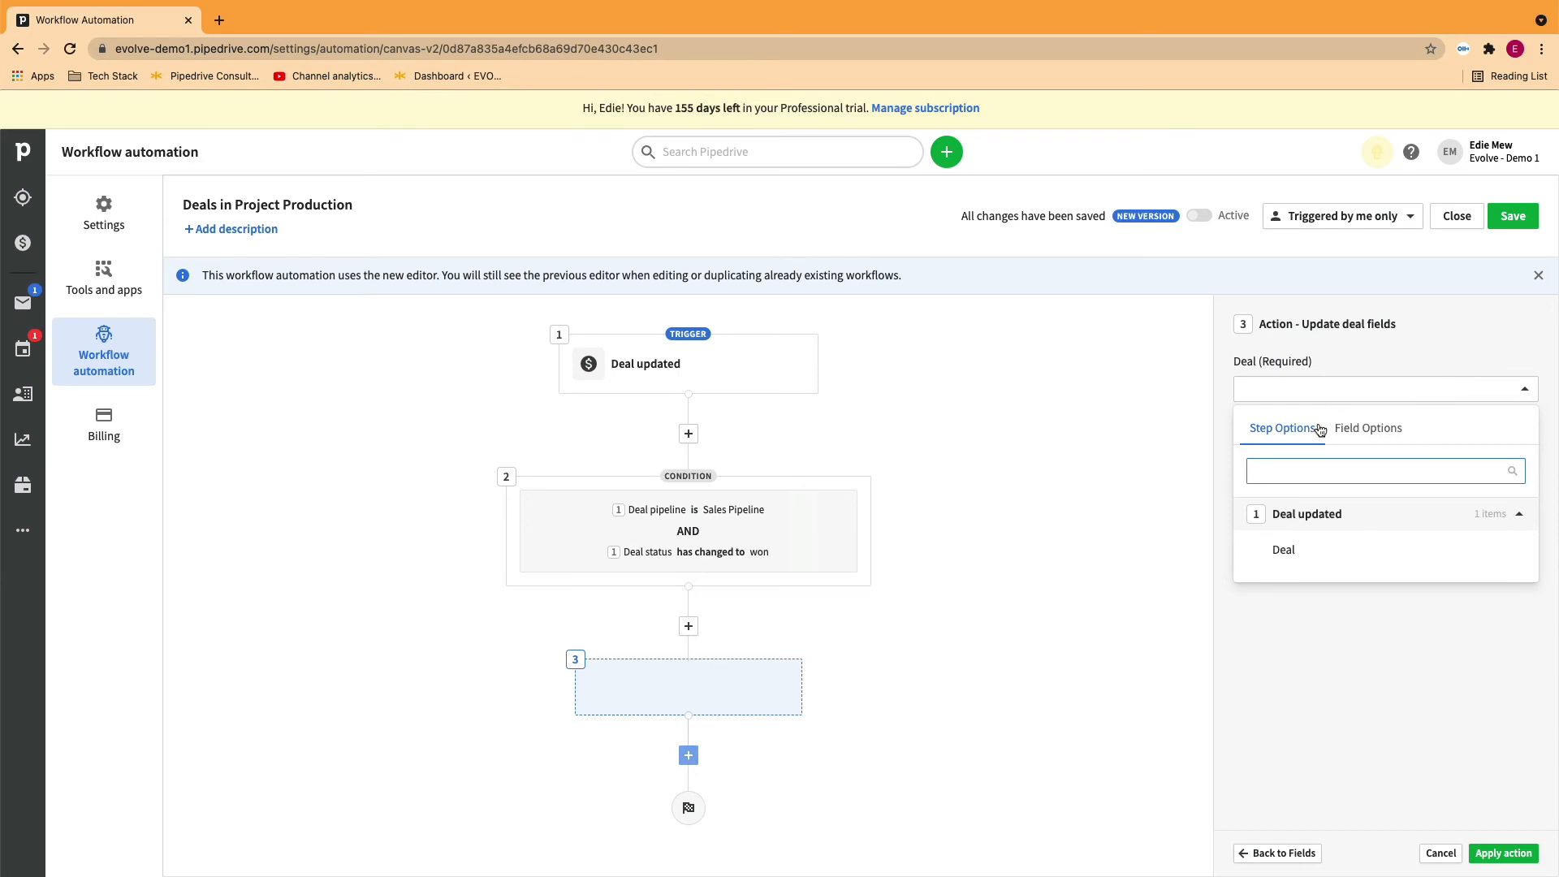
click(1283, 549)
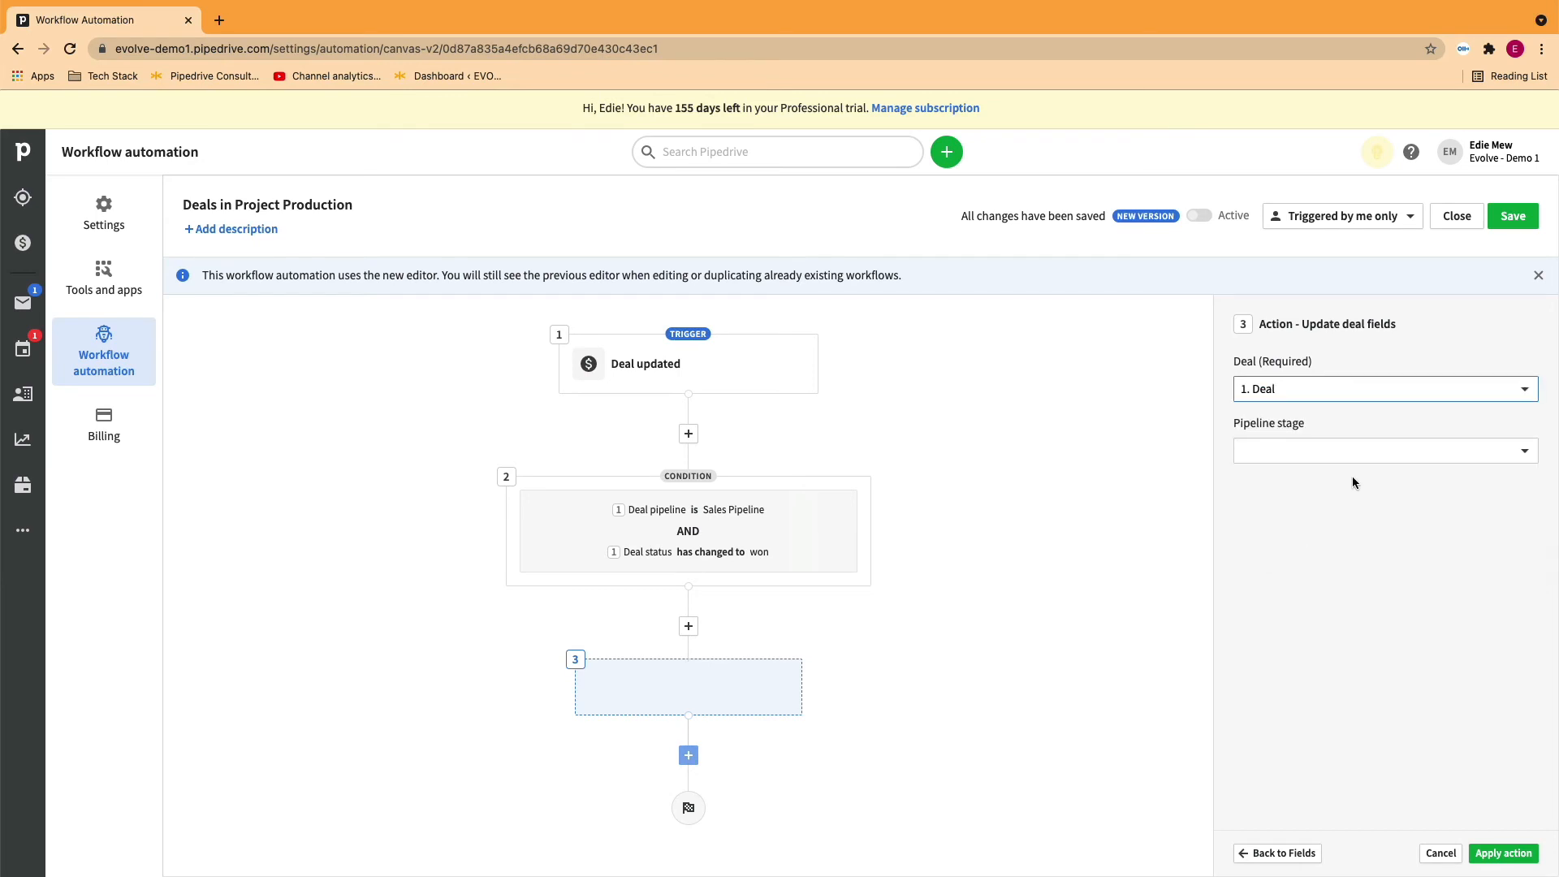
click(1383, 452)
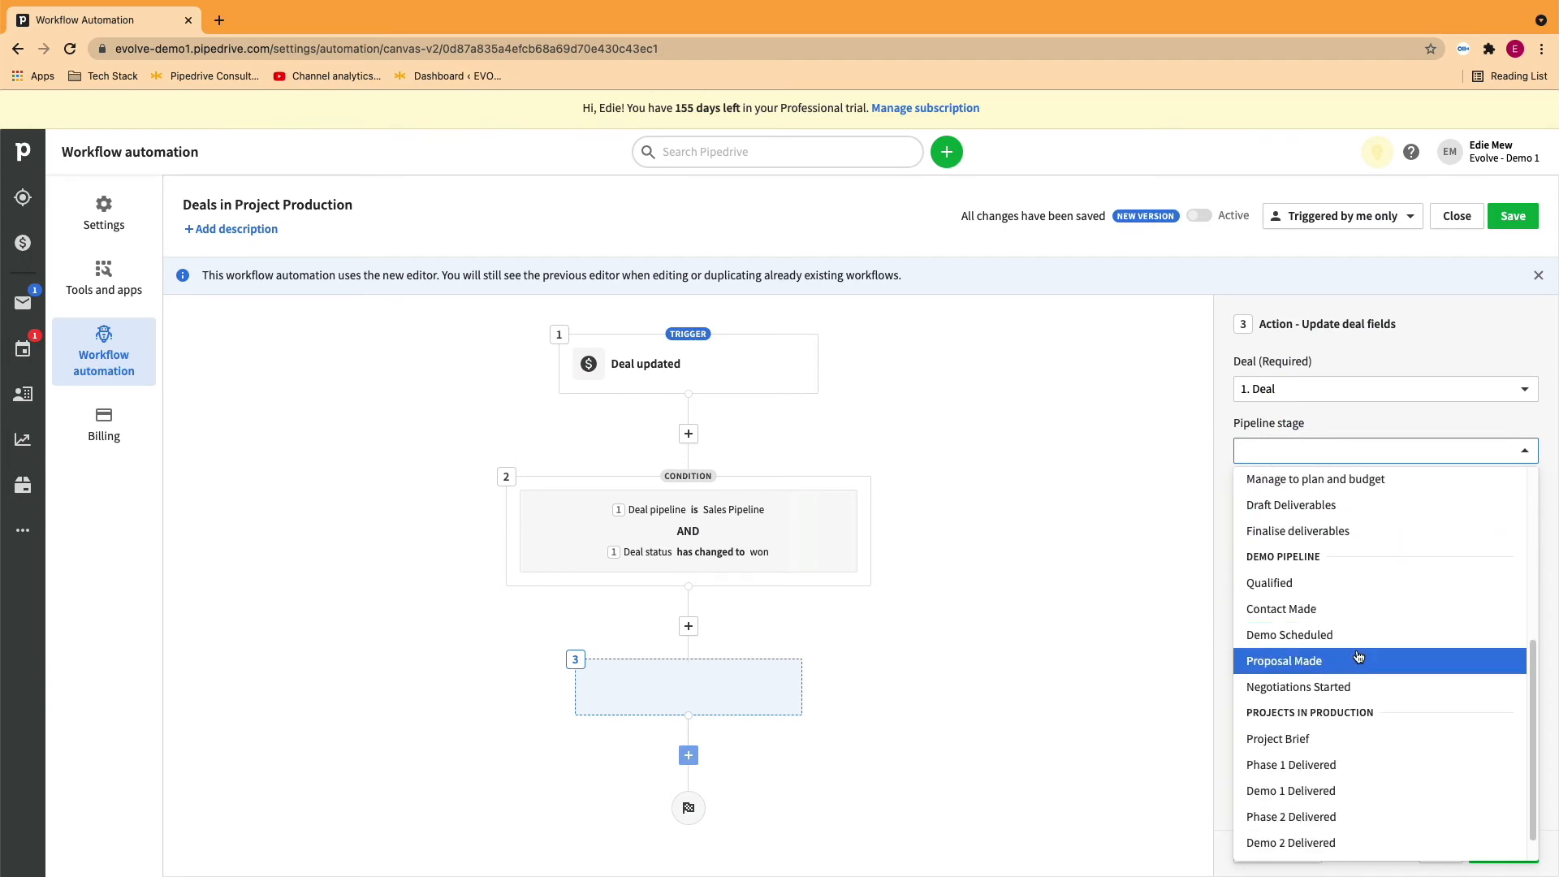
mouse_move(1335, 739)
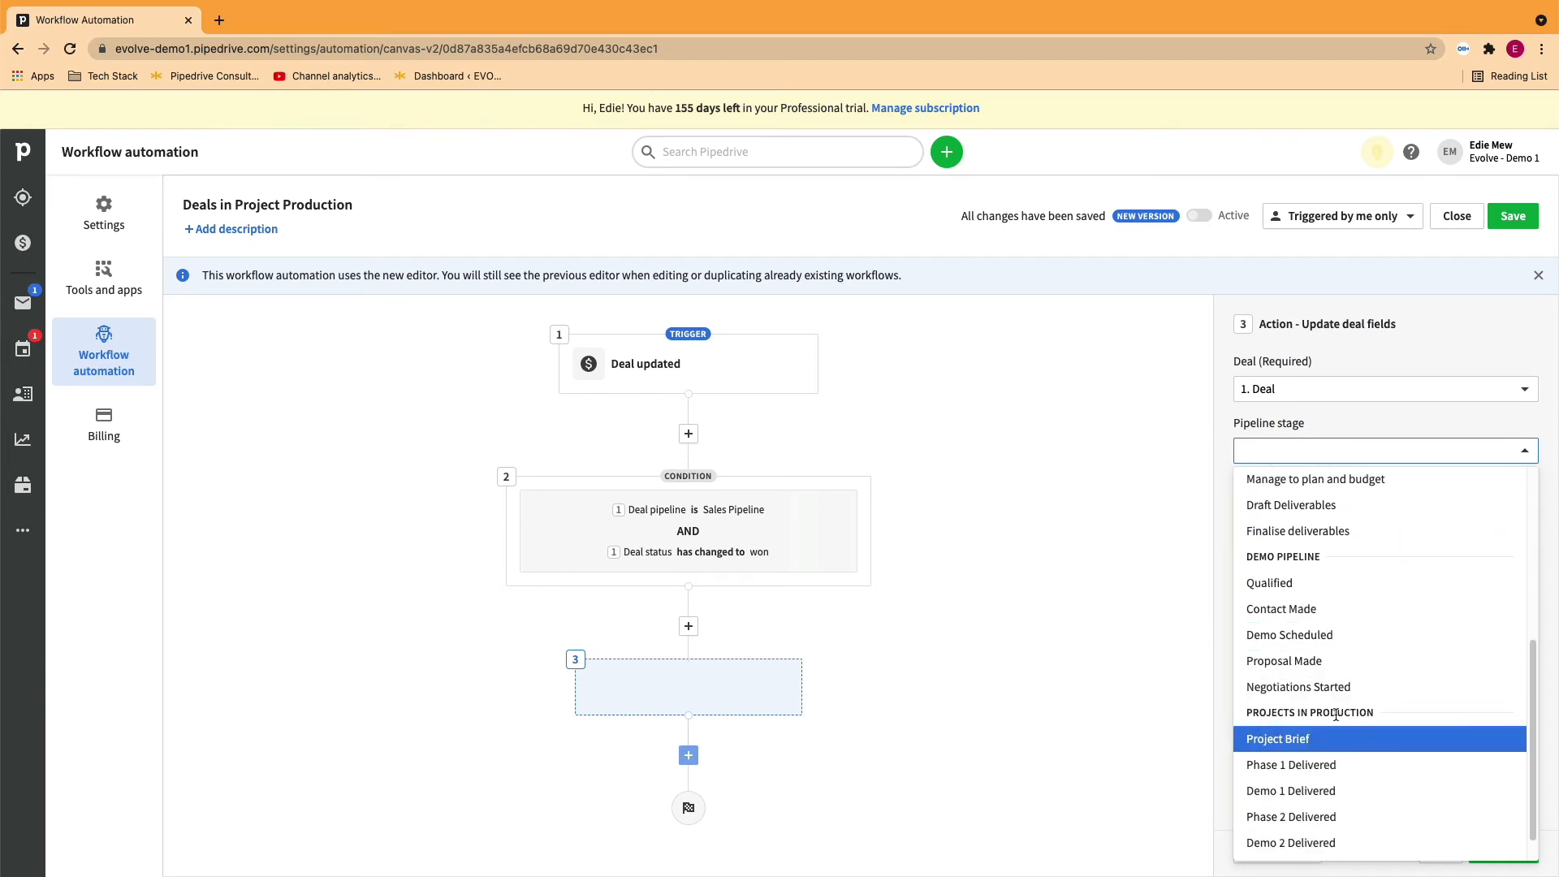
click(1276, 739)
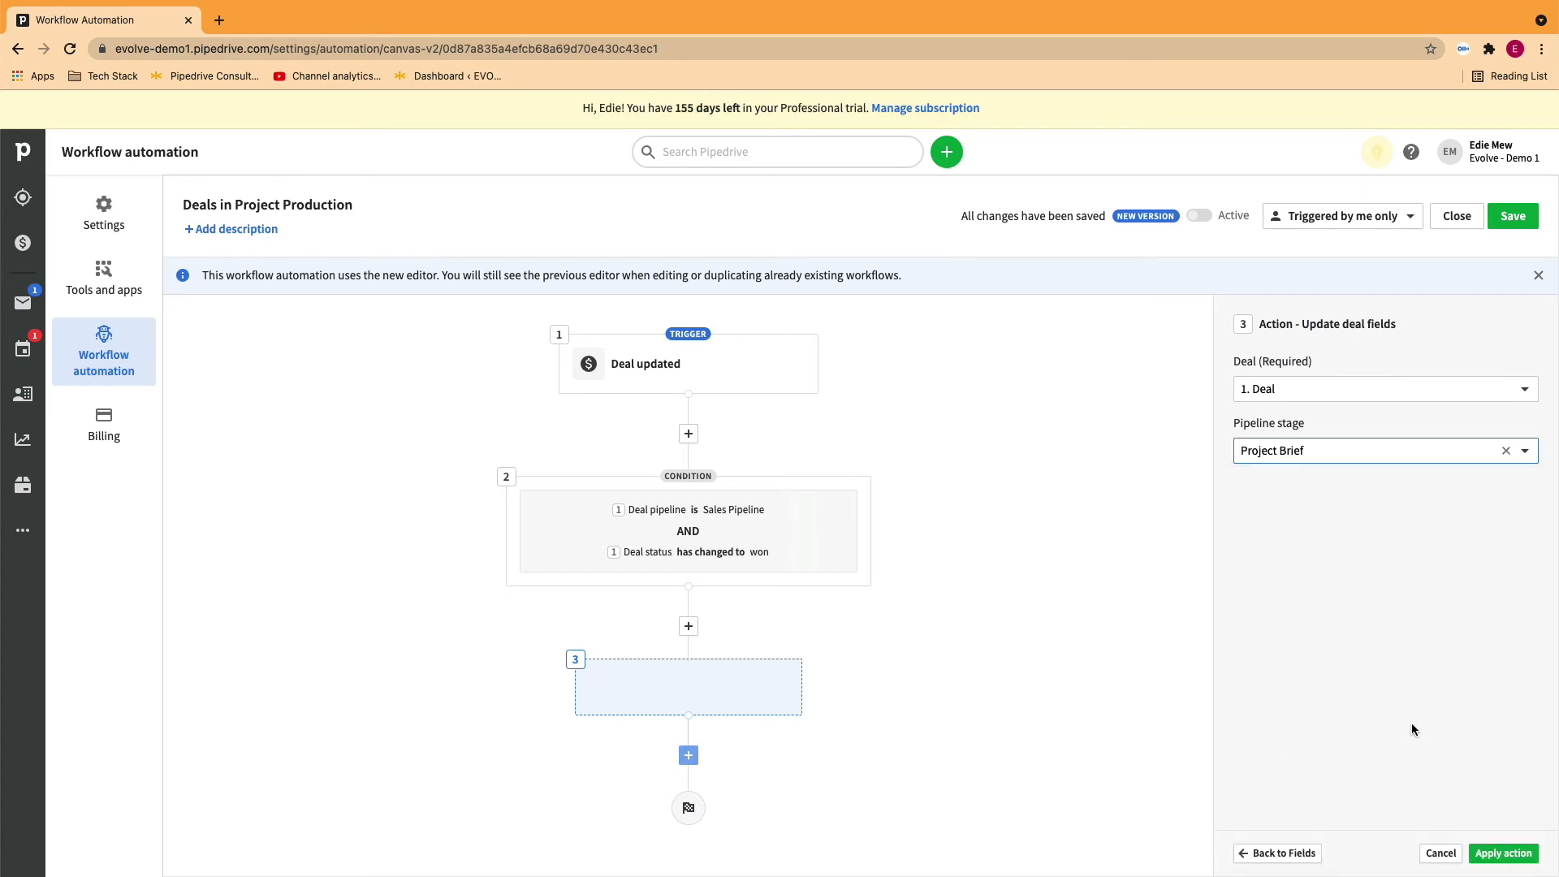
click(1502, 854)
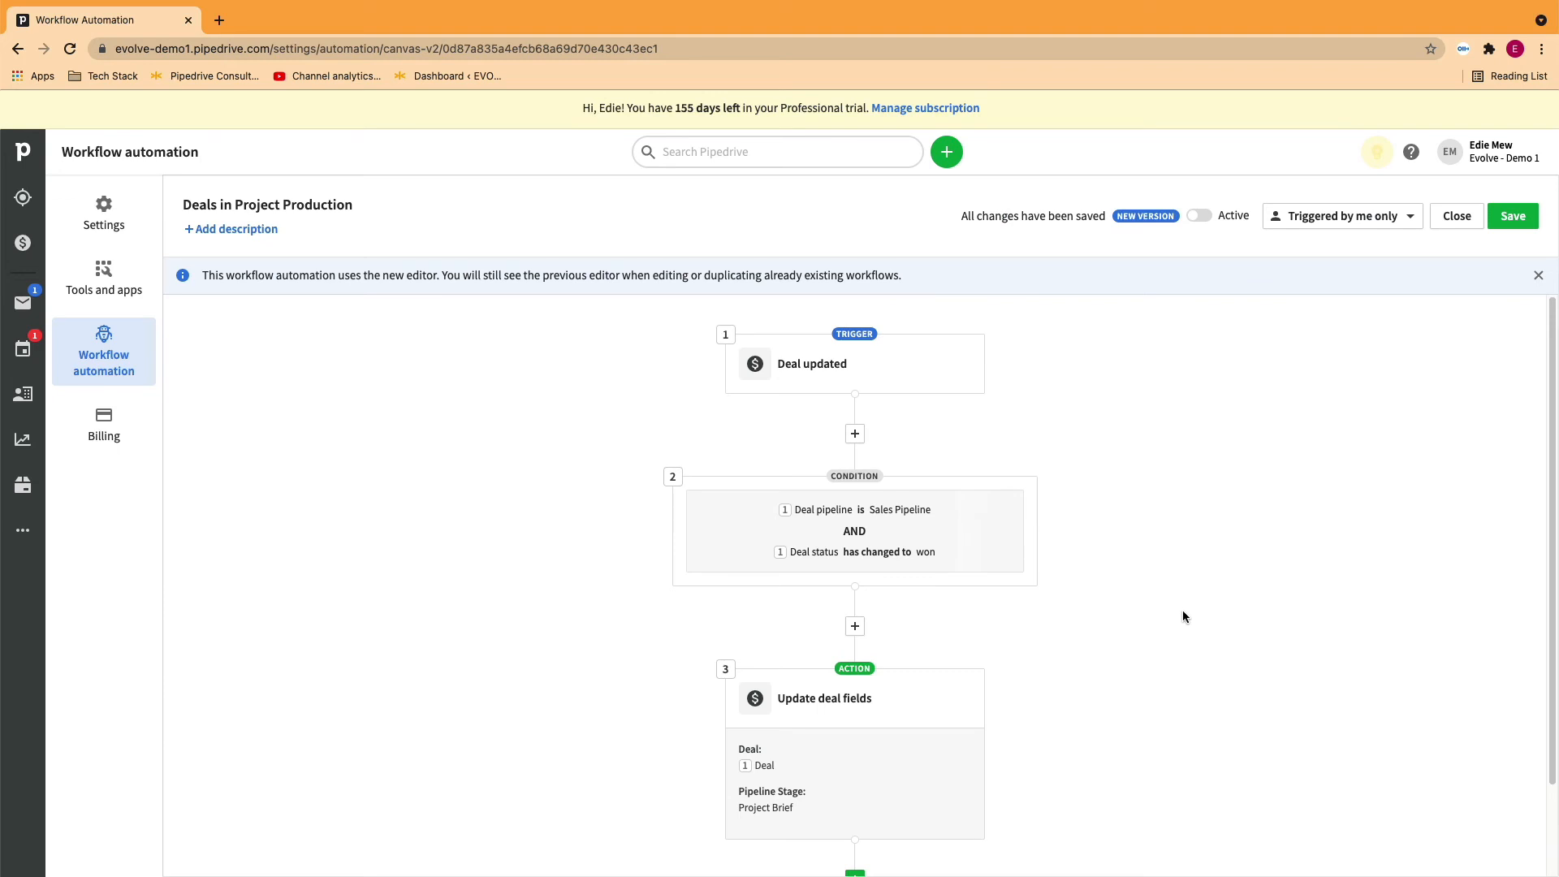
mouse_move(1240, 260)
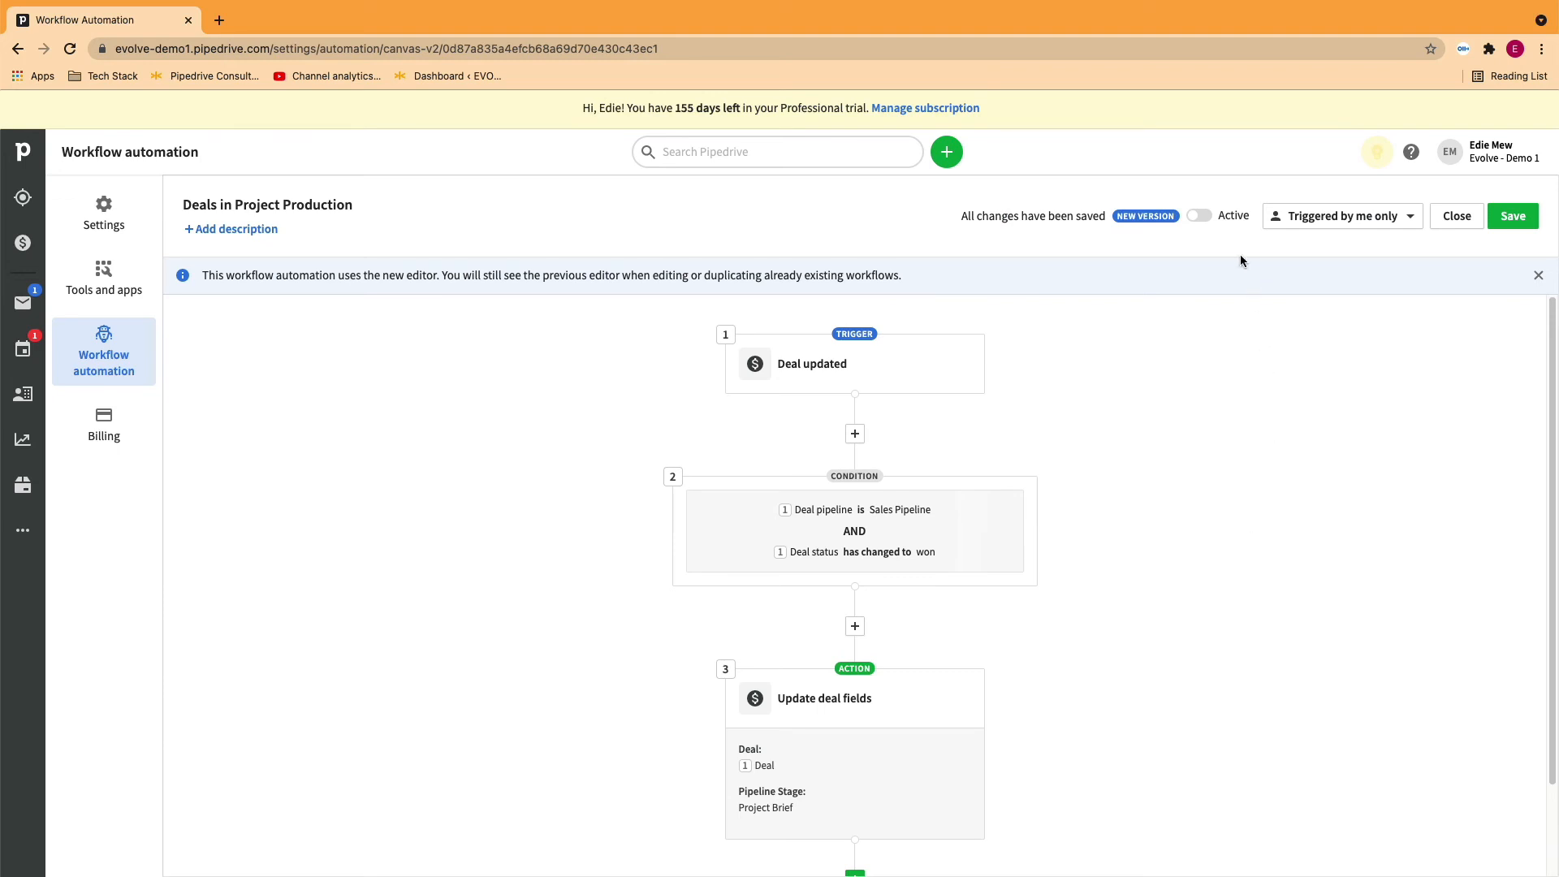
Switch the workflow to Active, save it, and return to the Deals board
click(1198, 214)
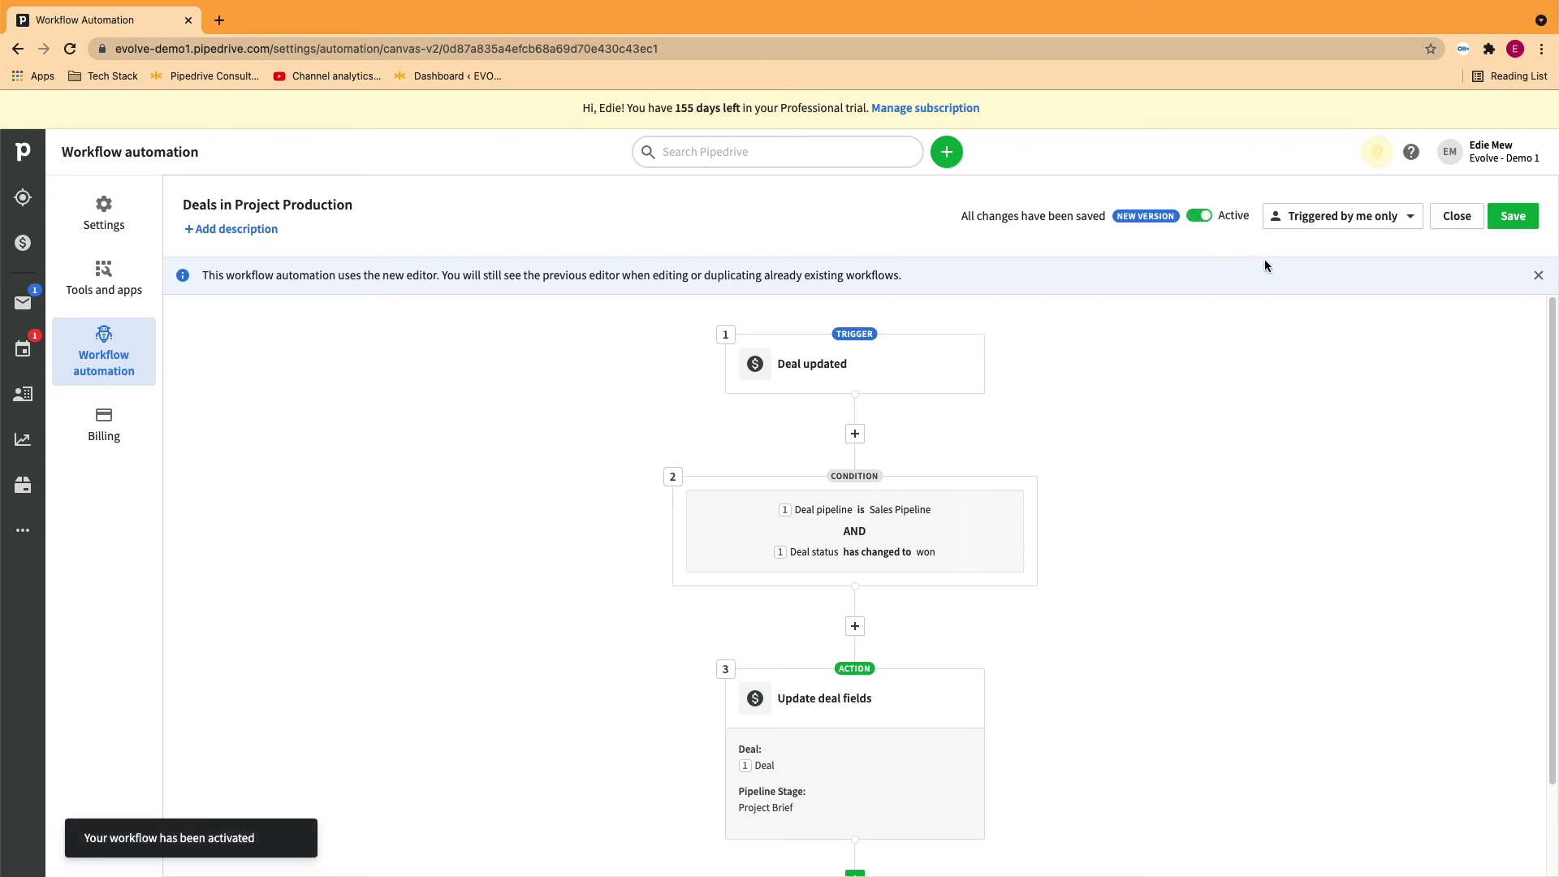
mouse_move(1520, 226)
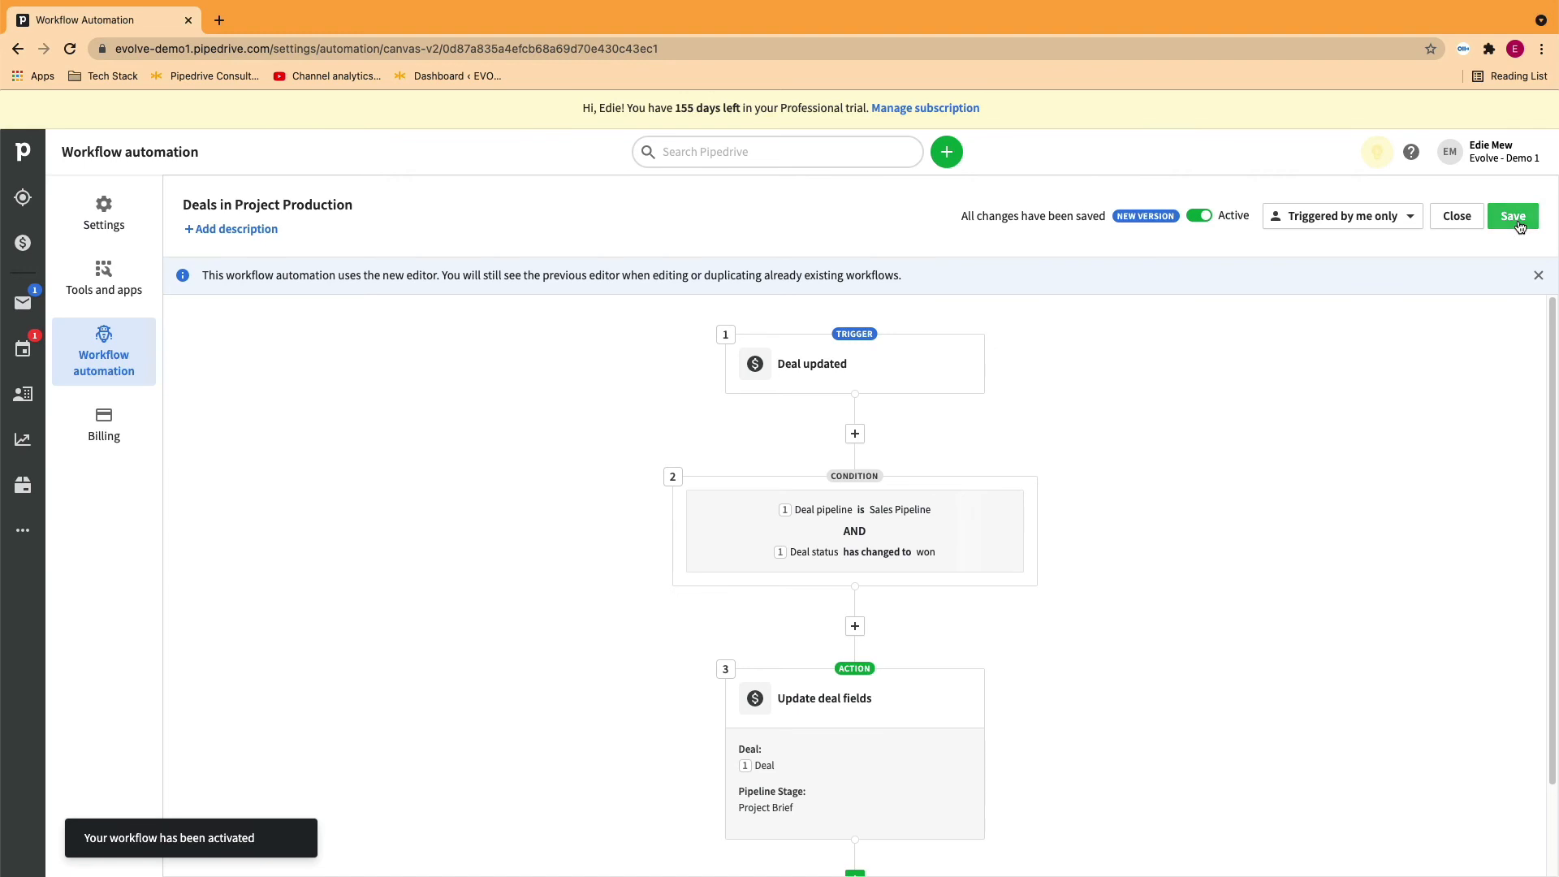
click(1514, 216)
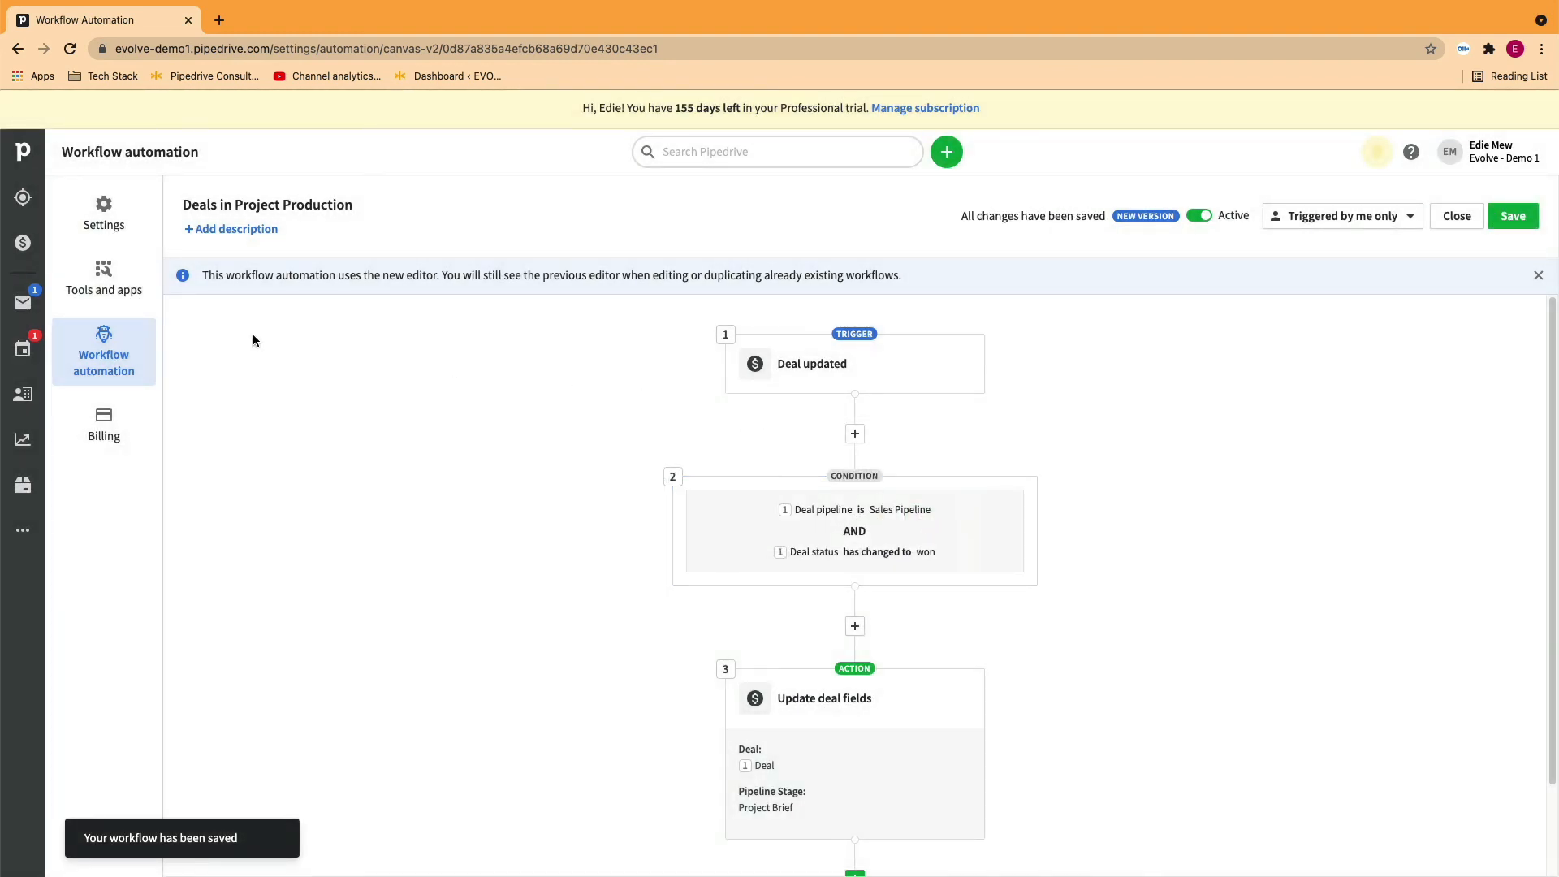
click(23, 244)
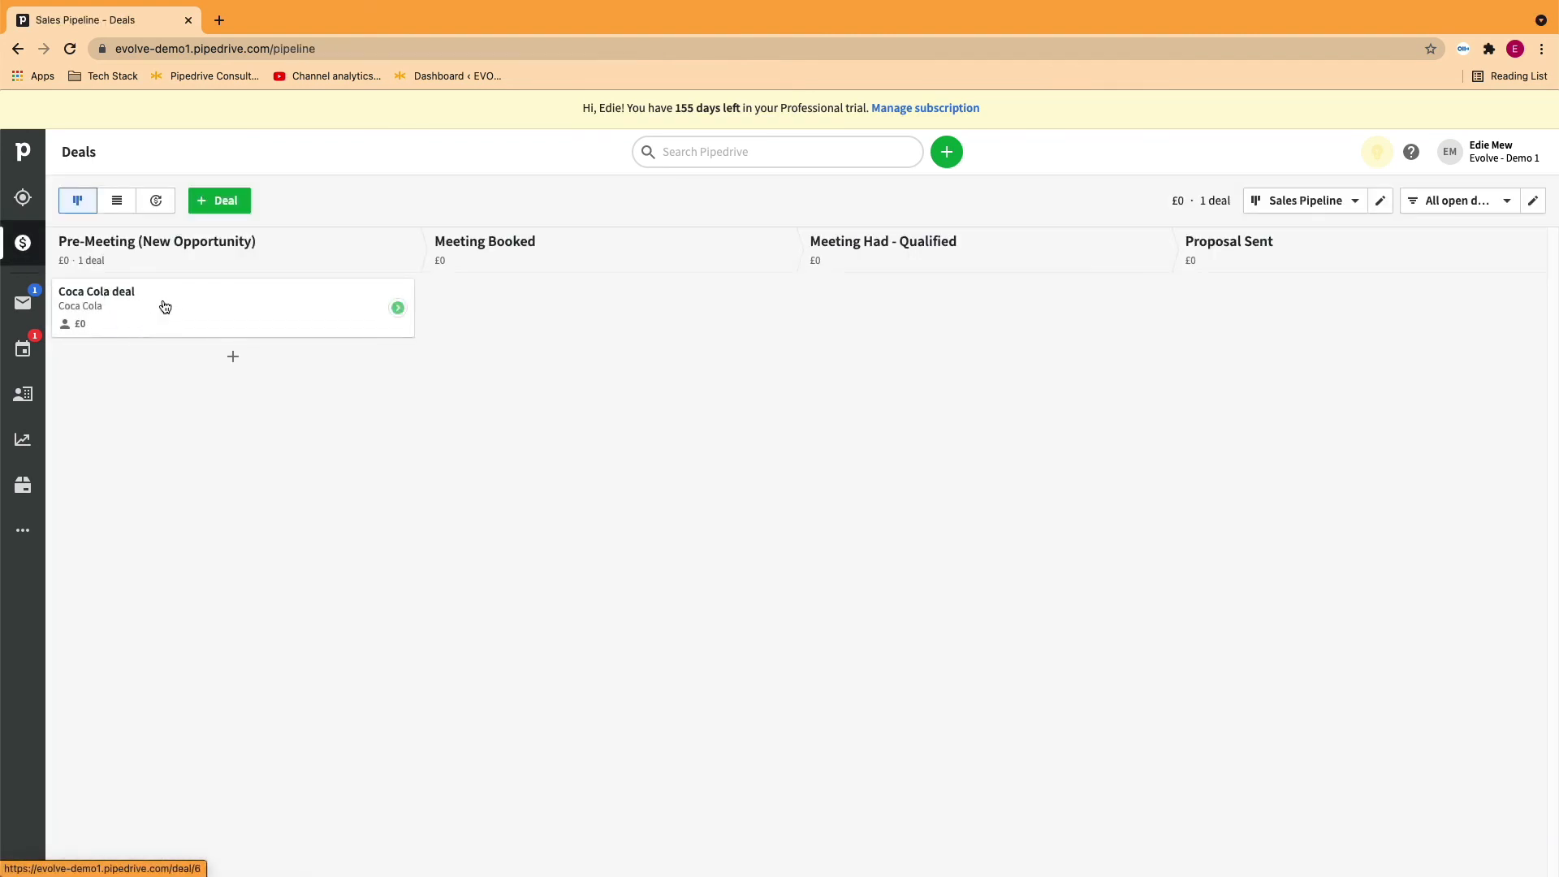
Drag the Coca Cola deal onto the WON drop zone, clearing the Sales Pipeline board
drag(164, 306, 563, 337)
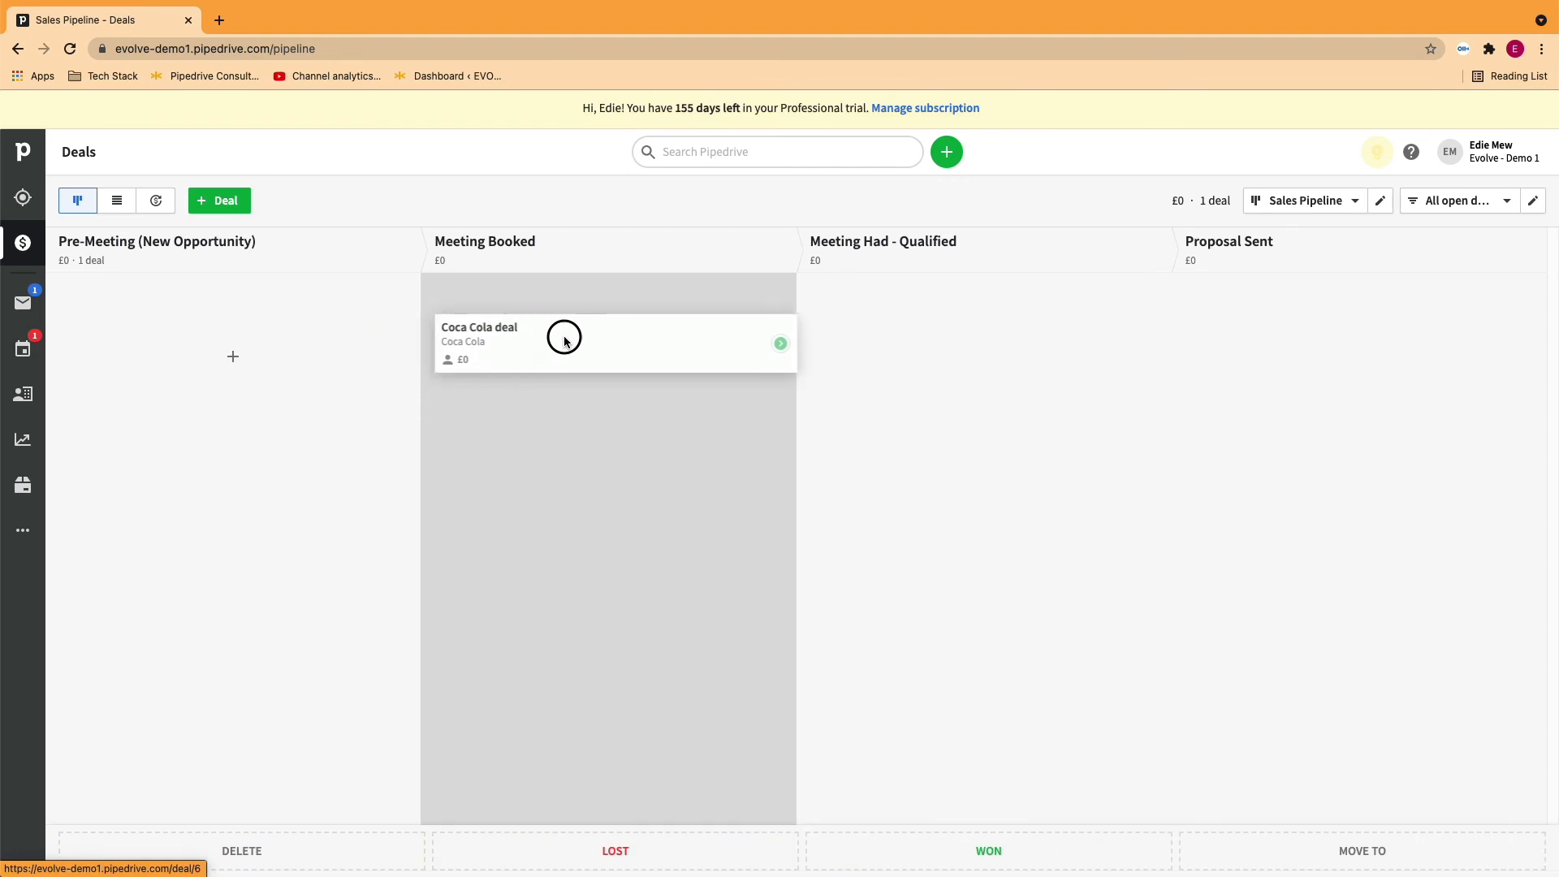
drag(564, 338, 932, 679)
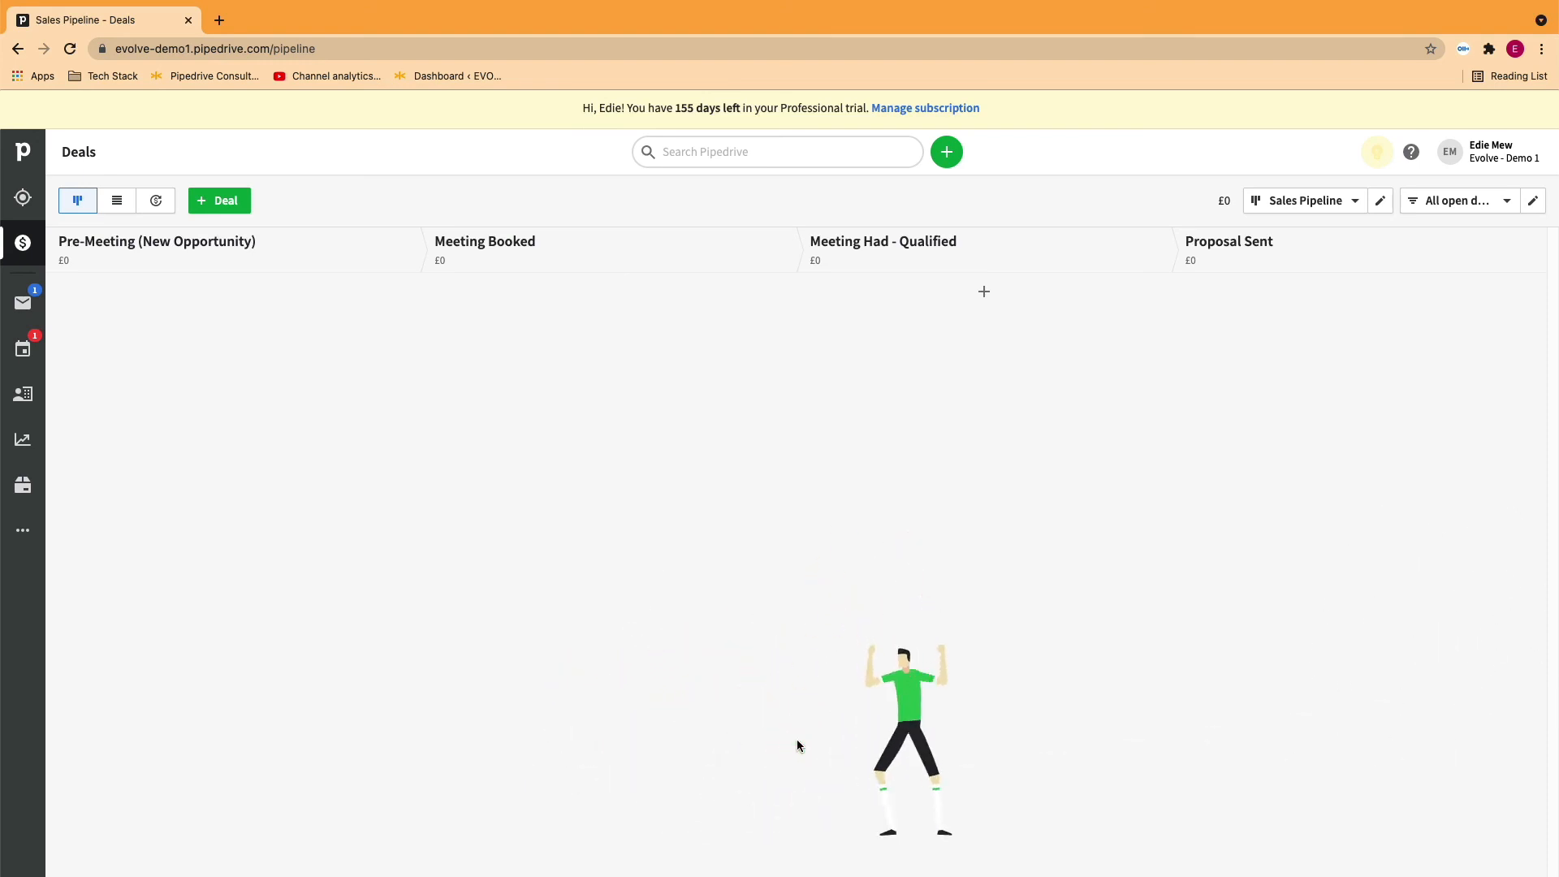
click(1306, 201)
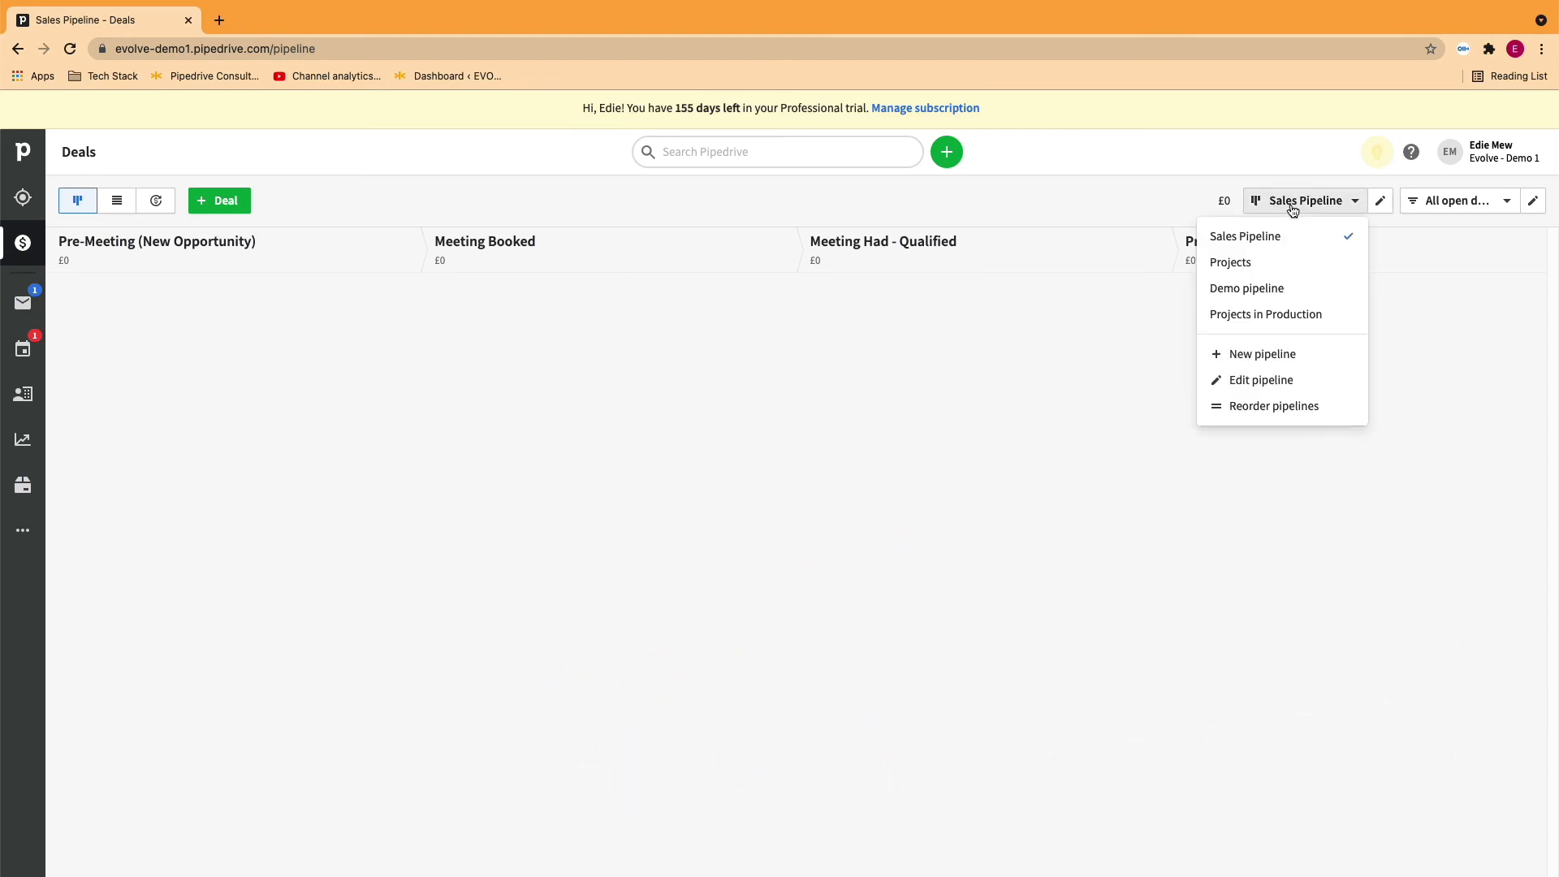
Switch to the Projects in Production pipeline filtered to All won deals
click(1265, 315)
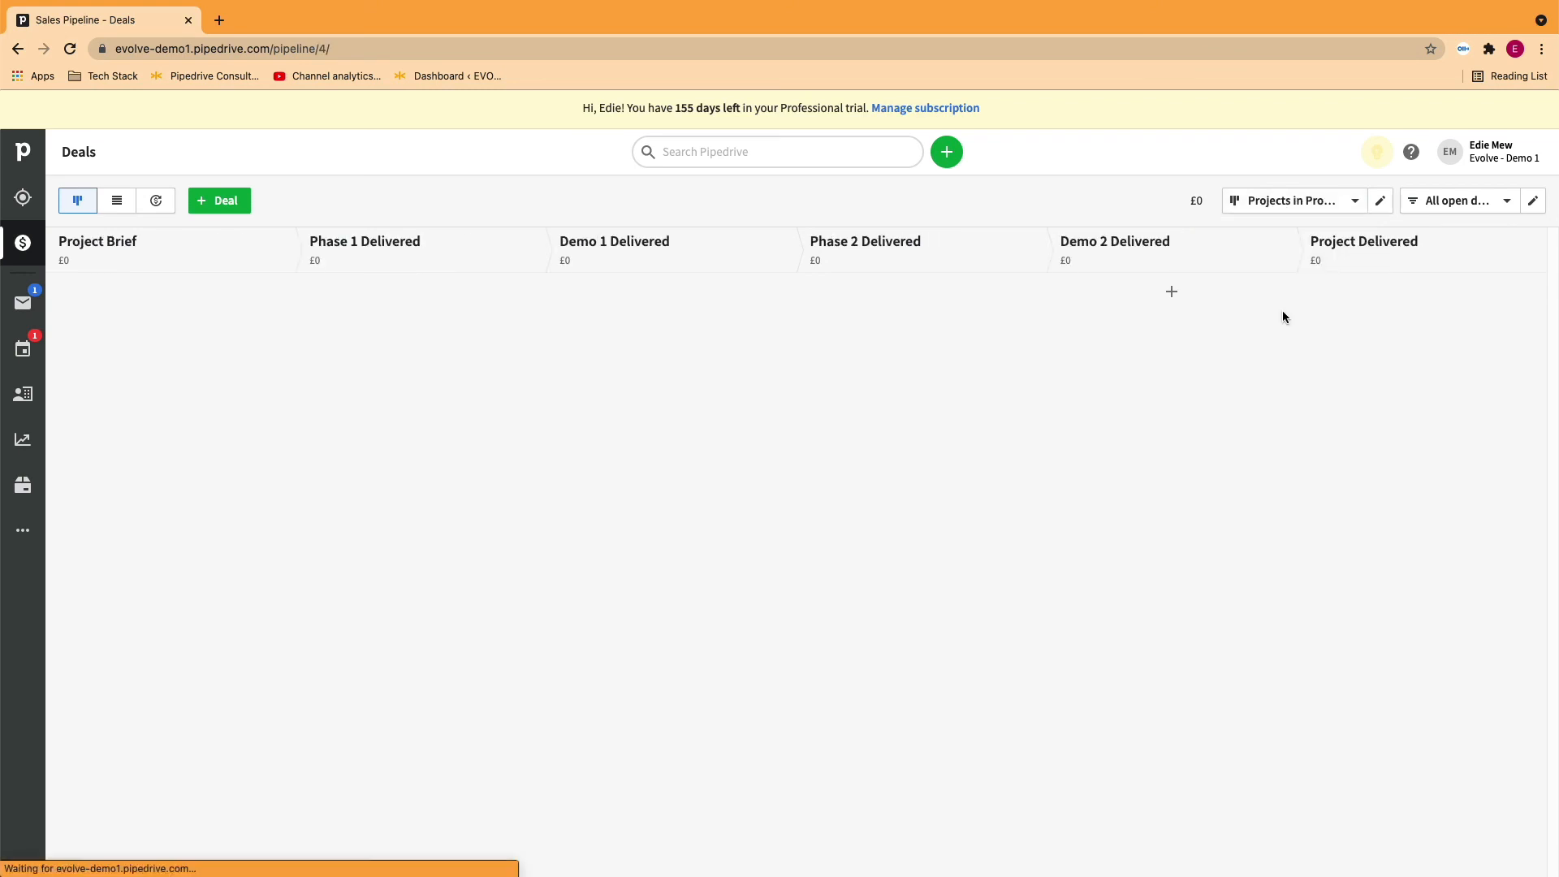
click(1458, 202)
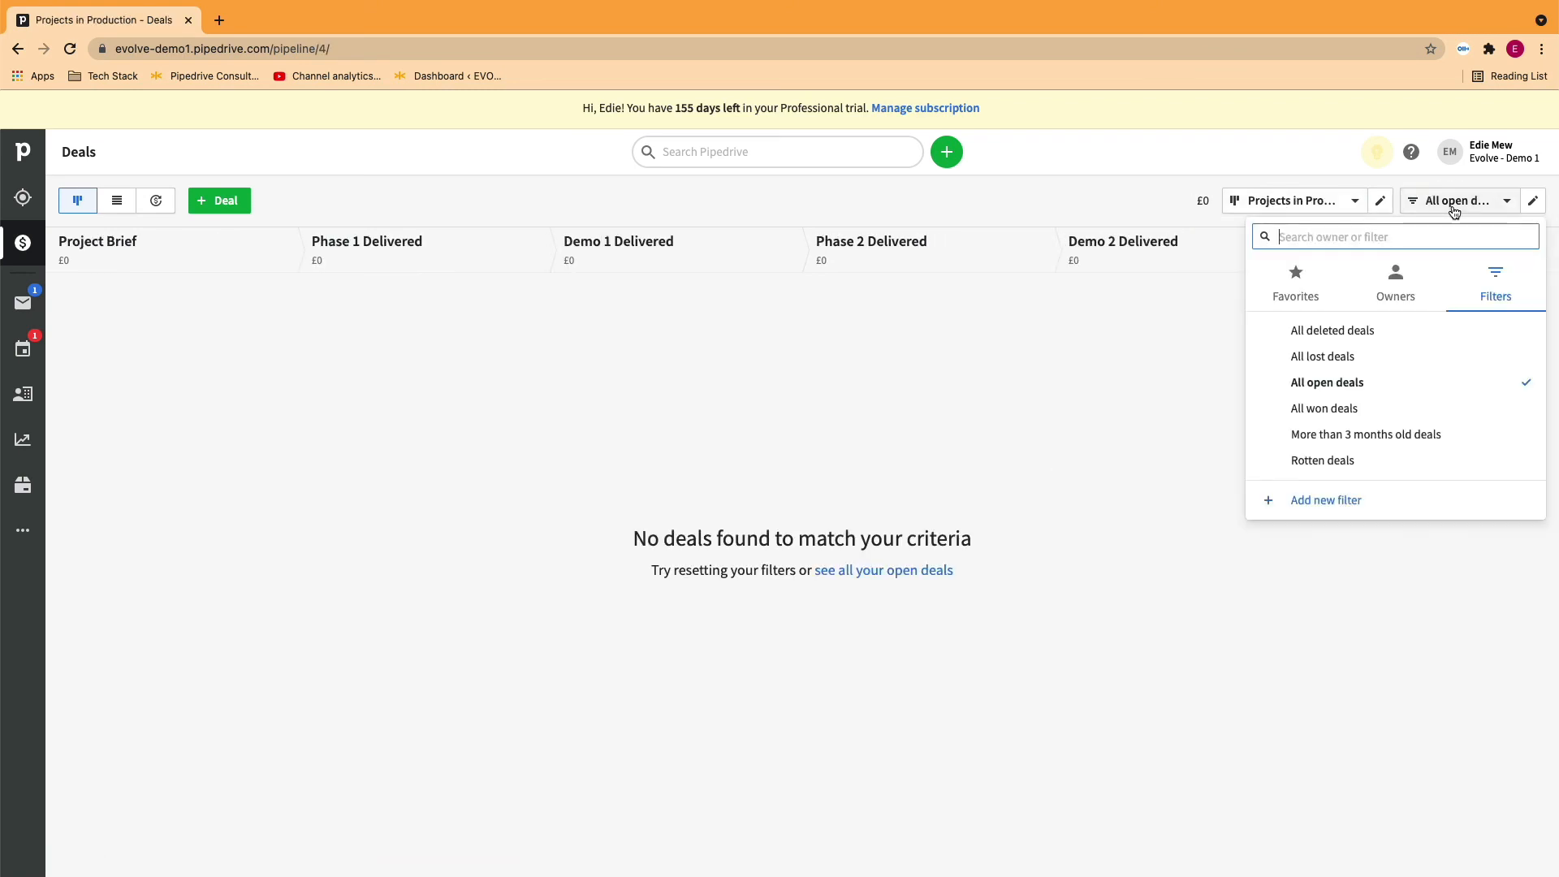
click(1324, 409)
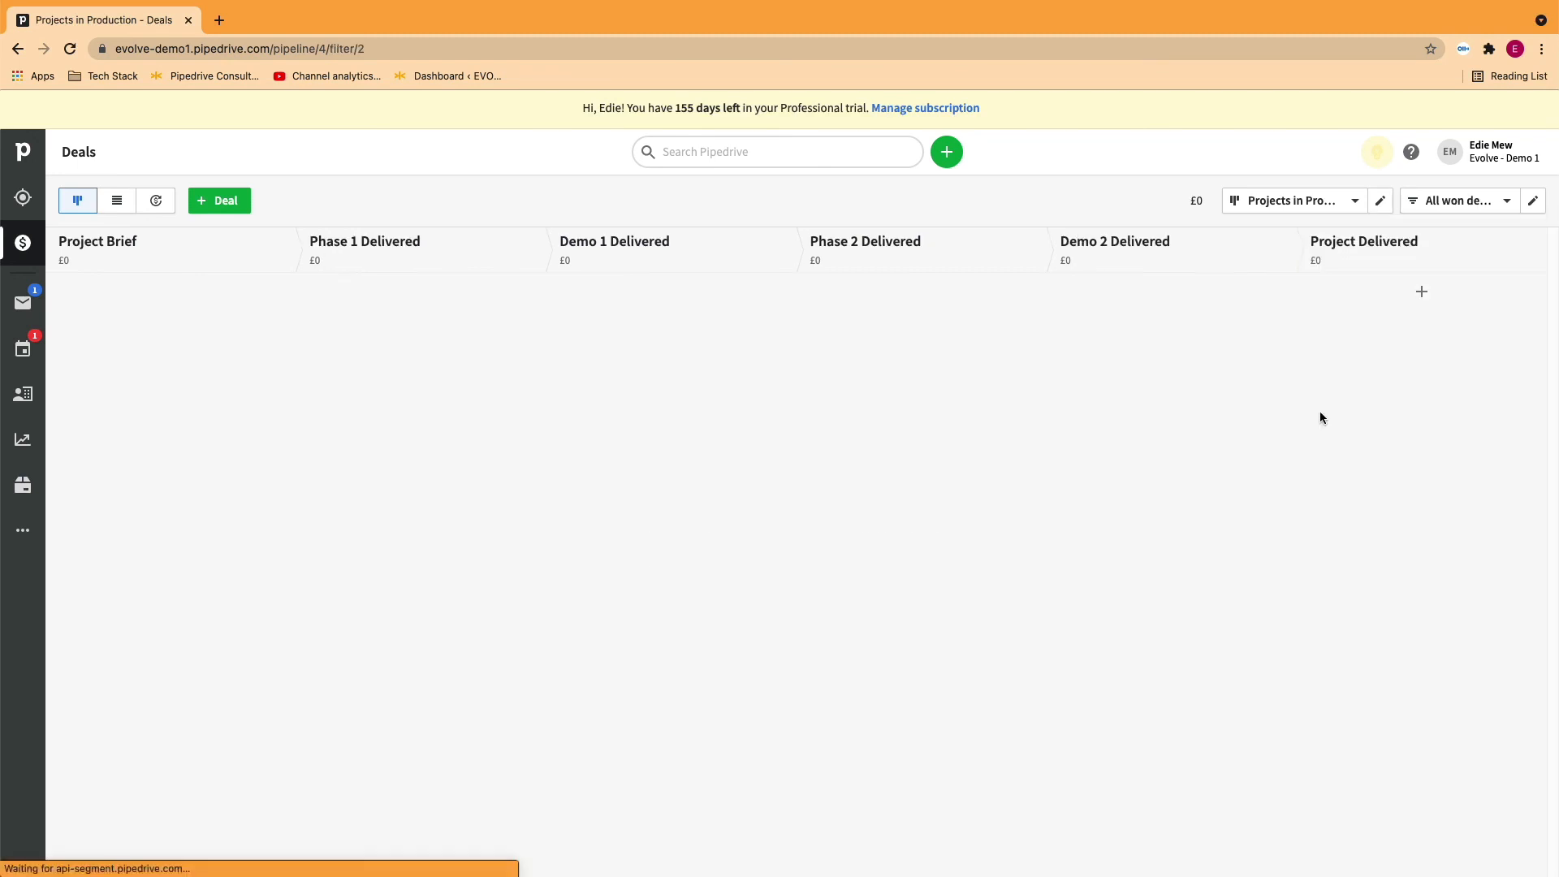